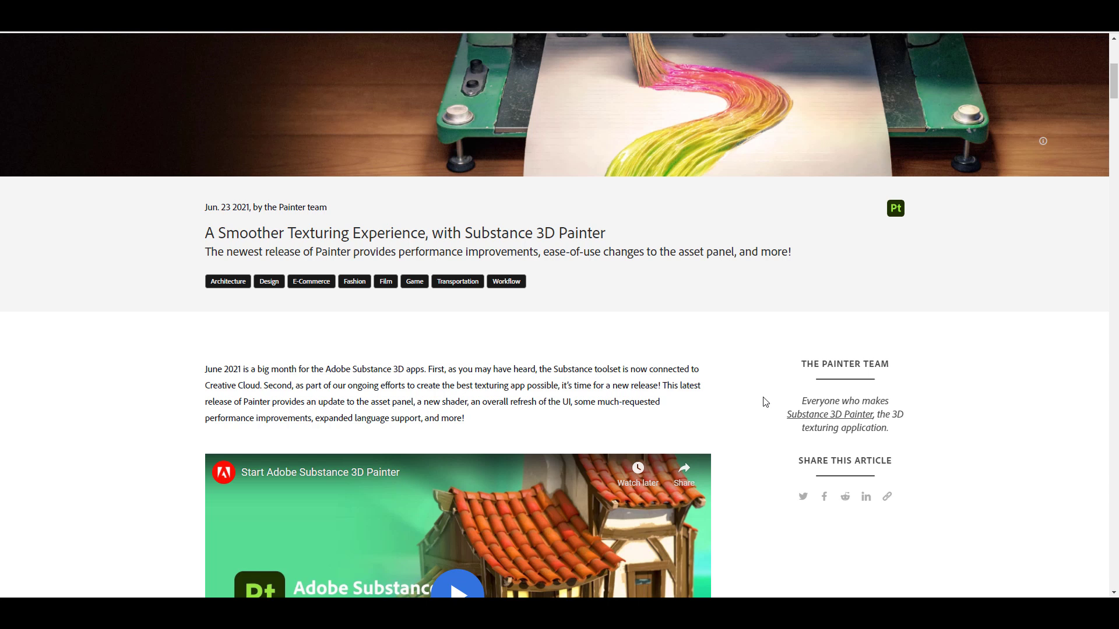
mouse_move(633, 275)
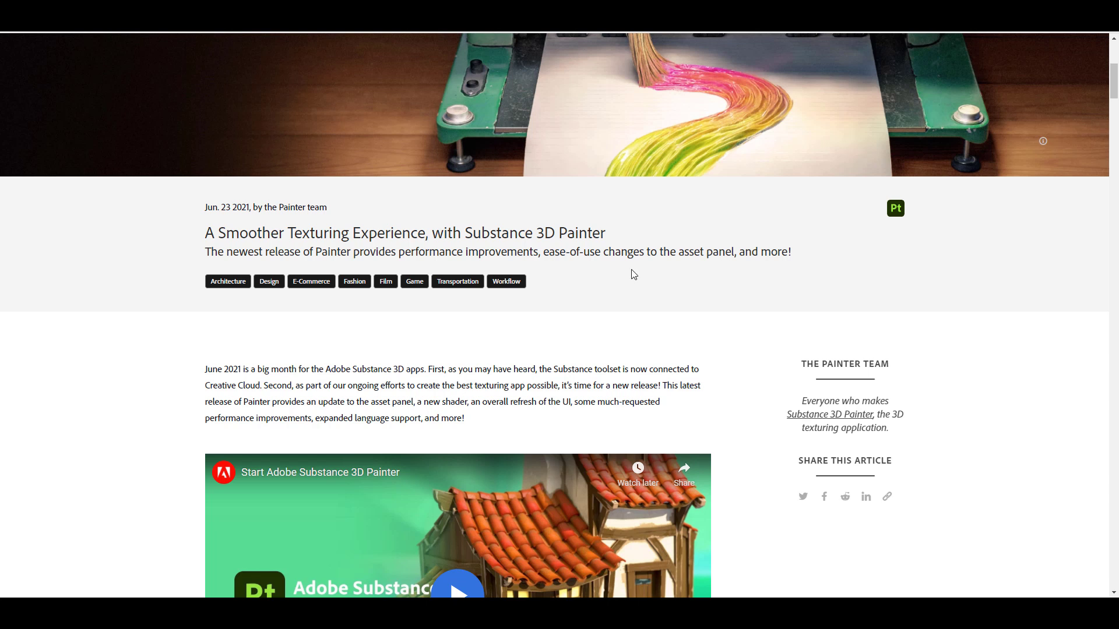
mouse_move(626, 273)
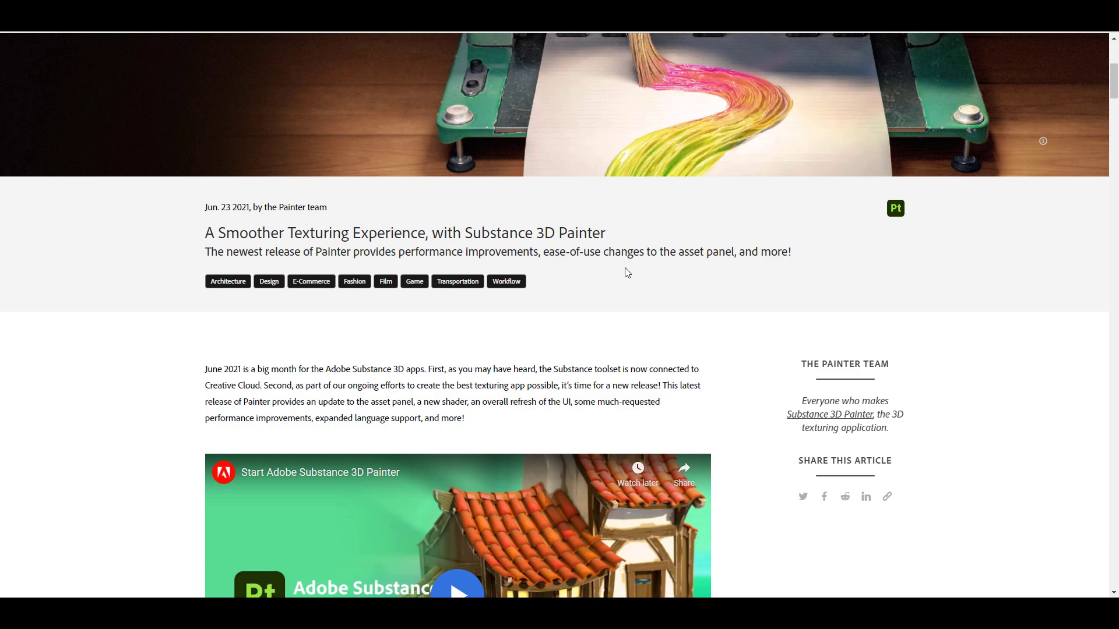
Scroll past the video to the Asset panel goodness section with its asset-type filtering clip
scroll("down", 3)
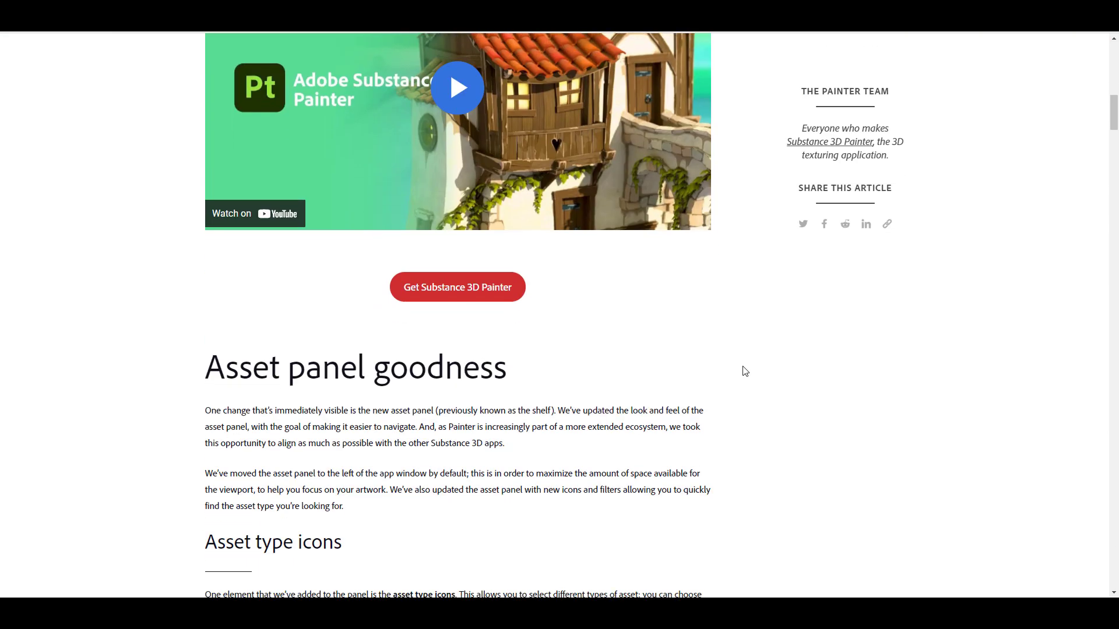
scroll("down", 3)
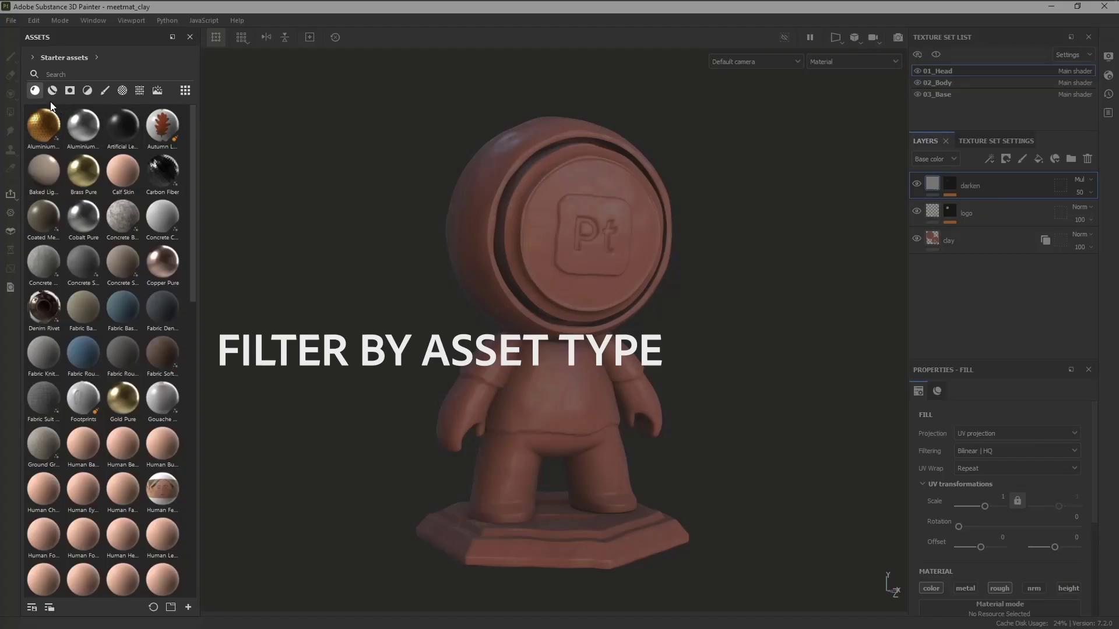
mouse_move(34, 91)
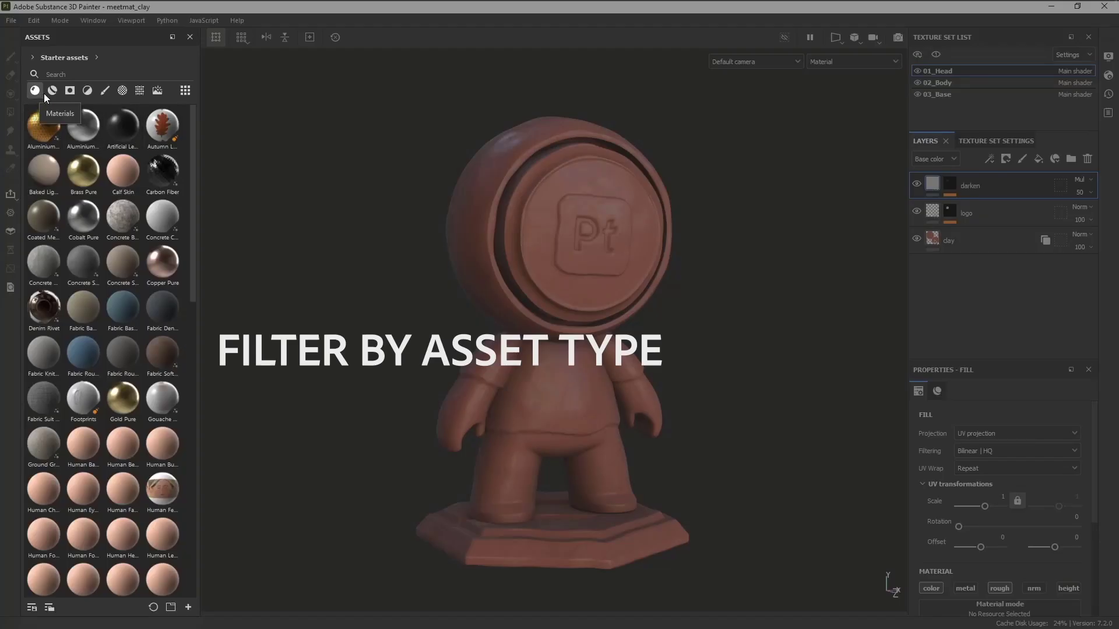
left_click(51, 91)
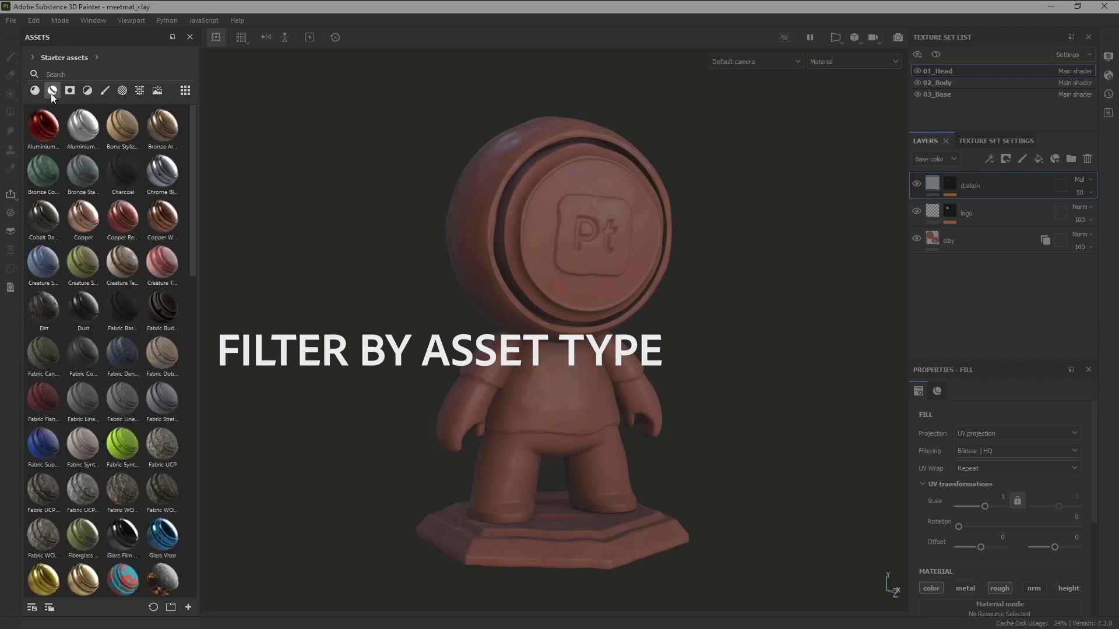
mouse_move(70, 91)
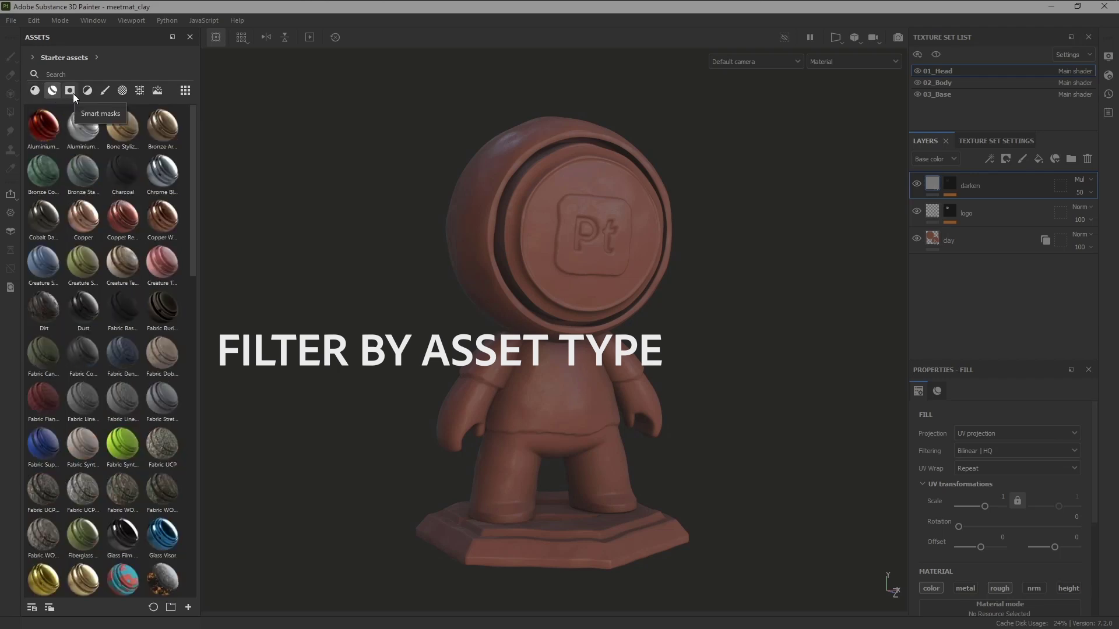
left_click(69, 91)
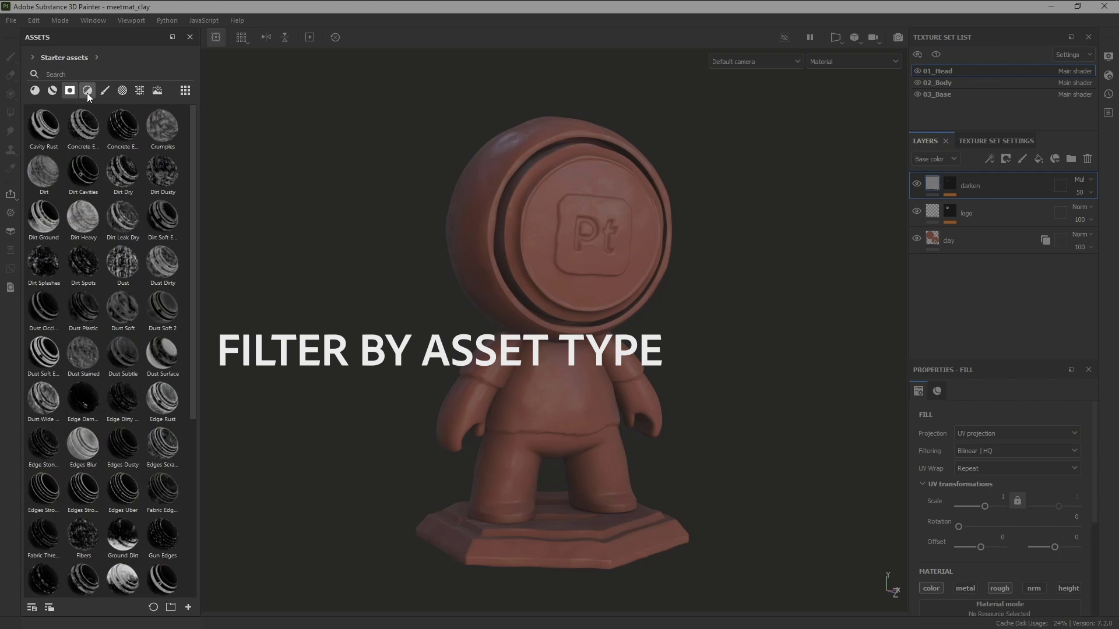
left_click(156, 91)
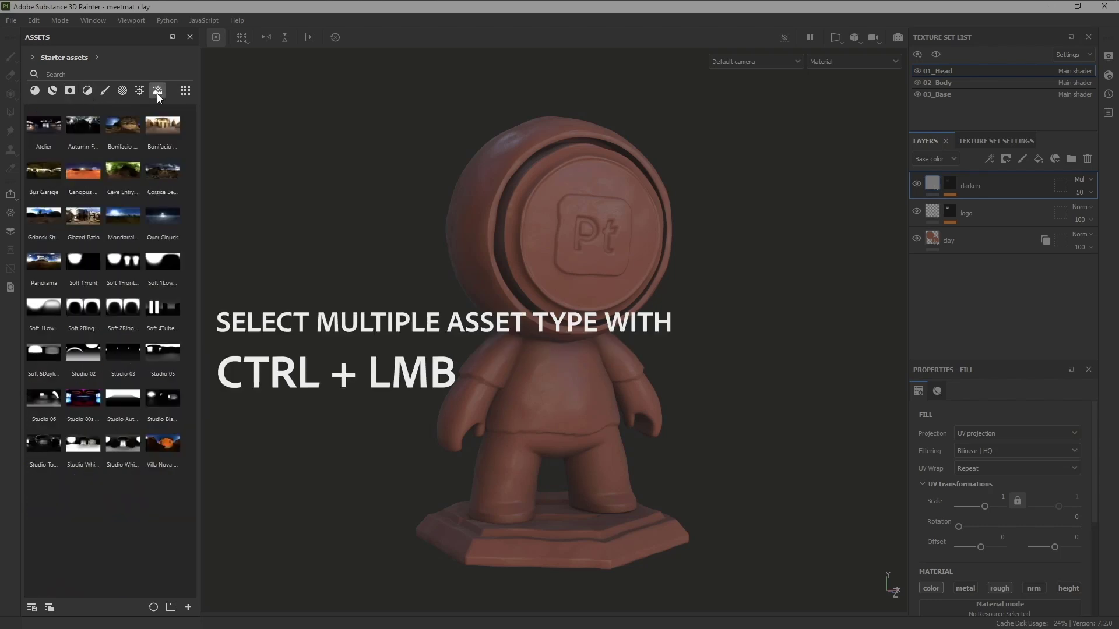
left_click(87, 91)
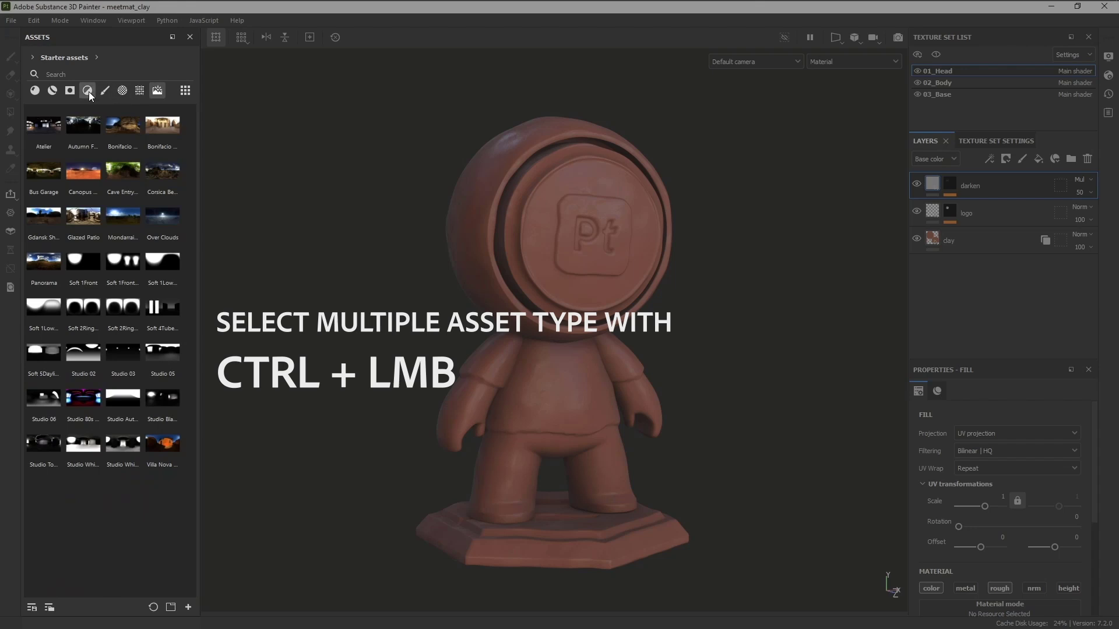
left_click(34, 91)
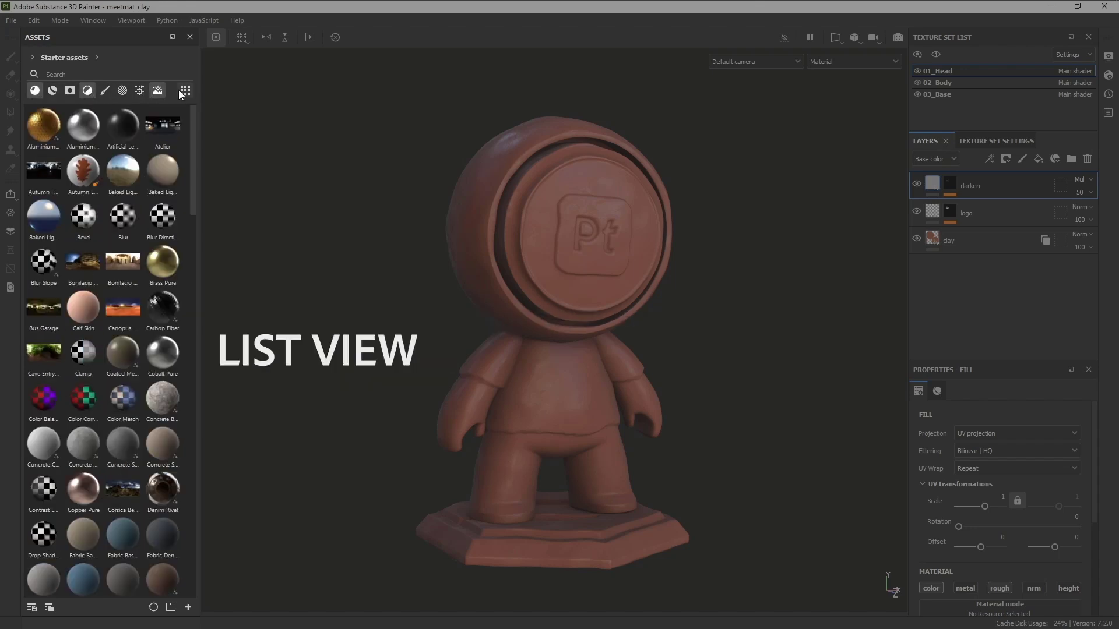
left_click(184, 90)
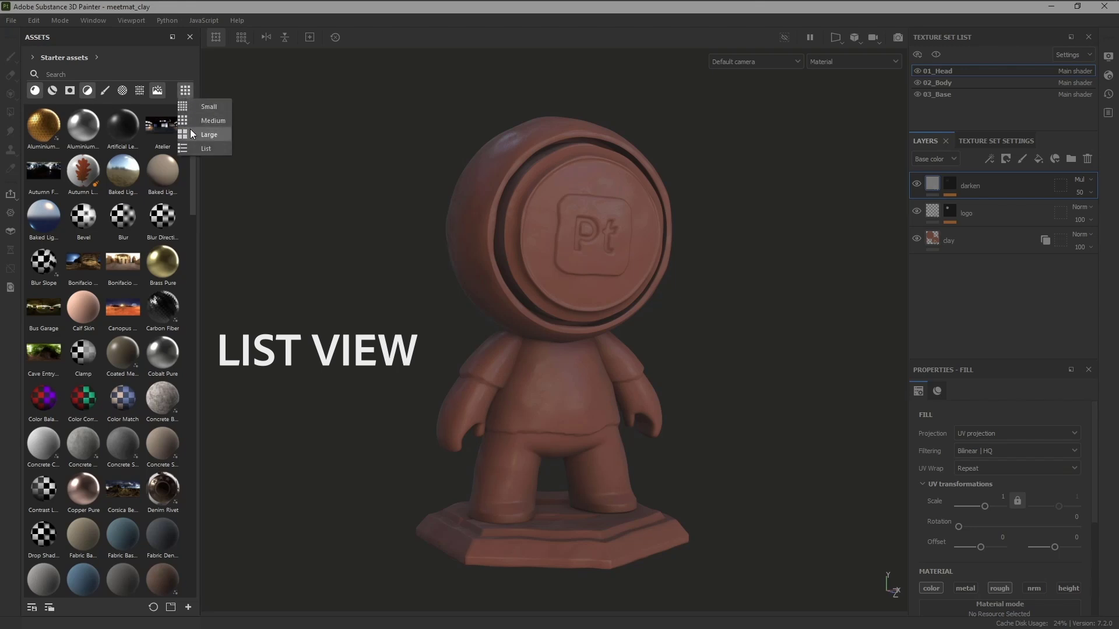
left_click(206, 148)
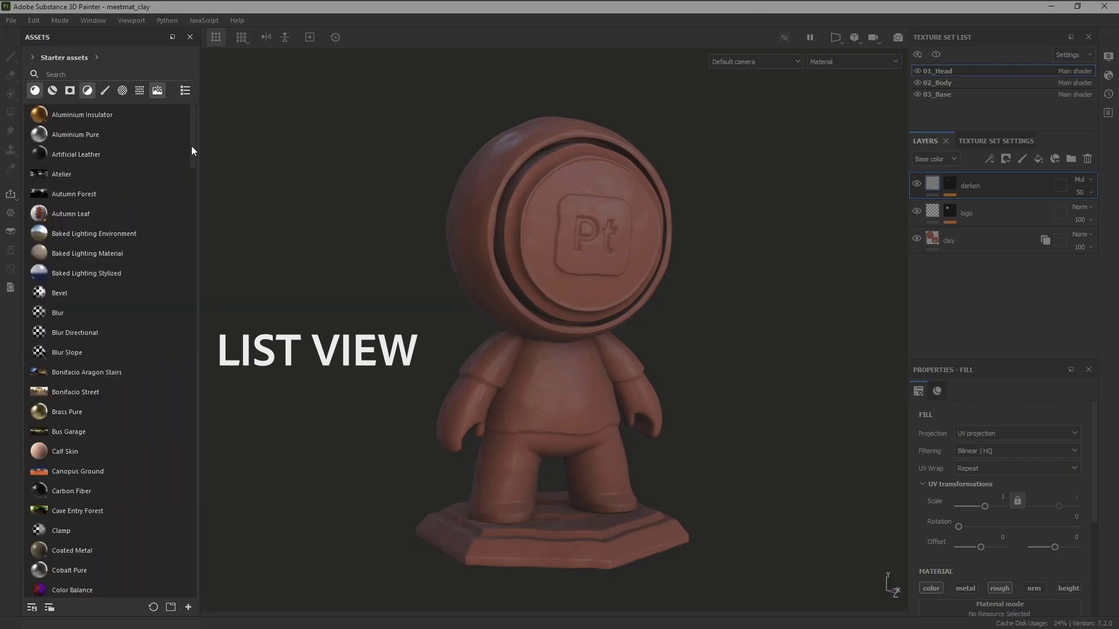
left_click(123, 89)
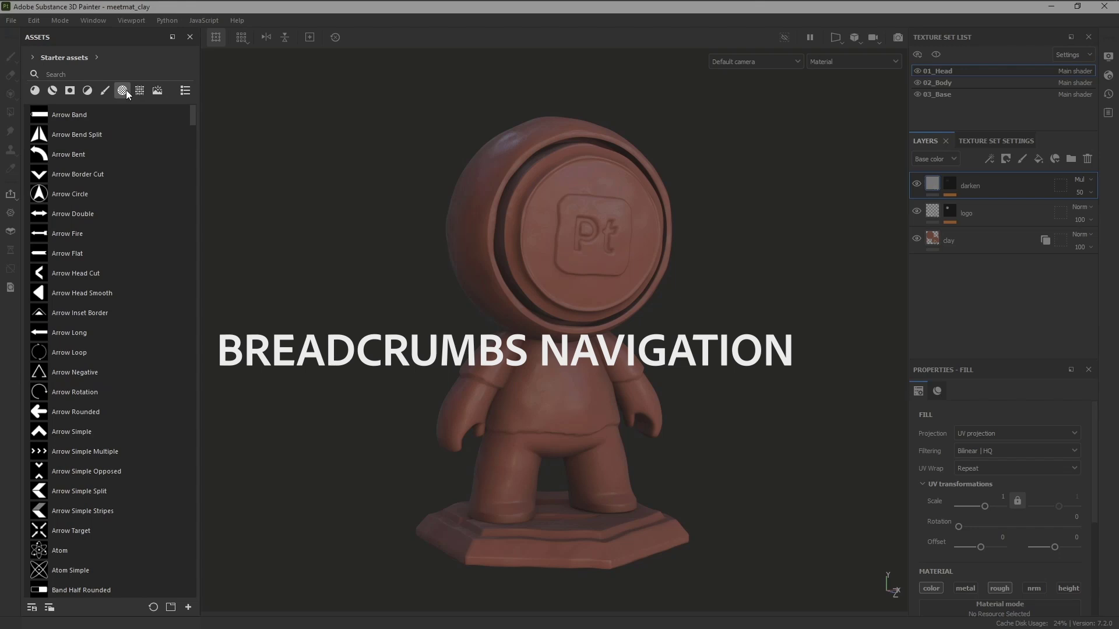
left_click(98, 59)
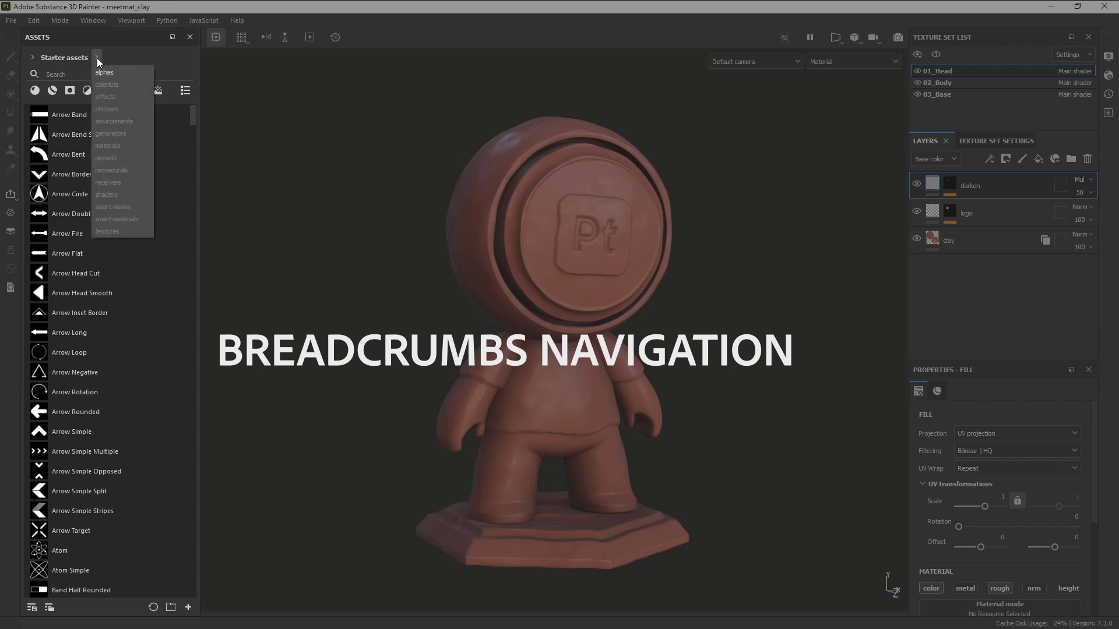
left_click(103, 72)
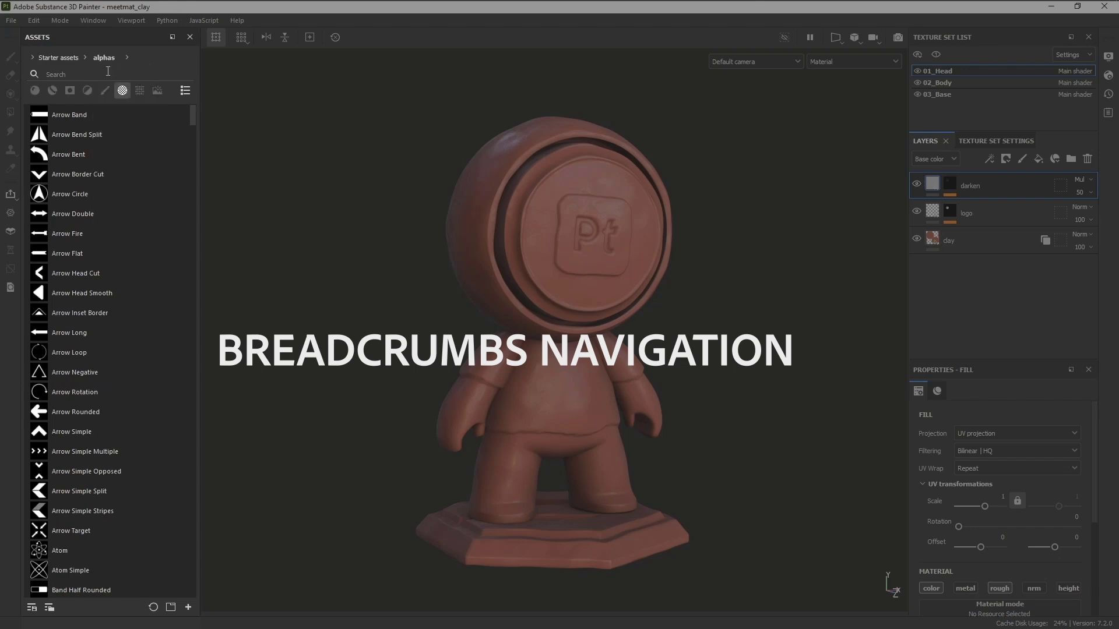
left_click(127, 57)
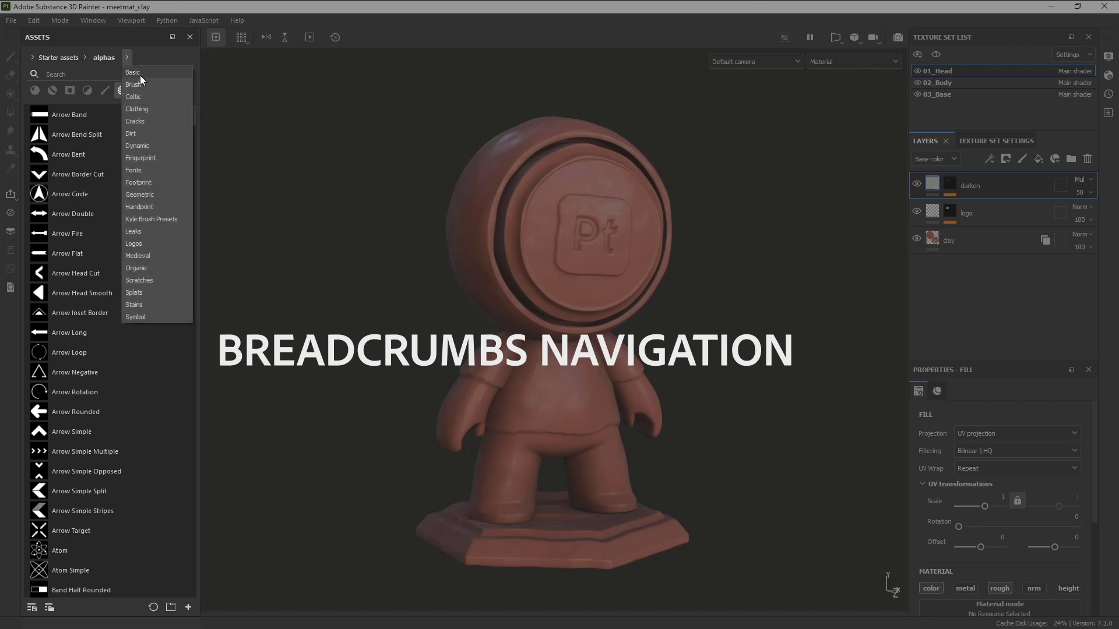
left_click(133, 97)
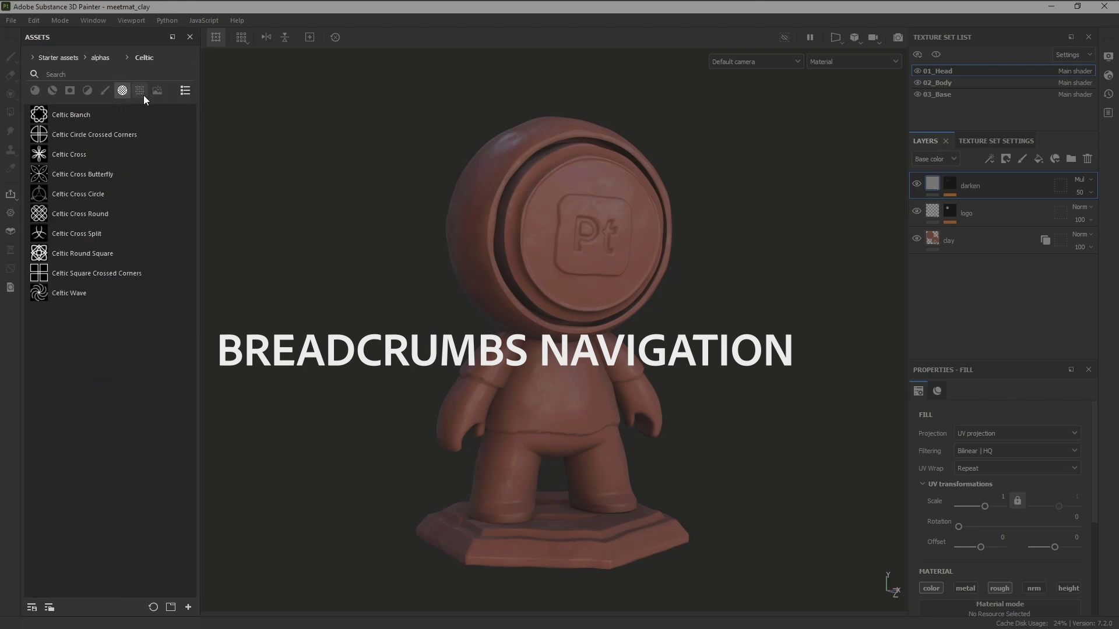
left_click(63, 57)
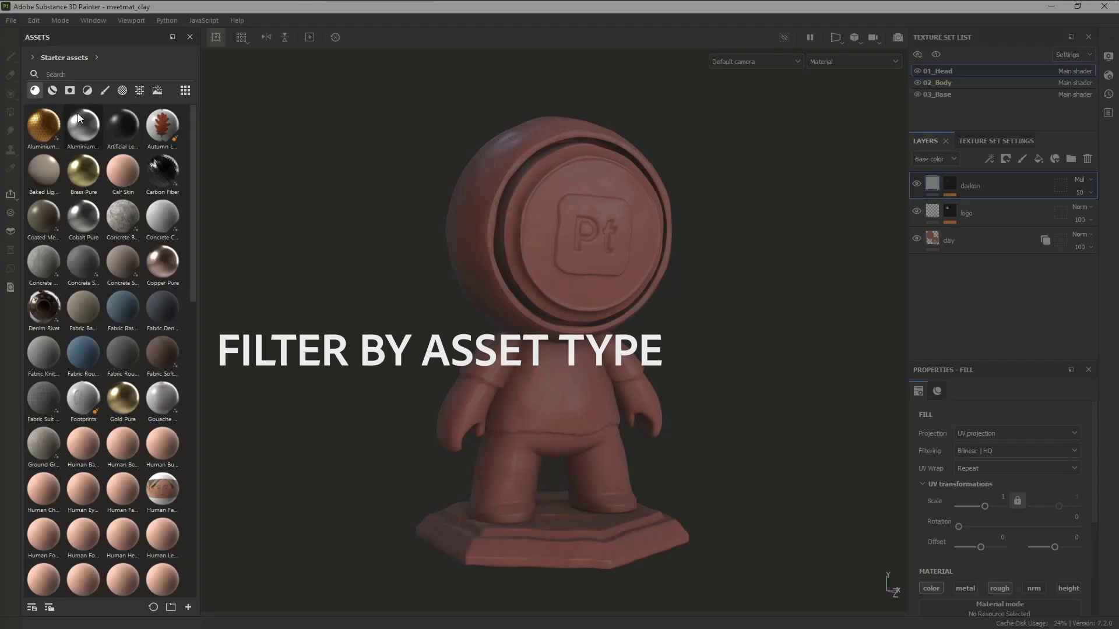
mouse_move(34, 91)
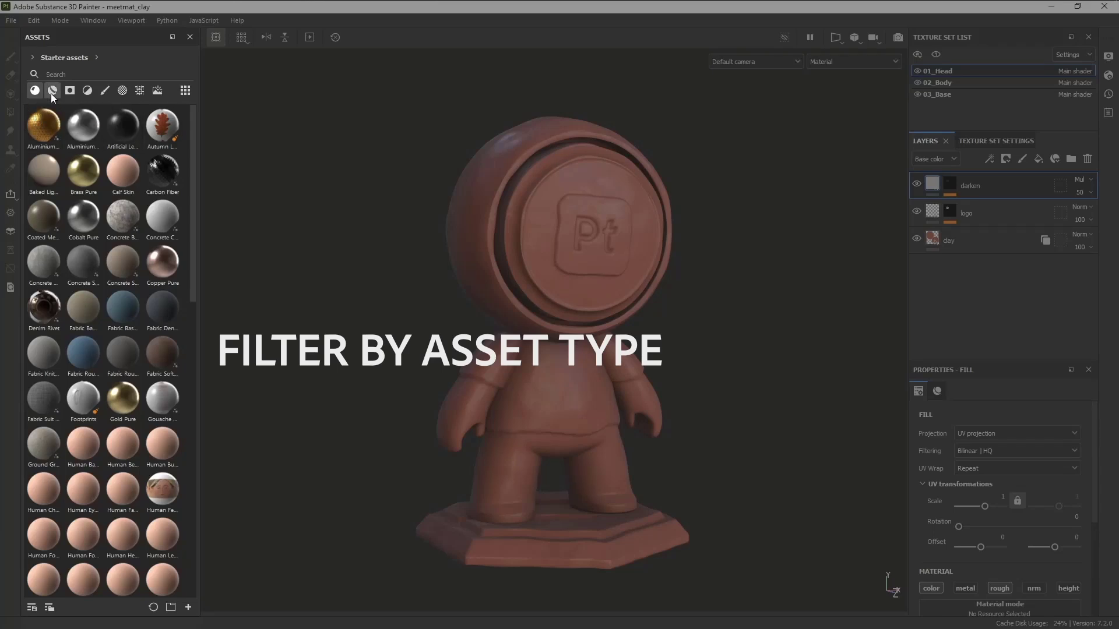
Filter the Assets panel by smart materials, smart masks, then environment maps, adding a second type
left_click(70, 90)
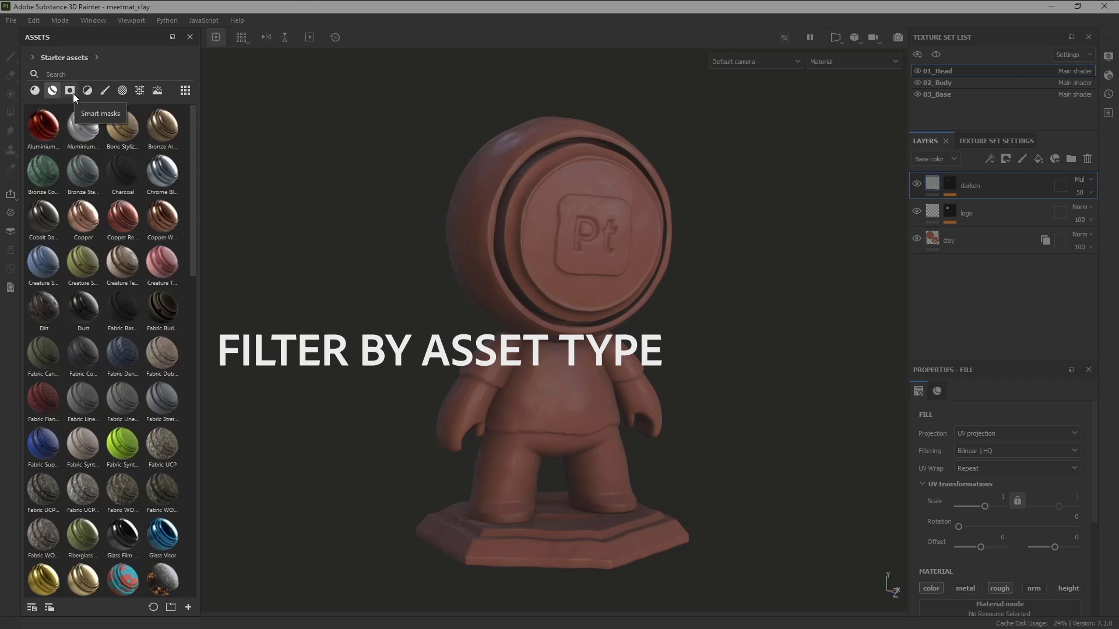
left_click(70, 91)
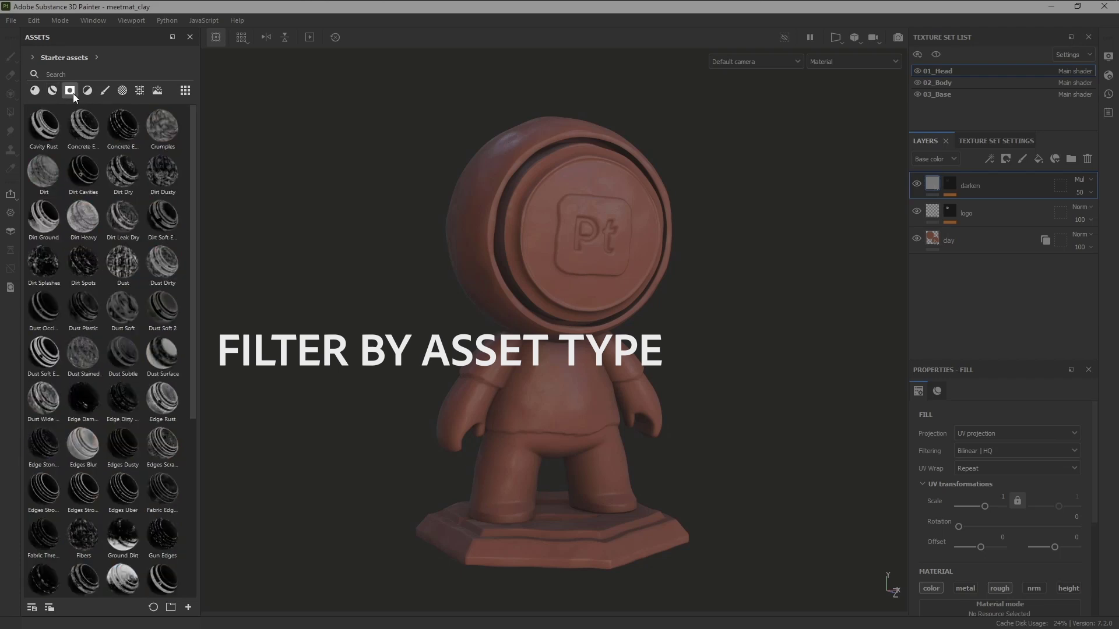
mouse_move(87, 91)
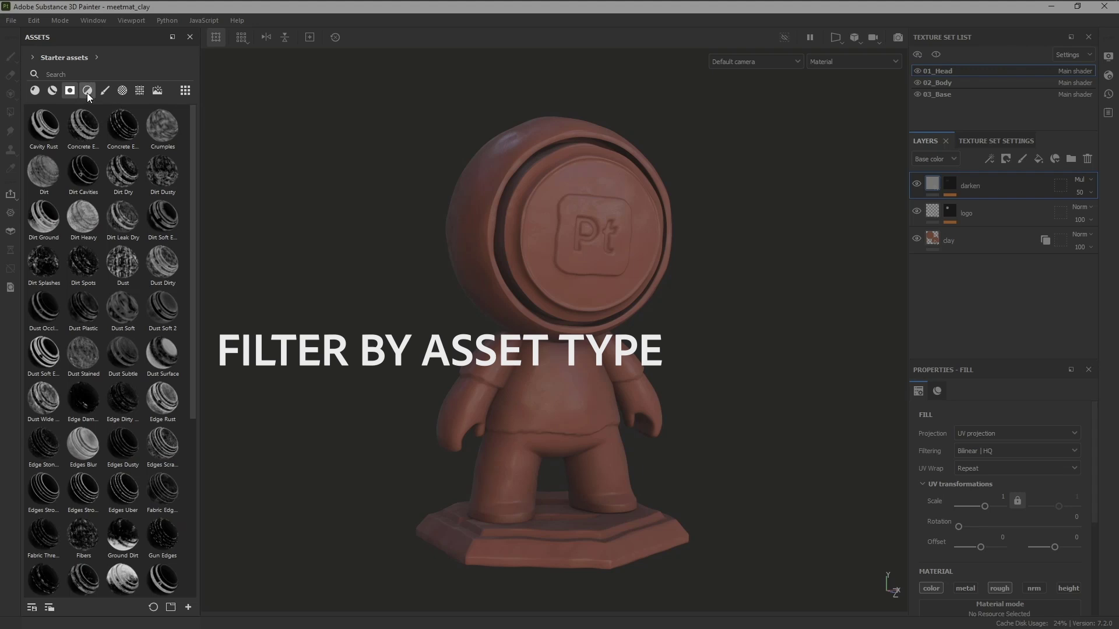
left_click(157, 91)
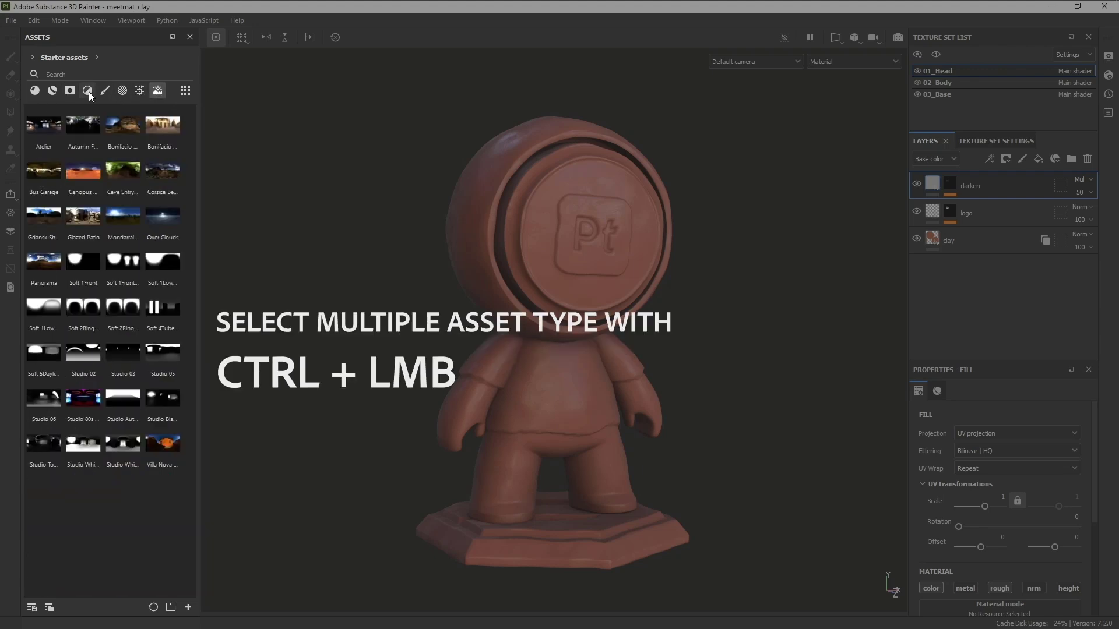
left_click(34, 91)
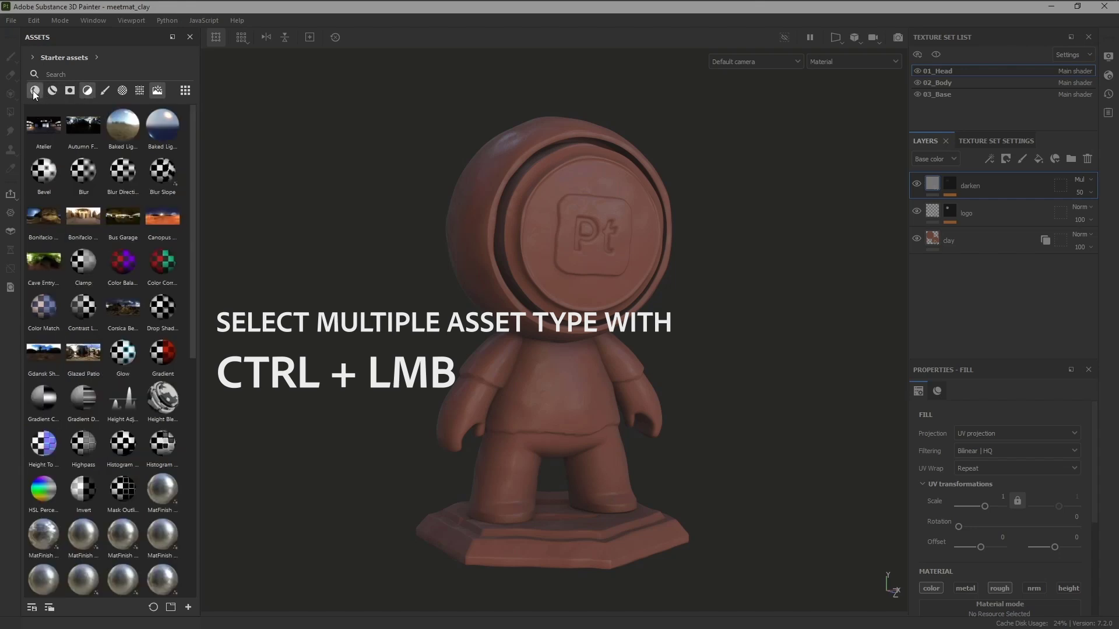
left_click(156, 91)
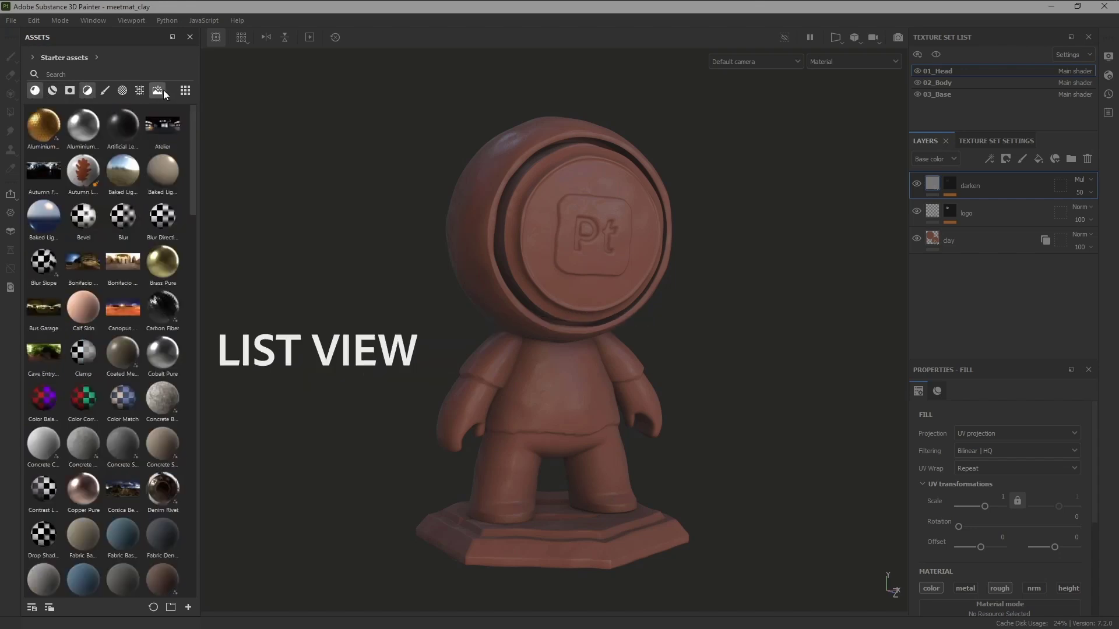
Show the assets as a named list and filter to alphas only
left_click(186, 90)
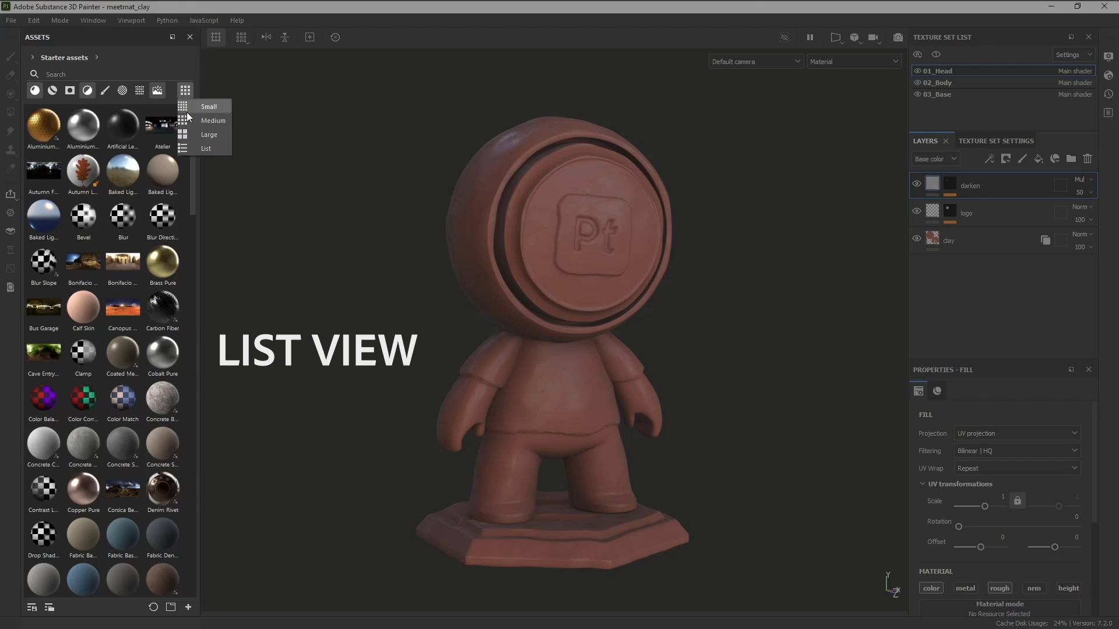
left_click(206, 148)
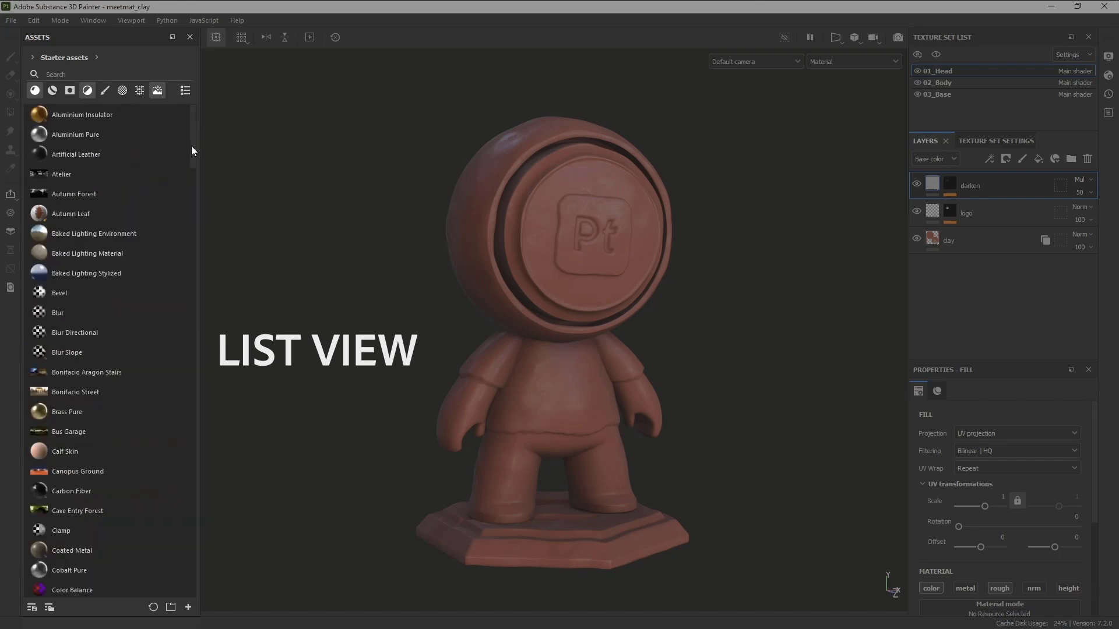
left_click(122, 90)
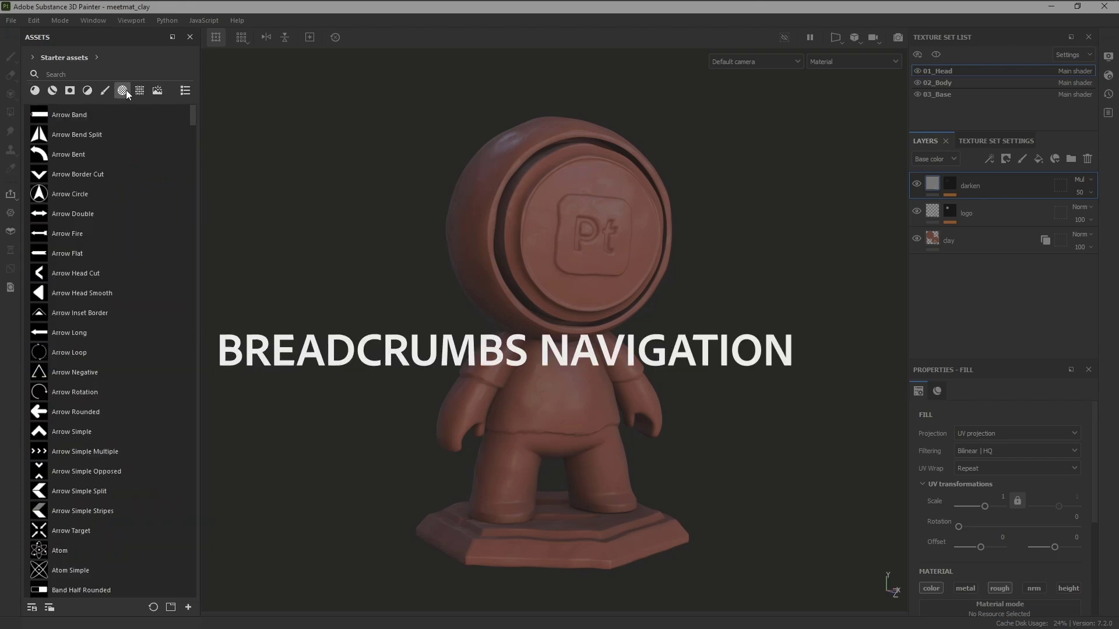
Use the breadcrumb menus to go into Starter assets > alphas and its subfolder list
left_click(97, 59)
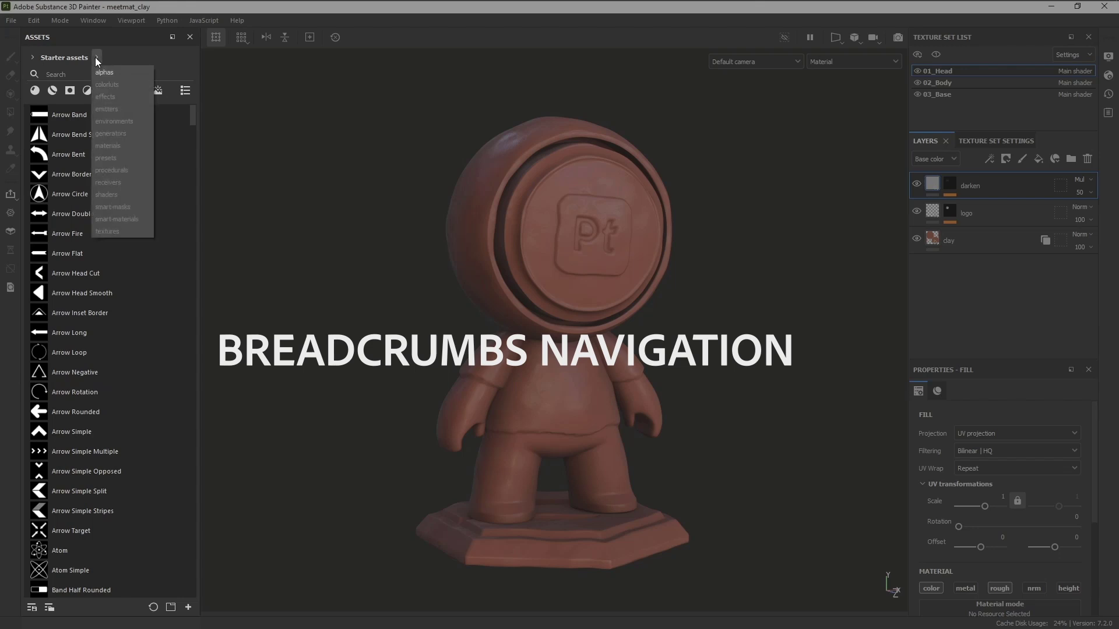
left_click(103, 73)
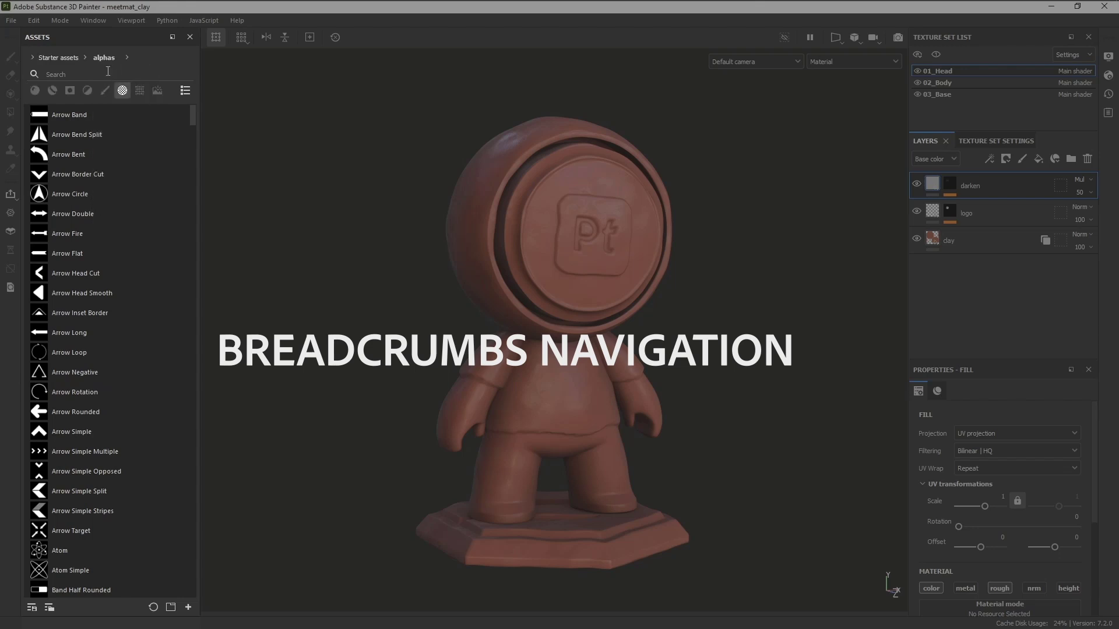
left_click(127, 58)
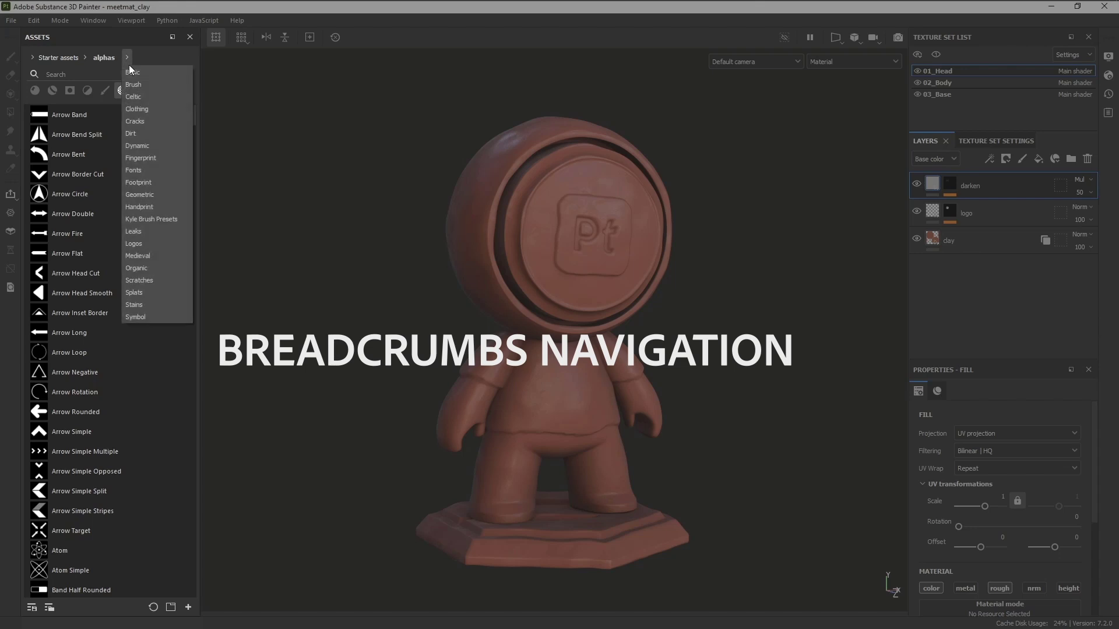
left_click(133, 96)
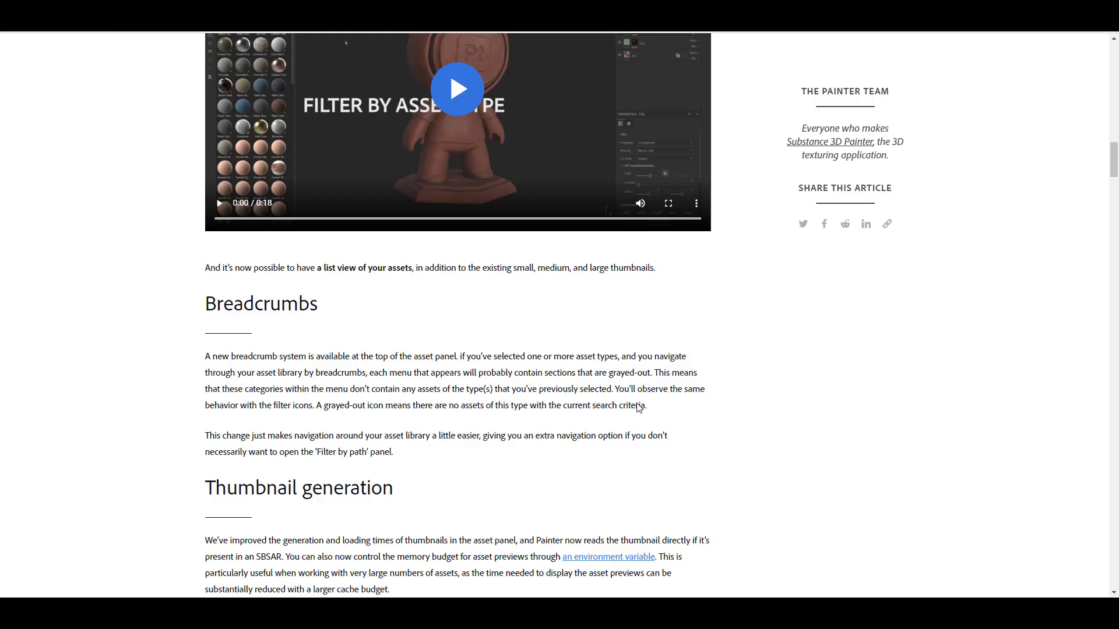
Scroll past Thumbnail generation, play the windmill speed clip, and reach the Height-to-normal update heading
scroll("down", 3)
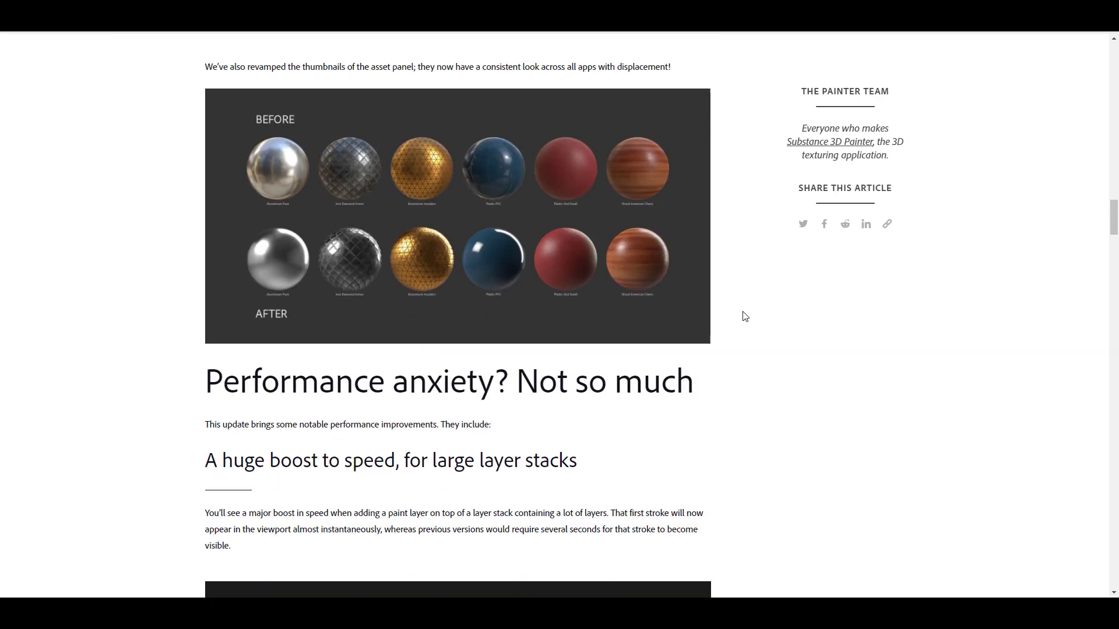
scroll("down", 3)
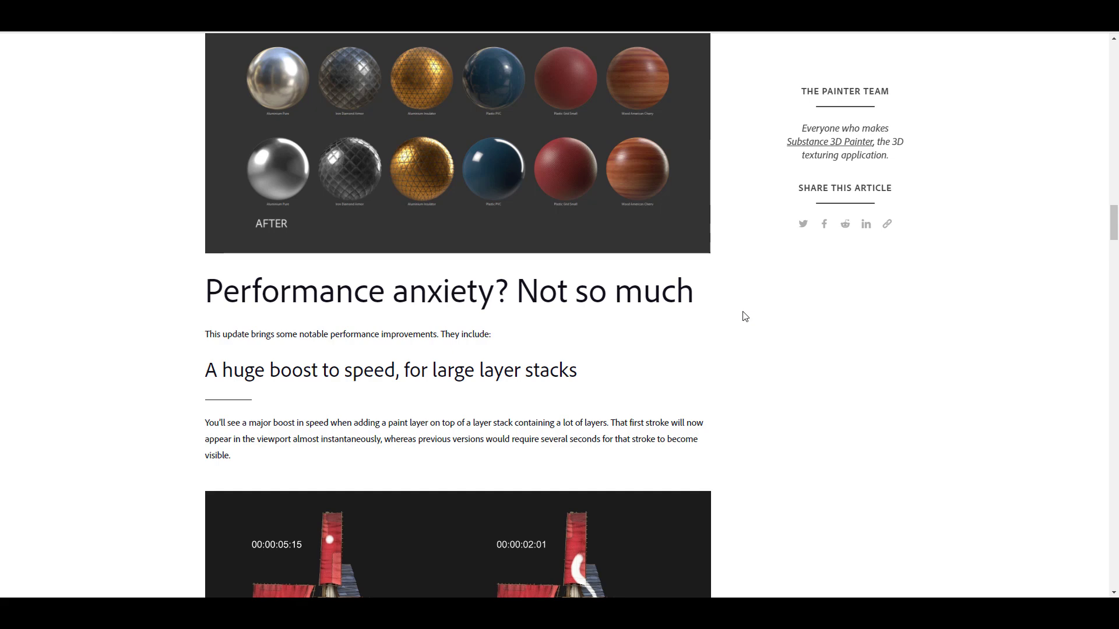
scroll("down", 3)
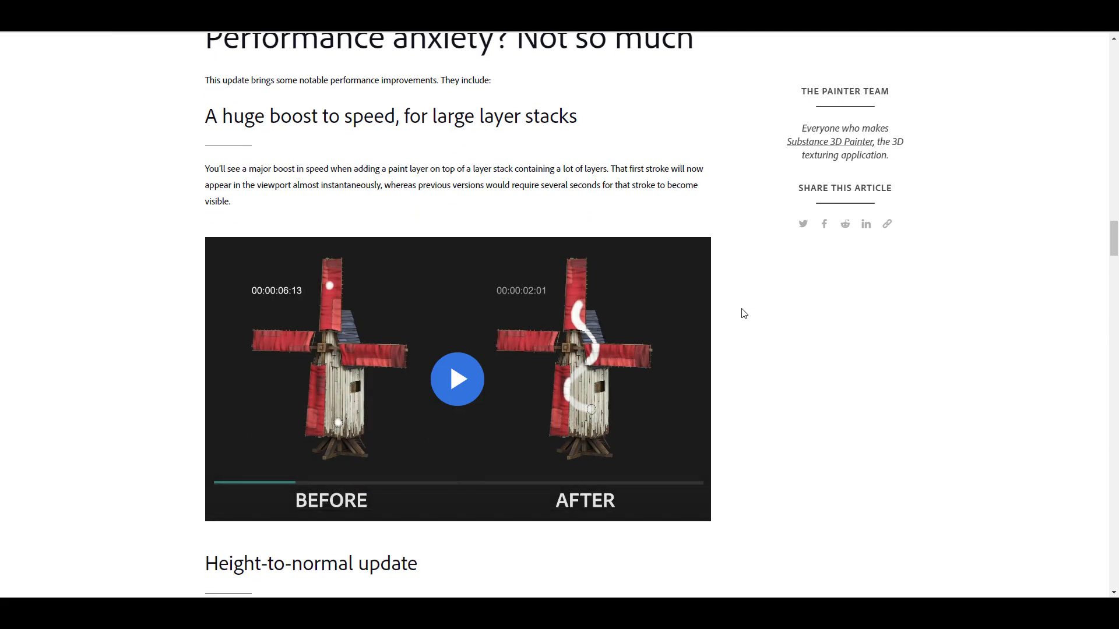
left_click(457, 379)
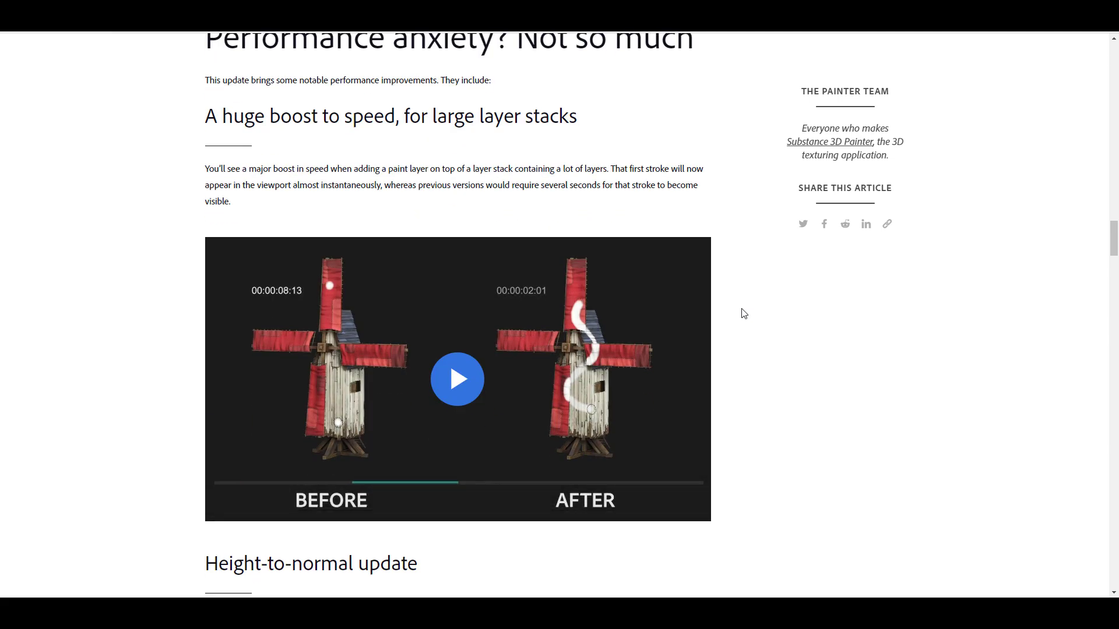
left_click(457, 378)
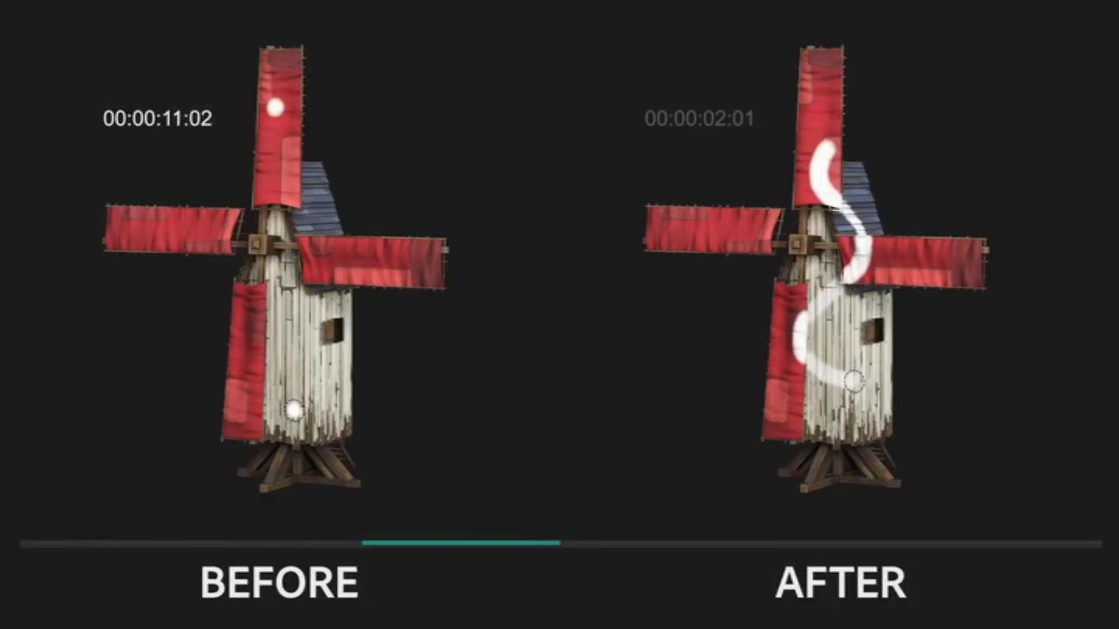
scroll("down", 3)
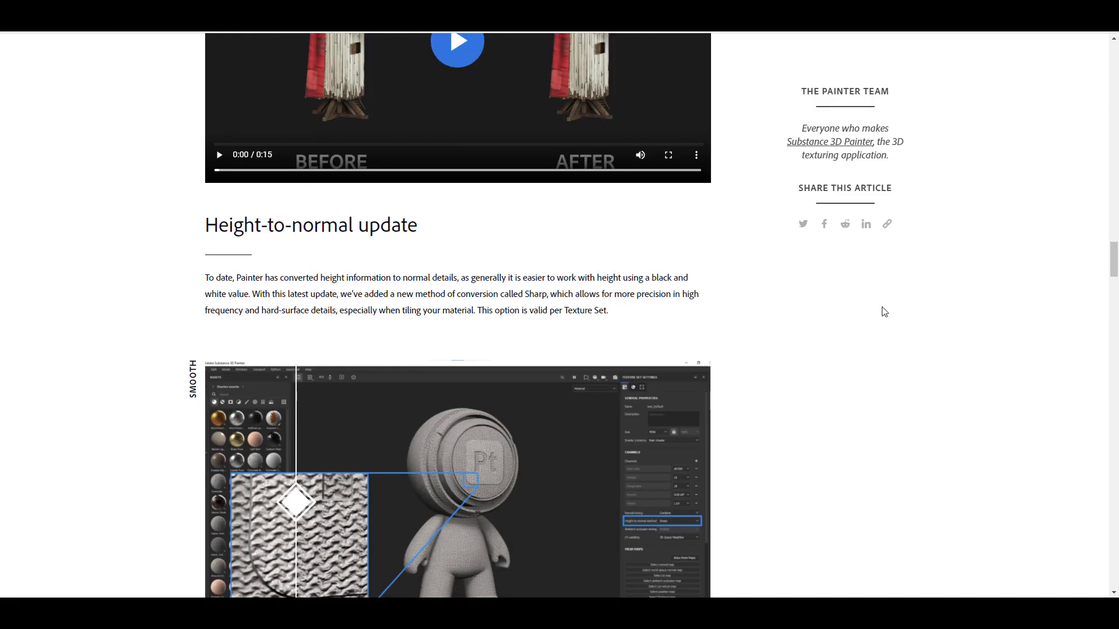
Scroll through Painting and tablet and Auto-unwrap sections and play the UV Island orientation clip
scroll("down", 3)
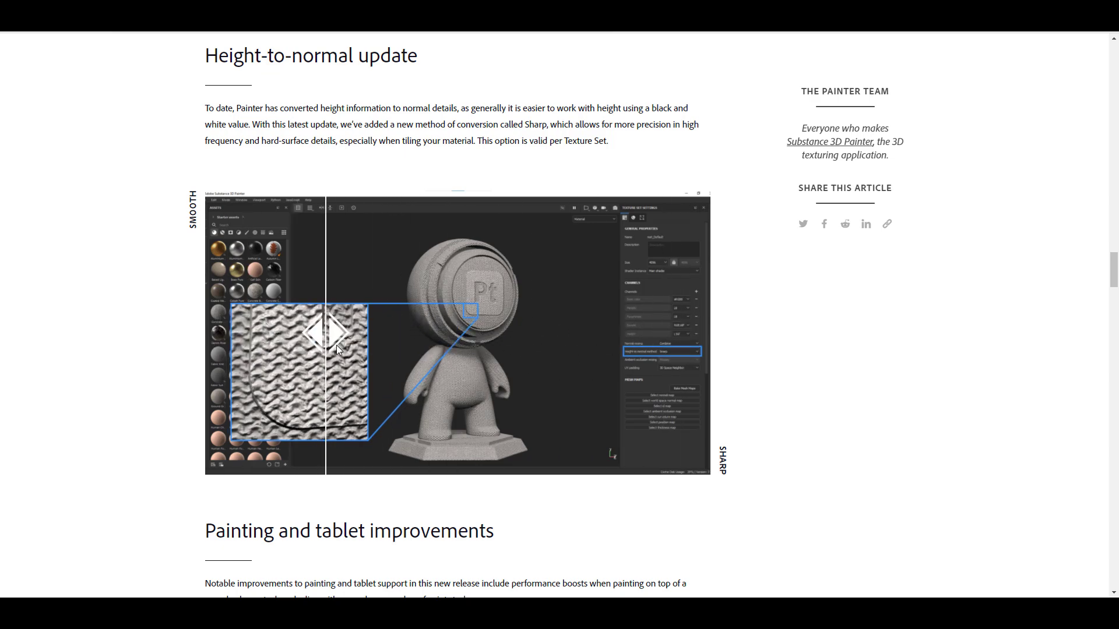
scroll("down", 3)
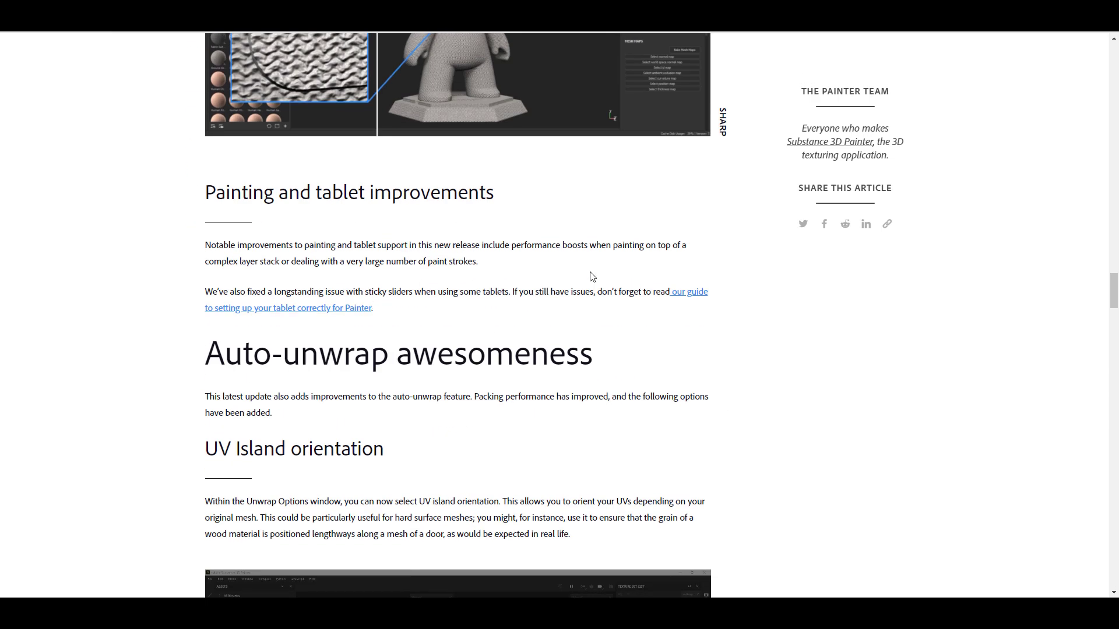
scroll("down", 3)
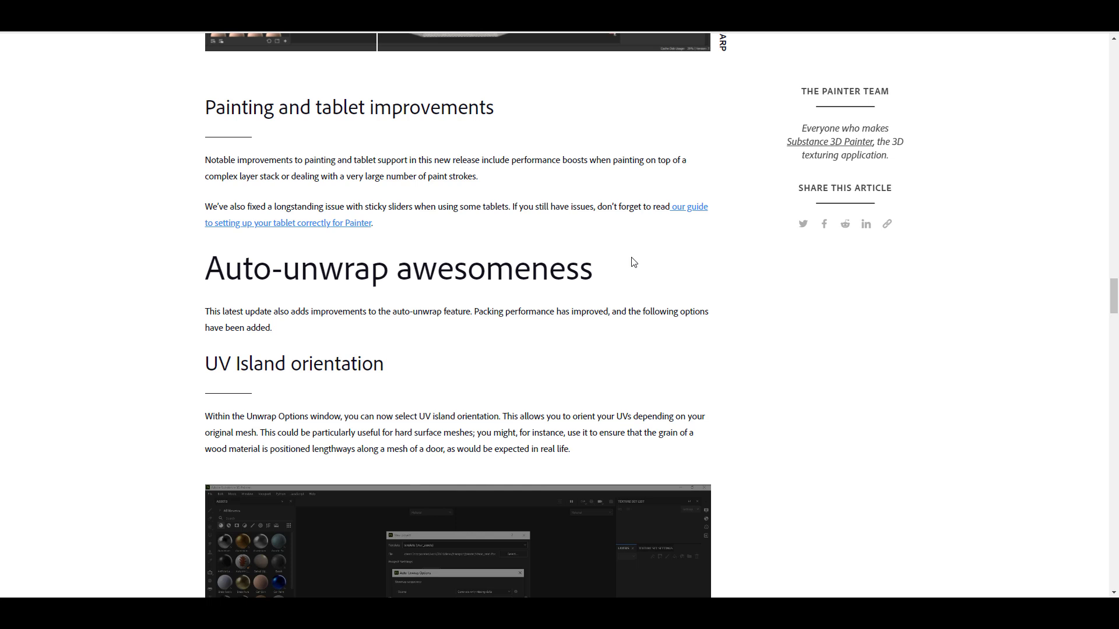
scroll("down", 3)
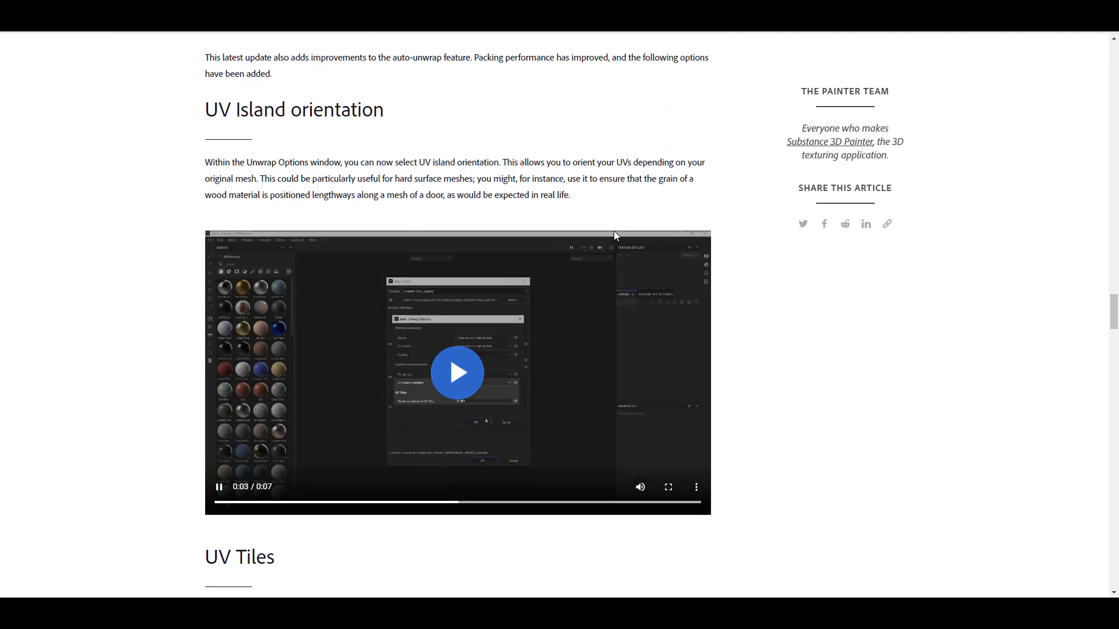
left_click(457, 372)
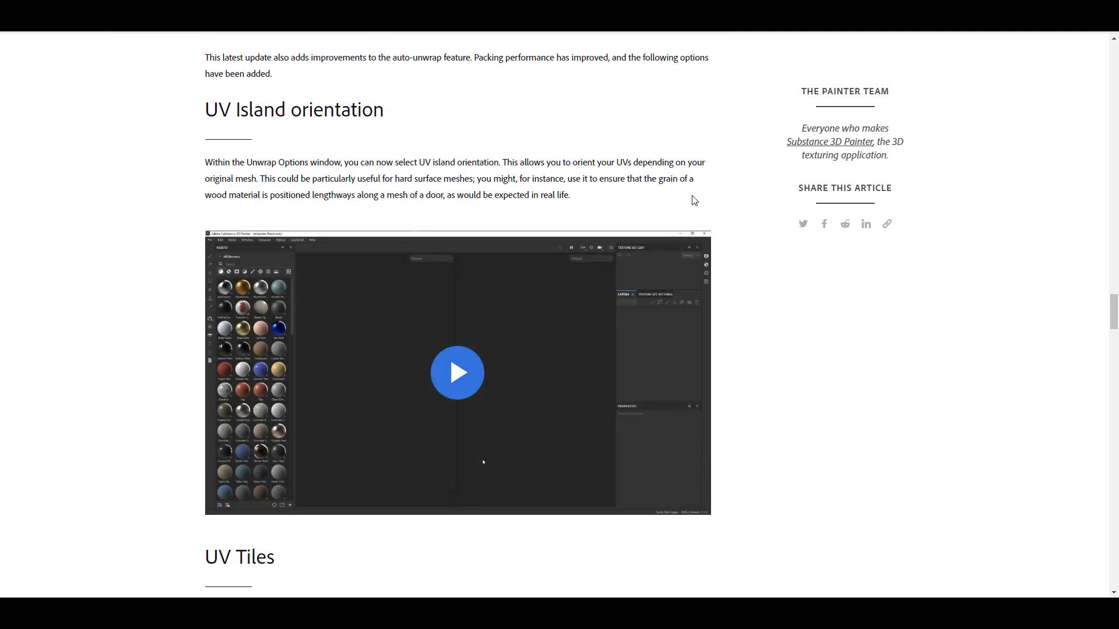
left_click(457, 373)
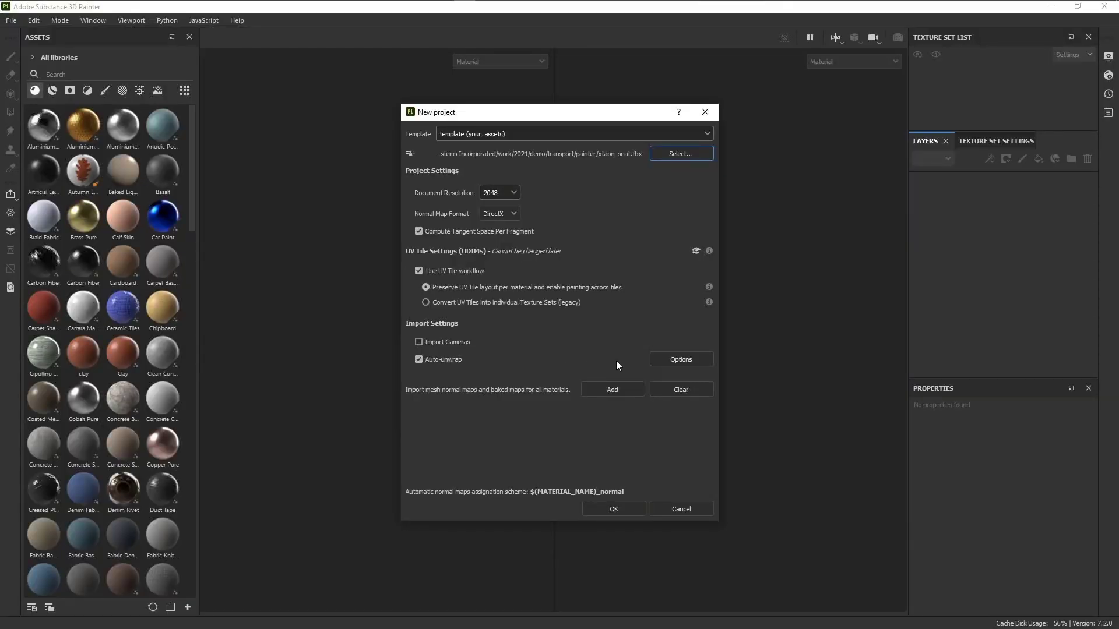
Set auto-unwrap options to Align with 3D mesh orientation and 4 UV tiles, then confirm
left_click(680, 359)
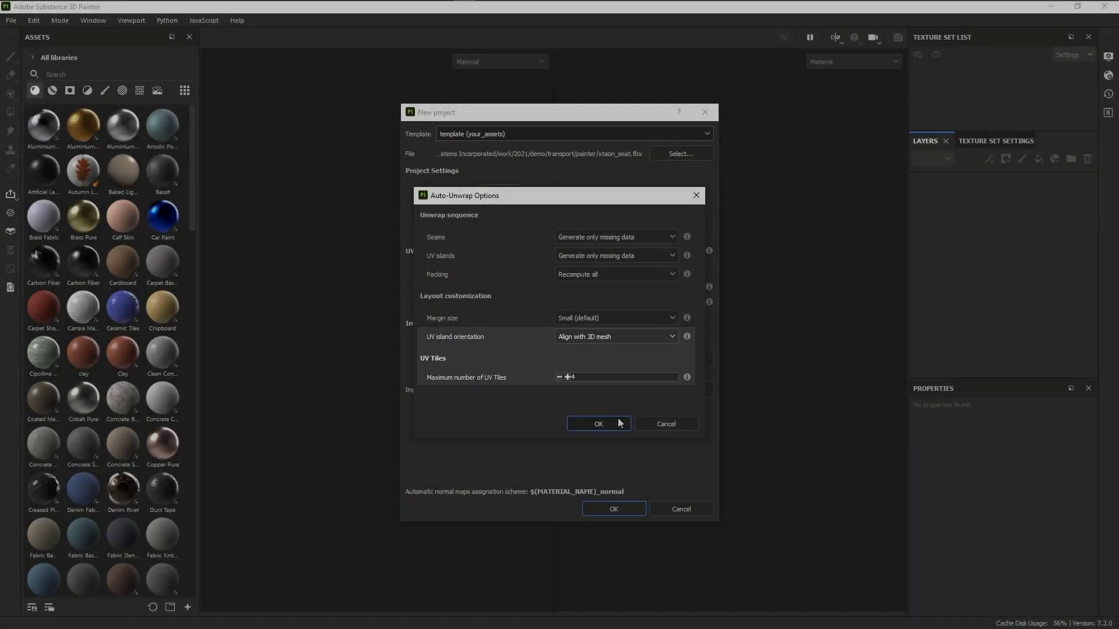
left_click(598, 423)
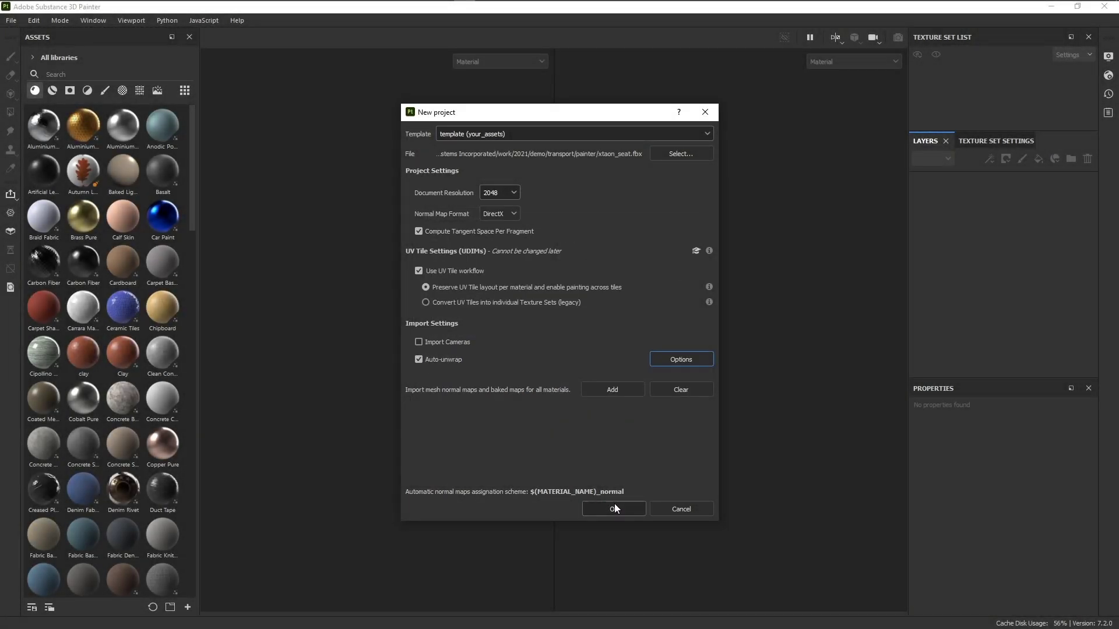
left_click(612, 509)
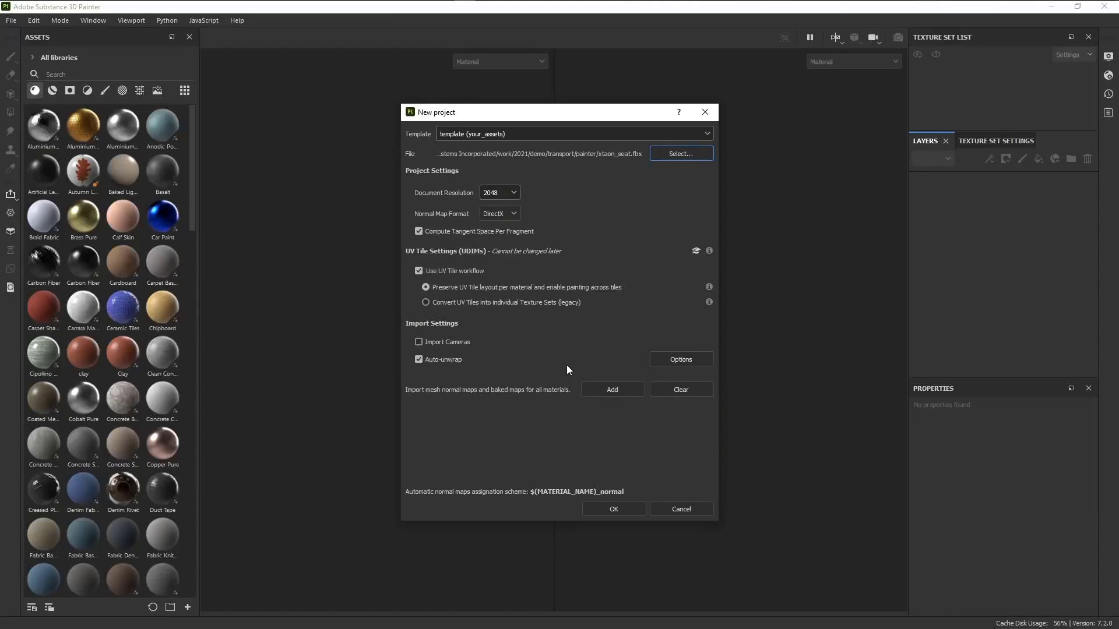
left_click(680, 359)
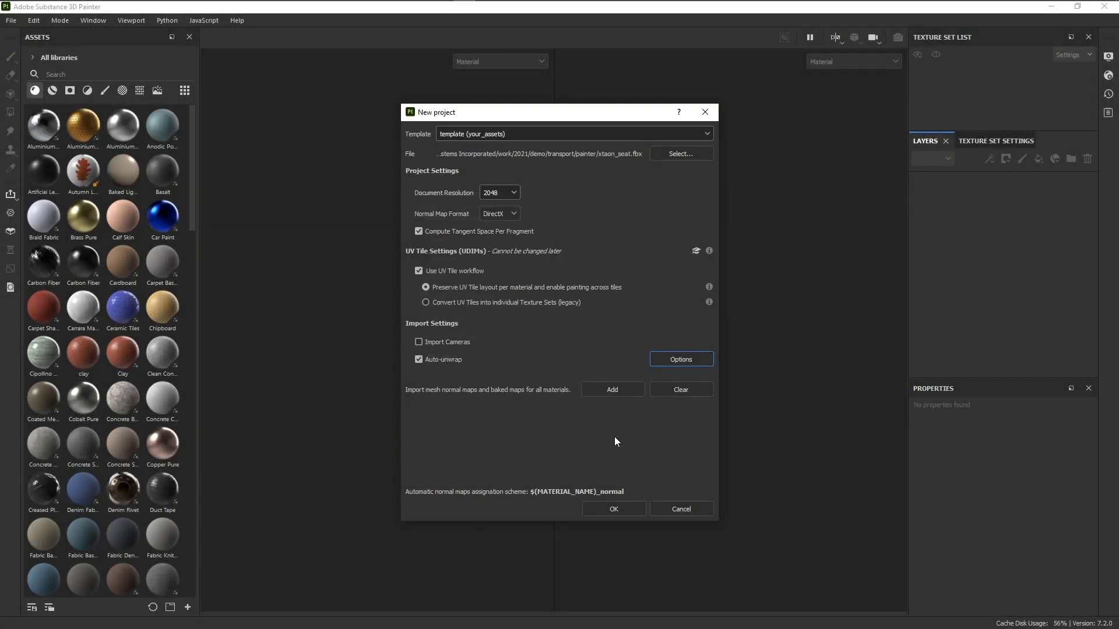
left_click(612, 509)
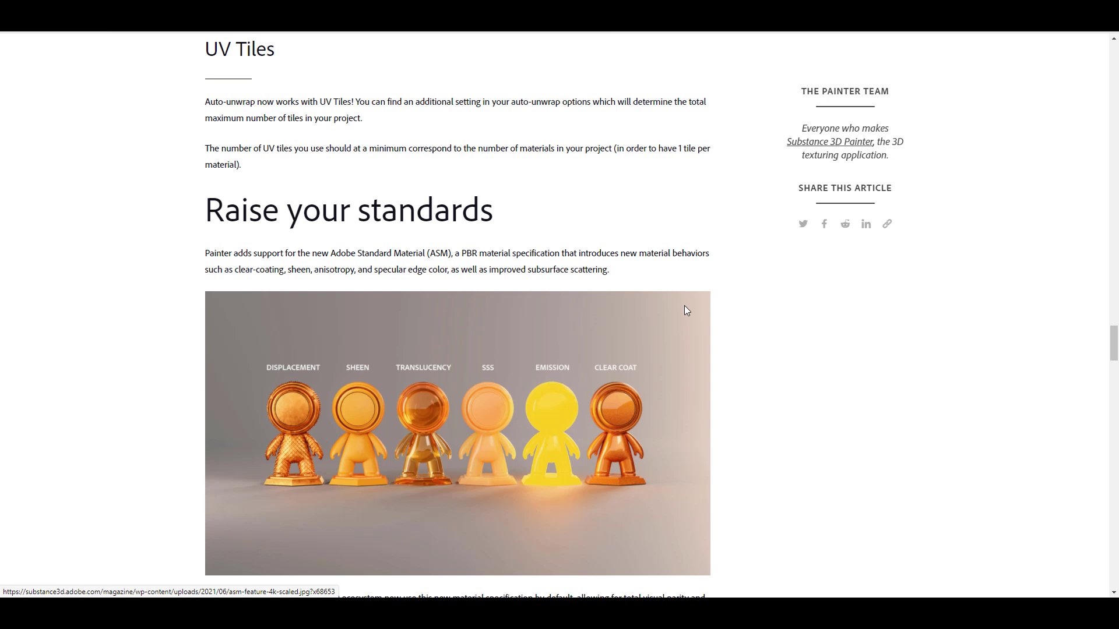
Scroll past the Adobe Standard Material demo to the Bring your apps together heading
scroll("down", 3)
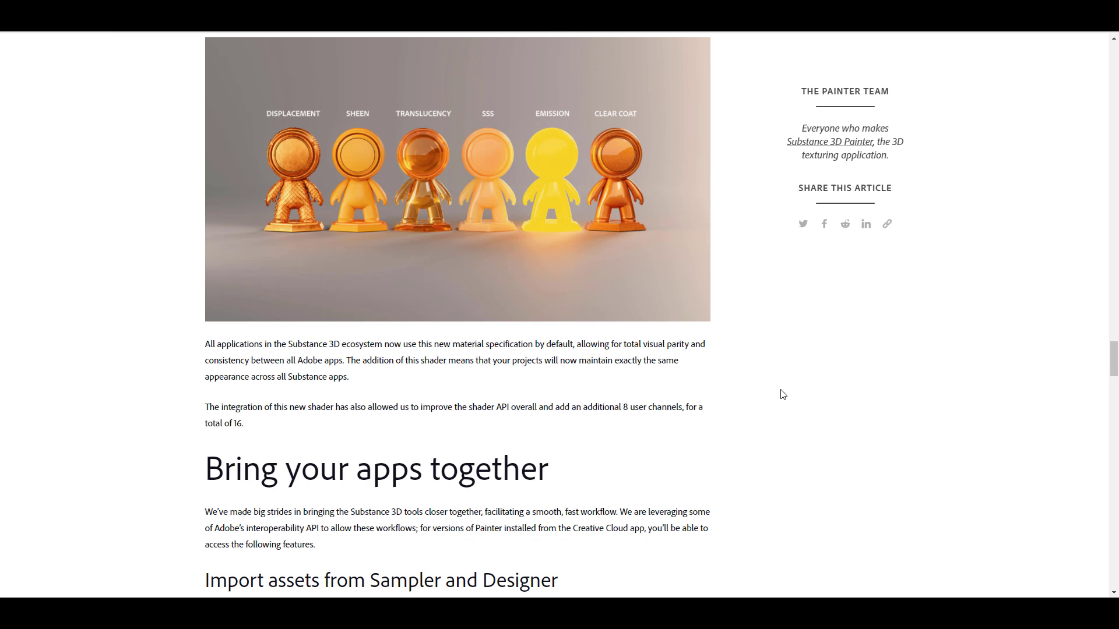
scroll("up", 3)
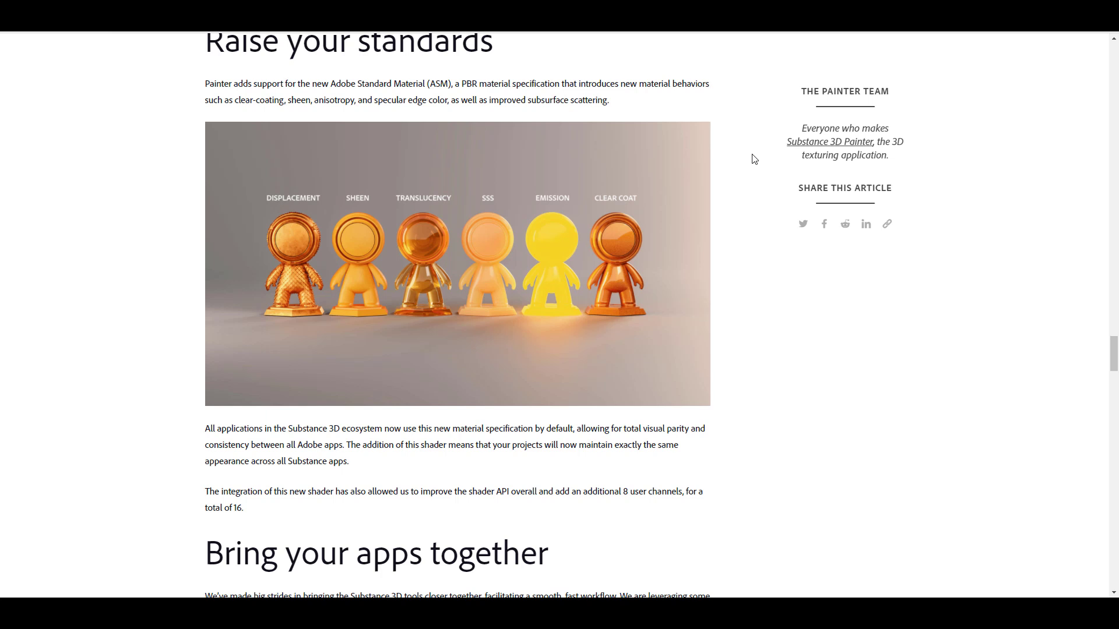
mouse_move(752, 373)
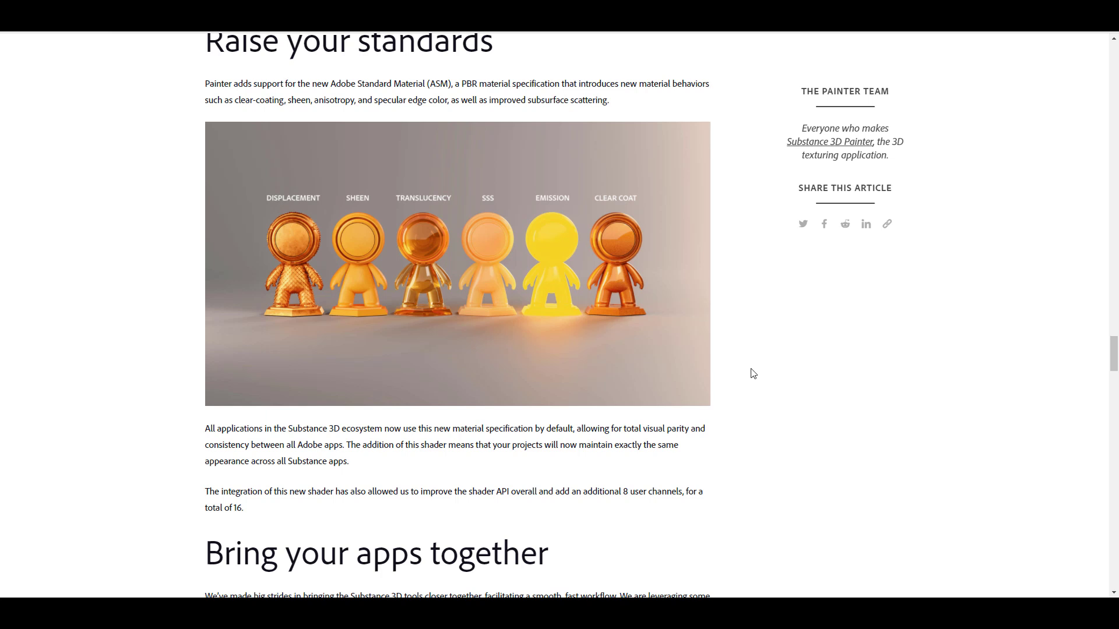
scroll("down", 3)
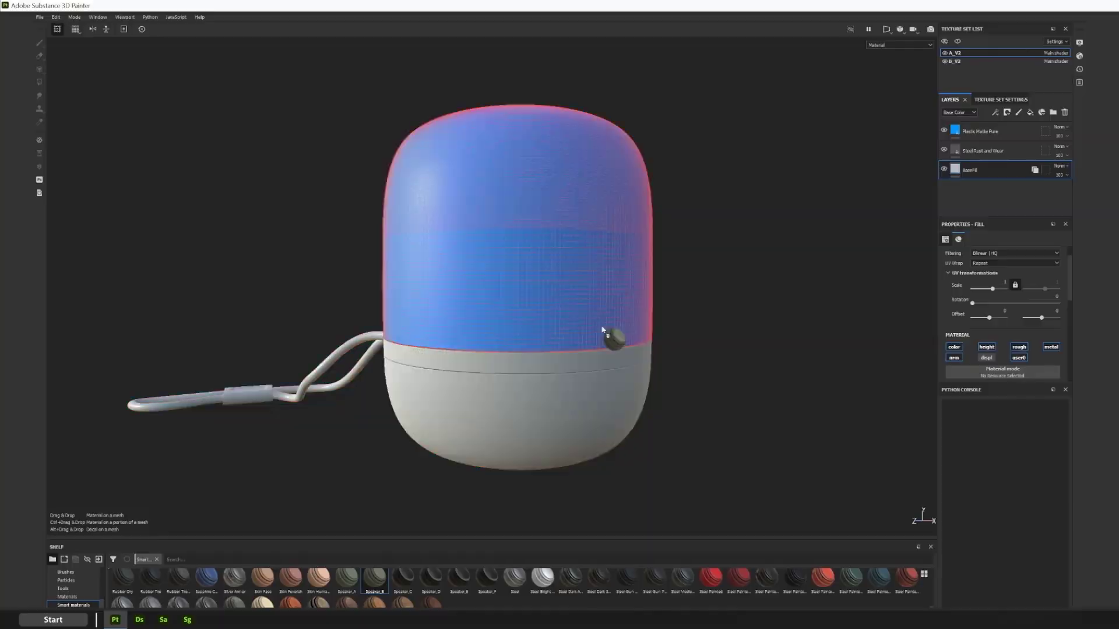
left_click(115, 619)
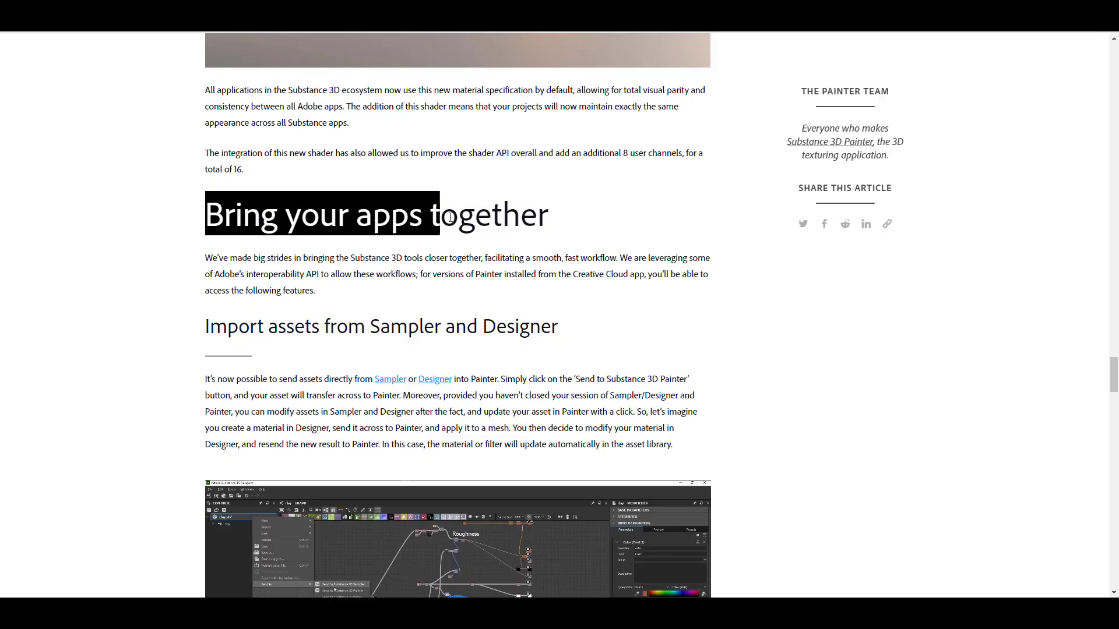
Play and replay the Designer-to-Painter demo clip, then scroll to the Sampler demo
scroll("down", 3)
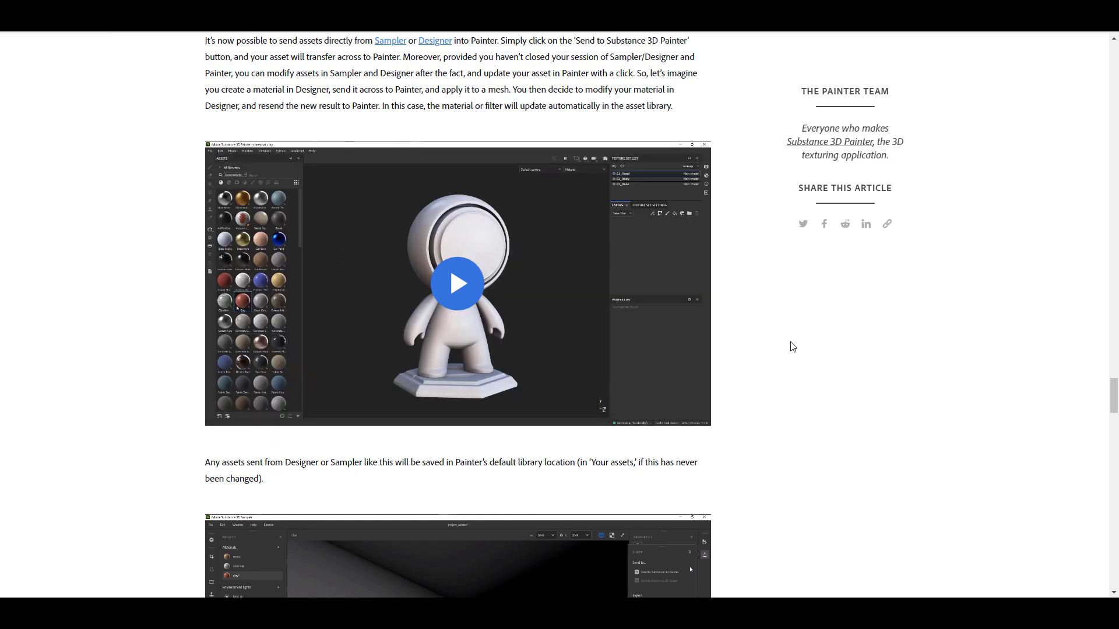
left_click(457, 284)
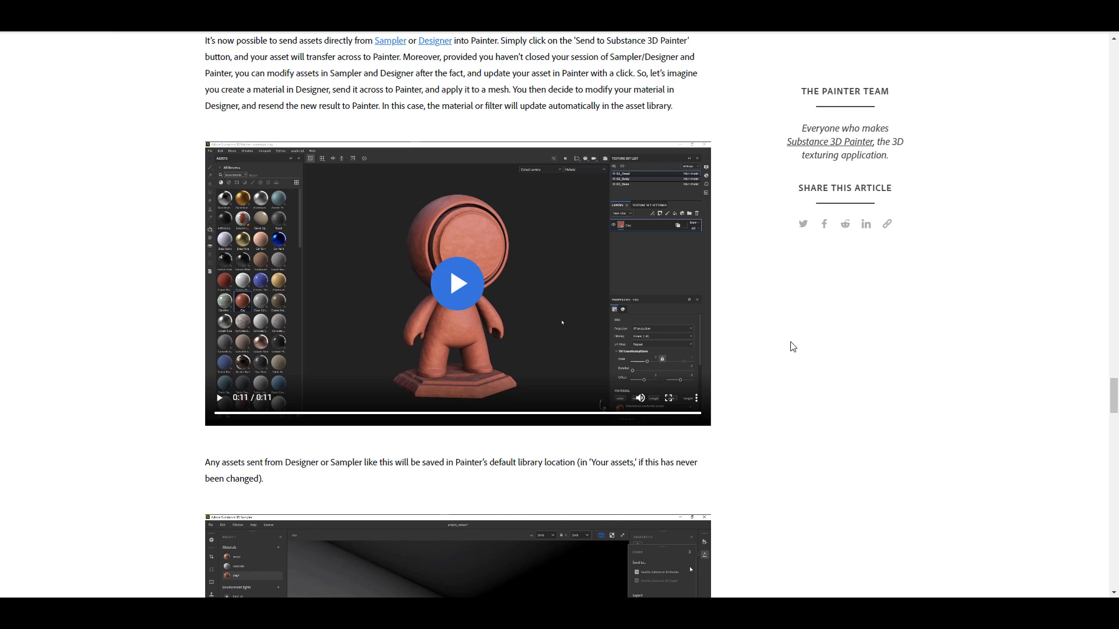
left_click(457, 283)
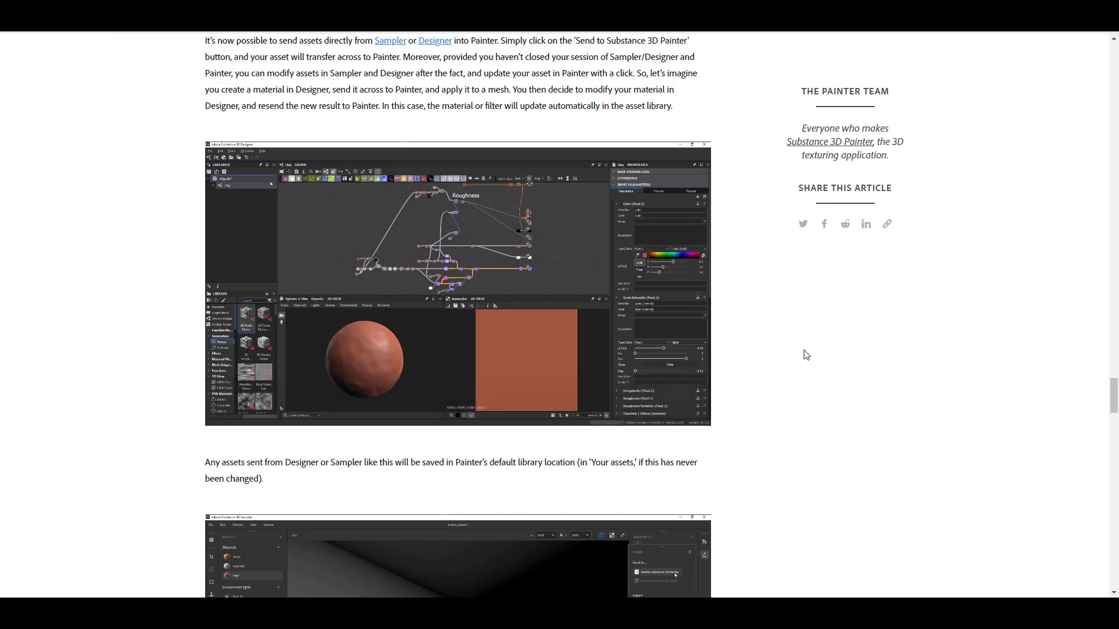
scroll("down", 3)
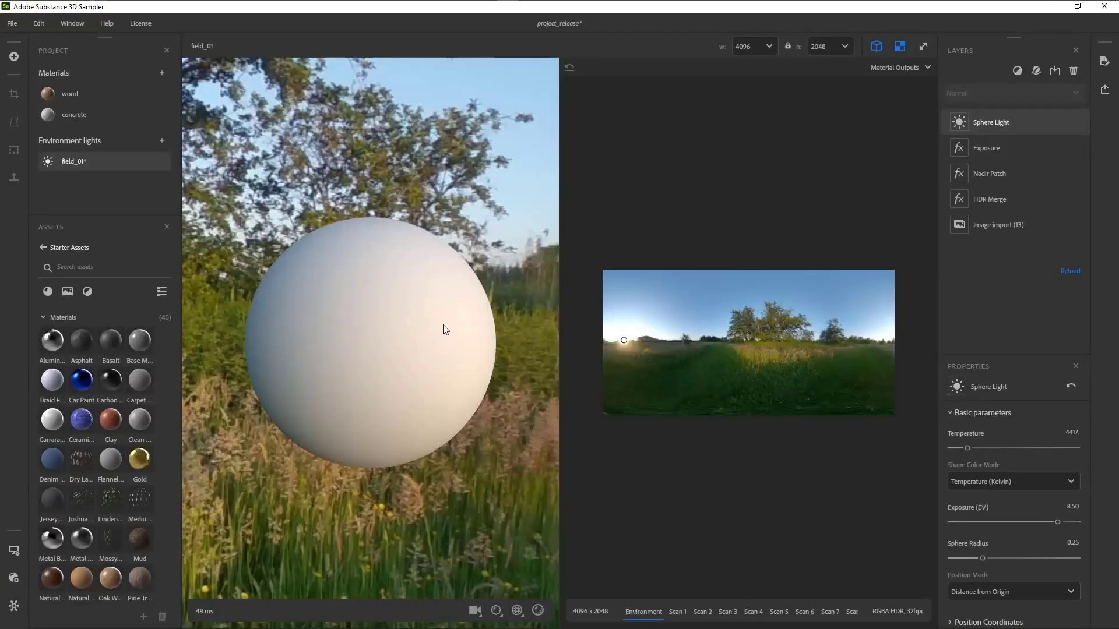
Send the field_01 environment light from Sampler to Painter and apply it to the mannequin
left_click(1103, 91)
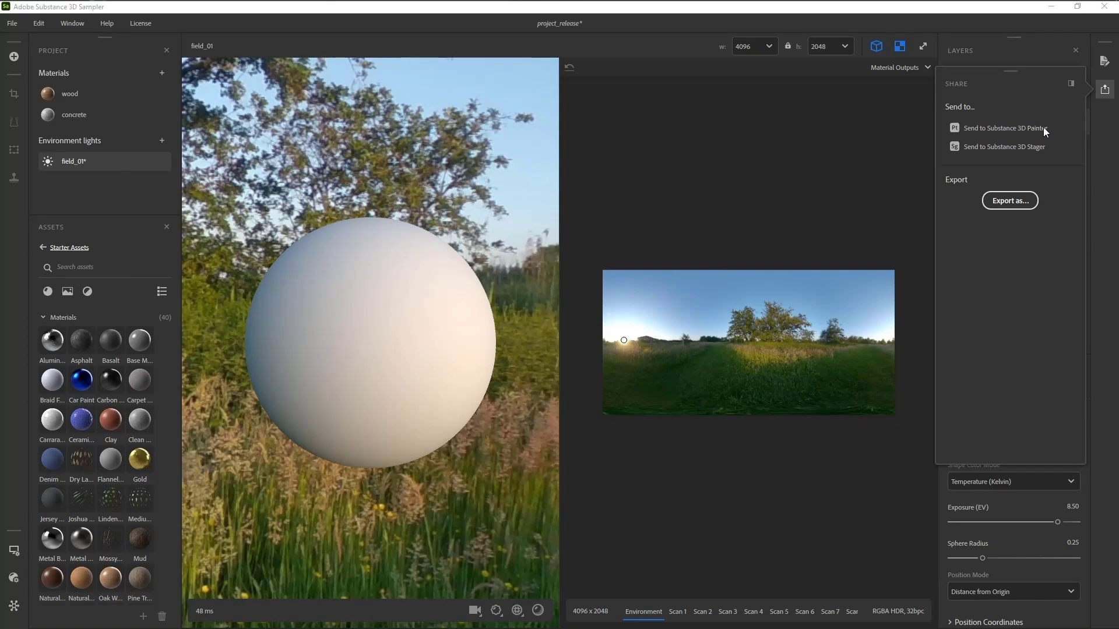
left_click(1006, 129)
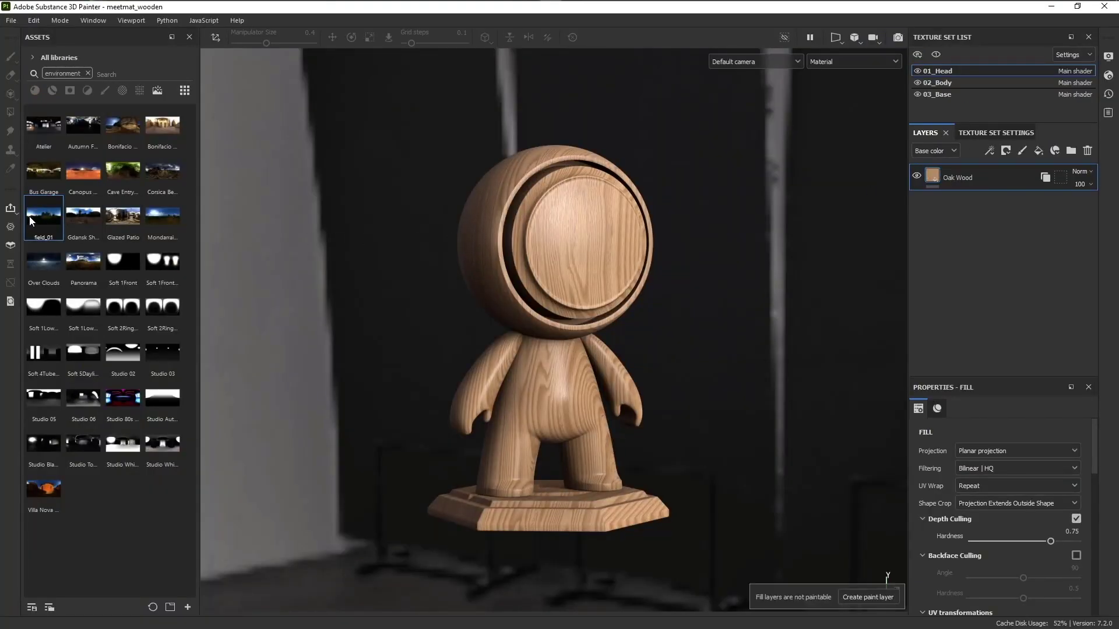
double_click(43, 214)
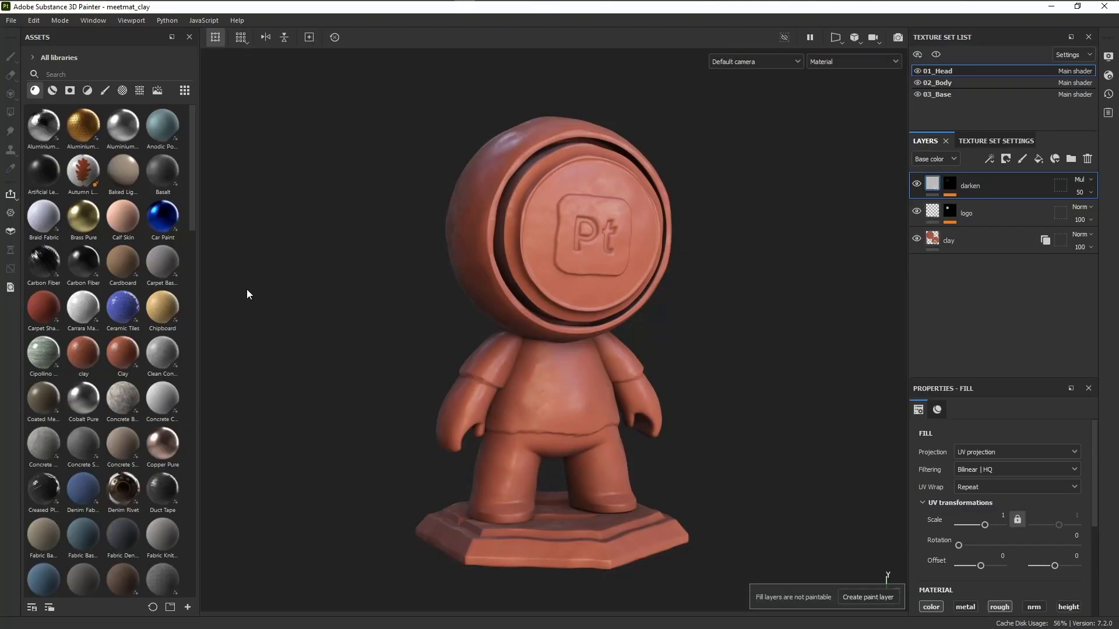
Send meetmat_clay to Stager onto the desk, then reveal Hammered Metal in Bridge via Show in
left_click(11, 194)
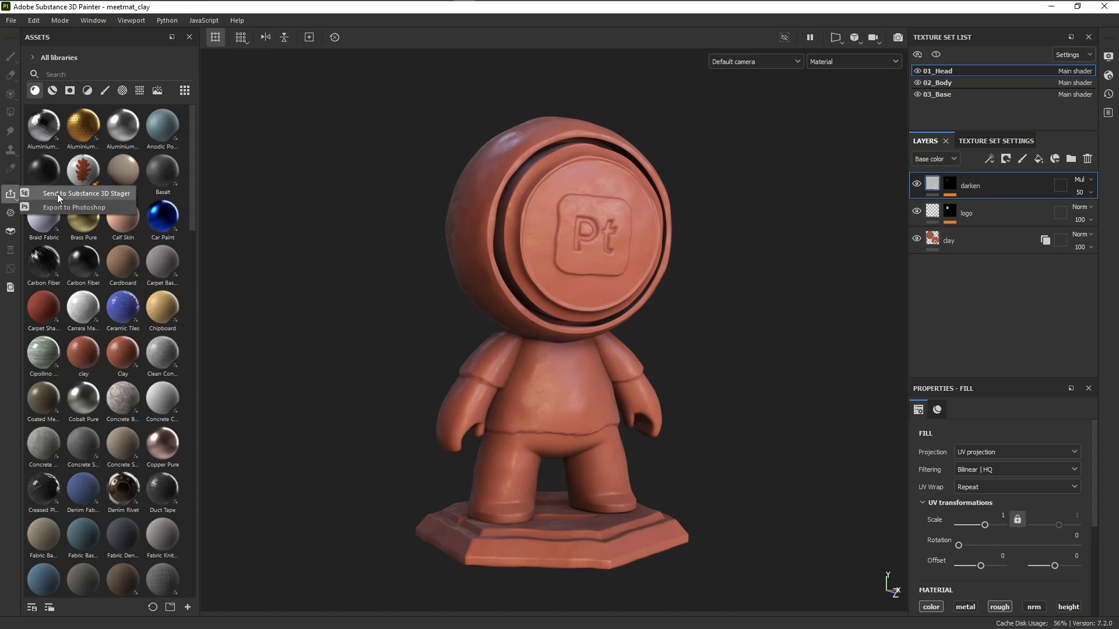
left_click(85, 193)
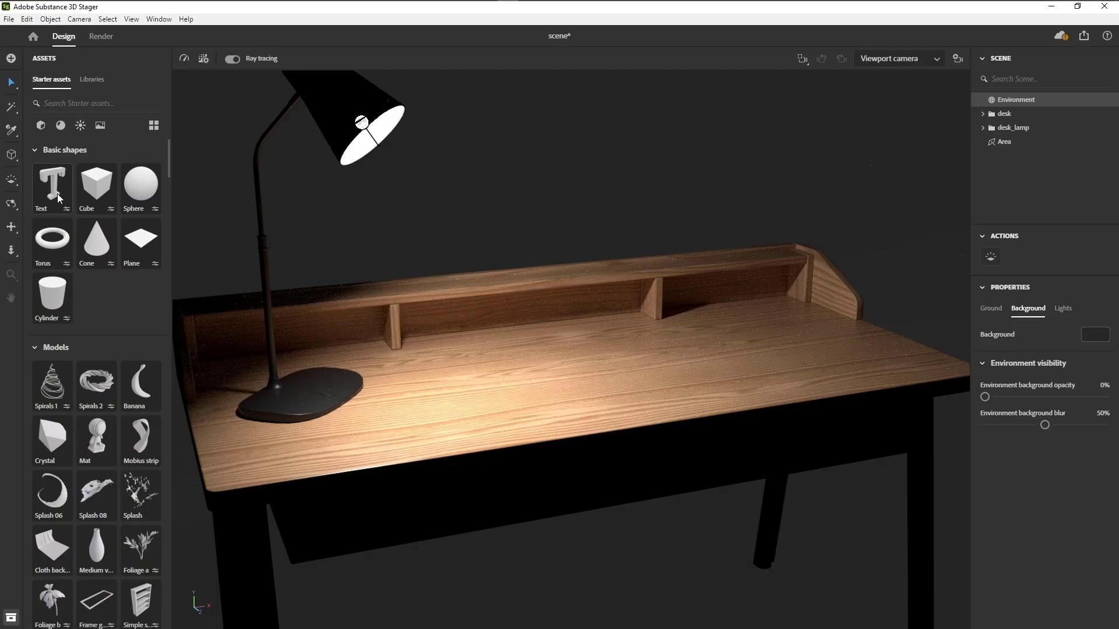
left_click(51, 184)
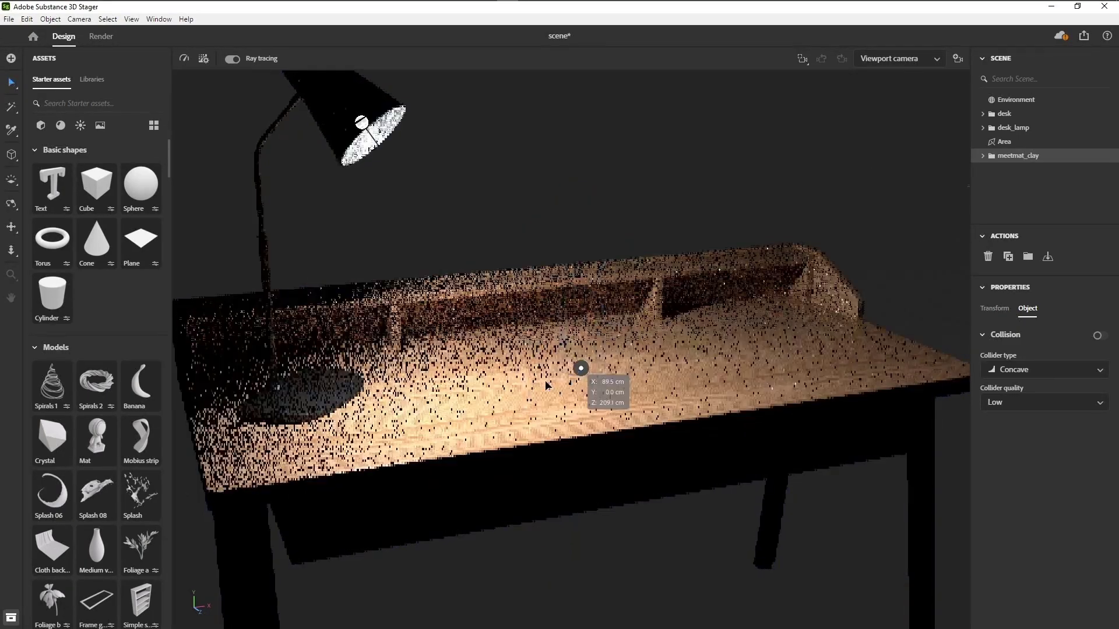
left_click(1016, 99)
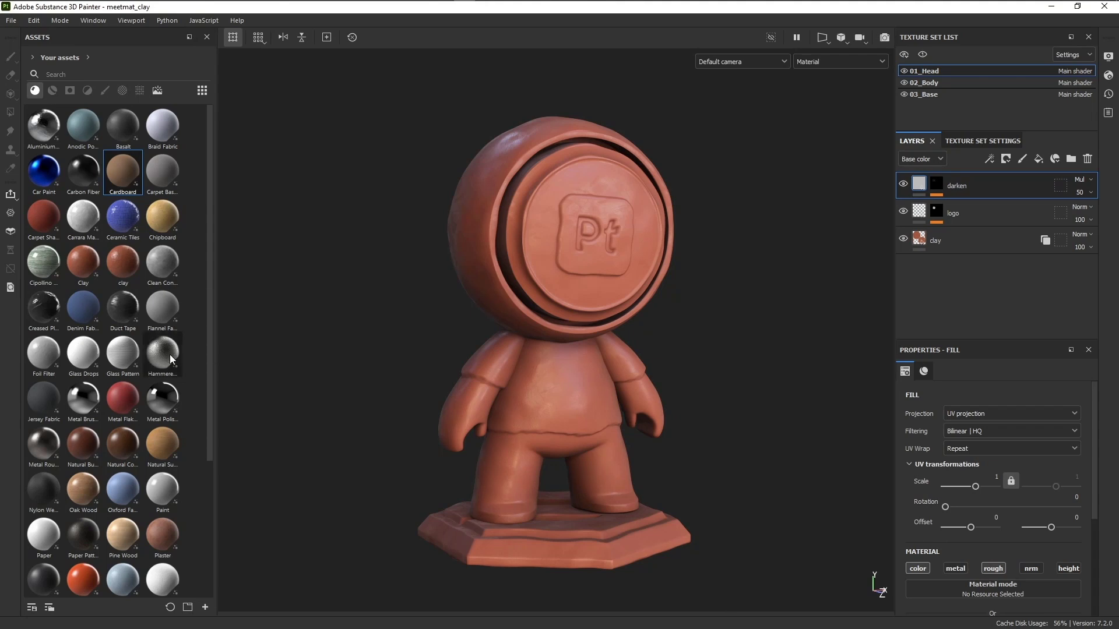
mouse_move(162, 355)
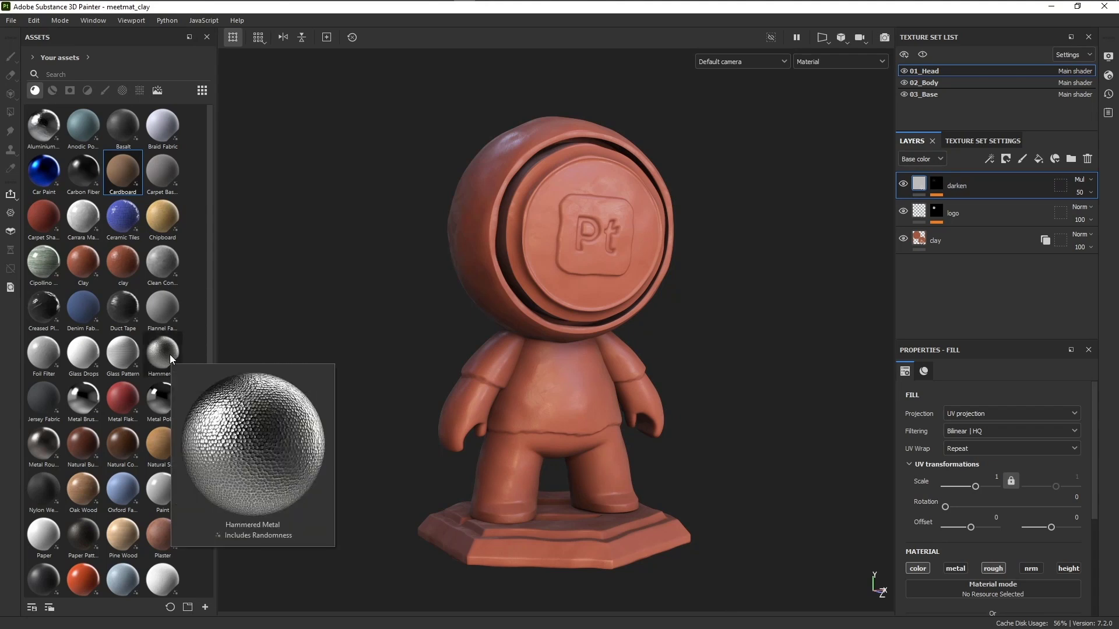
right_click(159, 356)
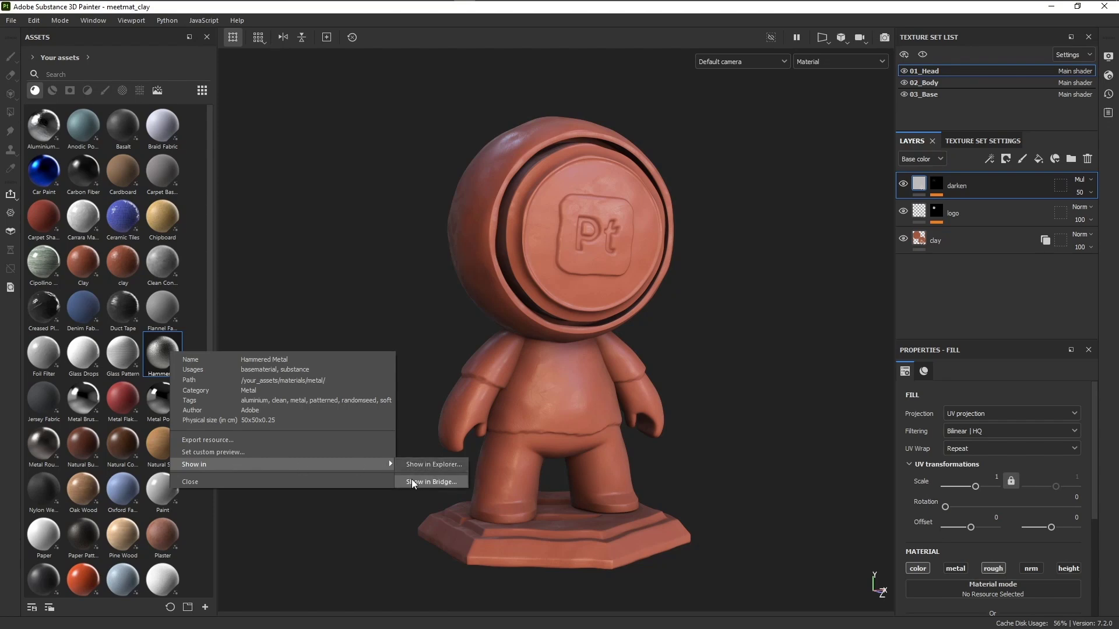
left_click(431, 481)
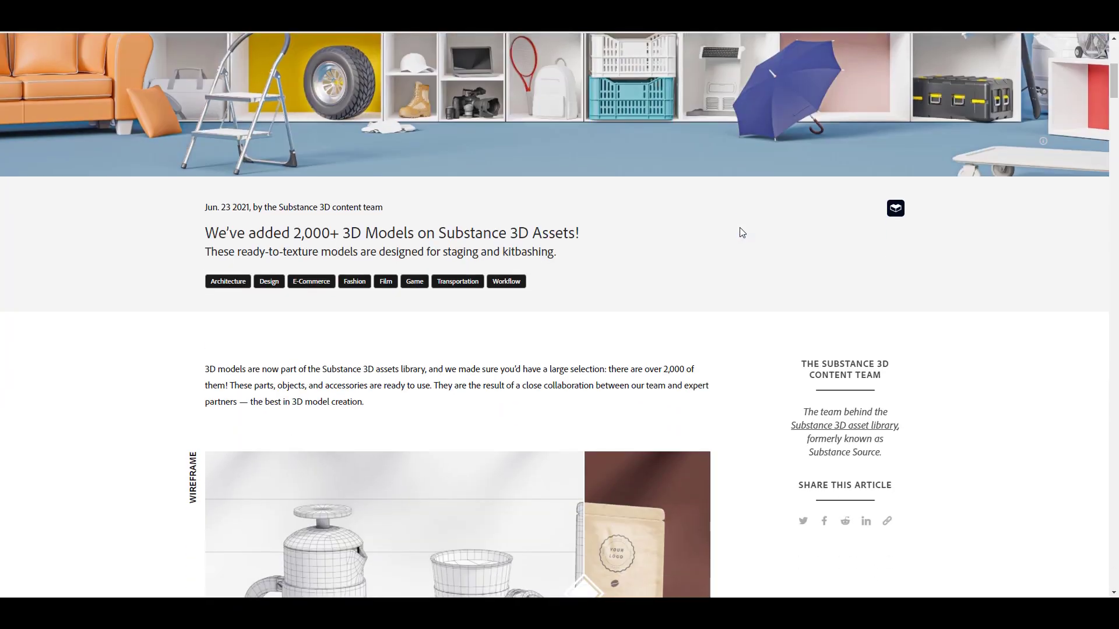
Scroll through the 2,000+ 3D Models post and back to the Painter article's import demos
scroll("down", 3)
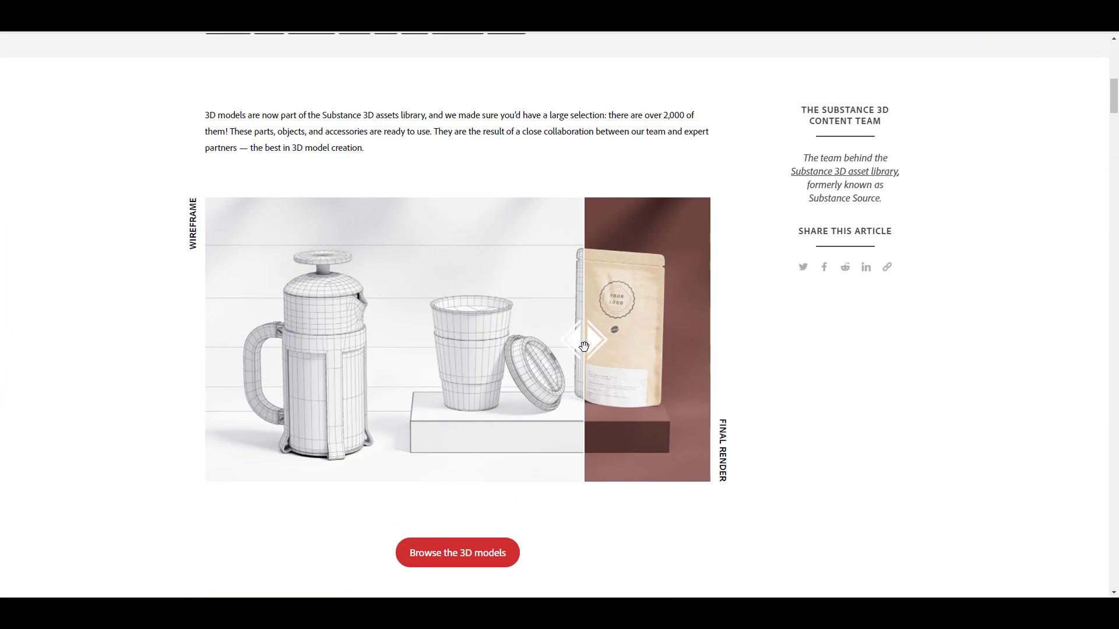
scroll("up", 3)
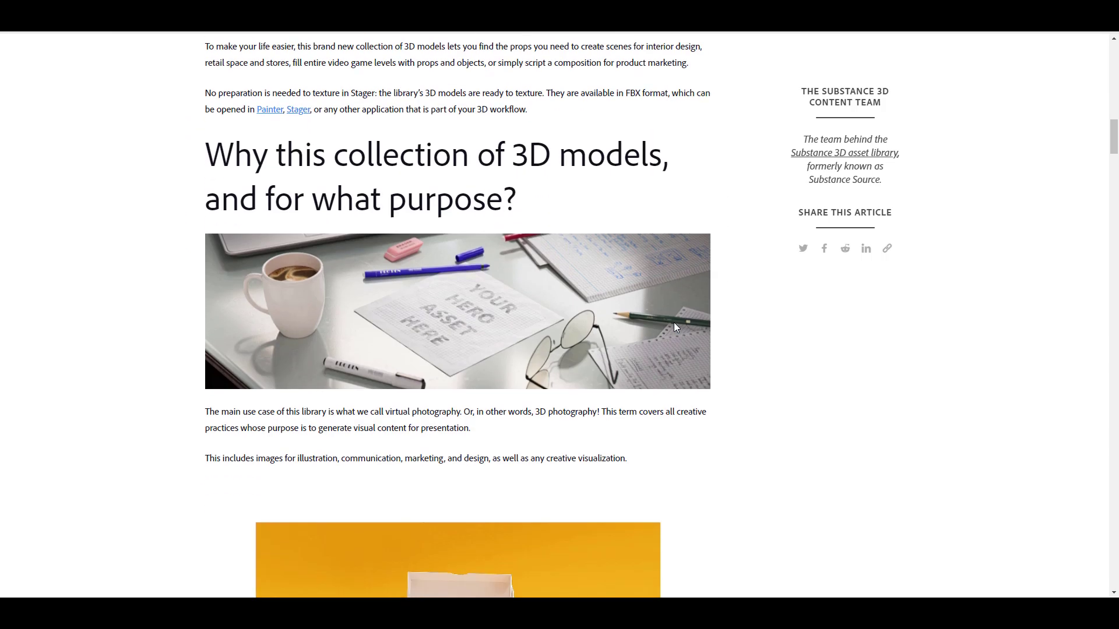
scroll("up", 3)
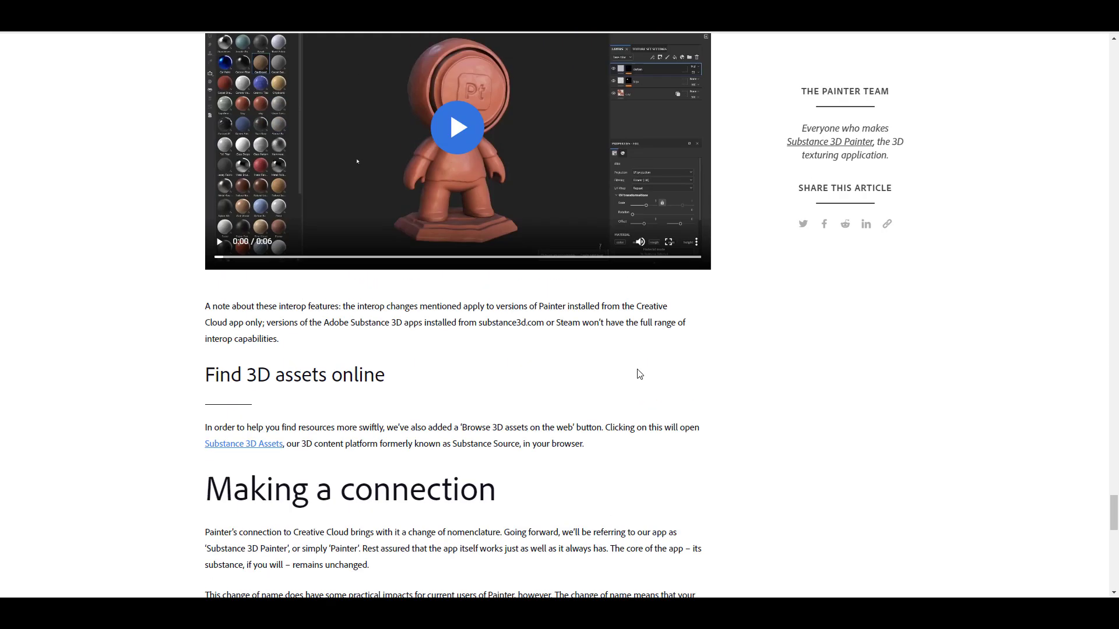
scroll("down", 3)
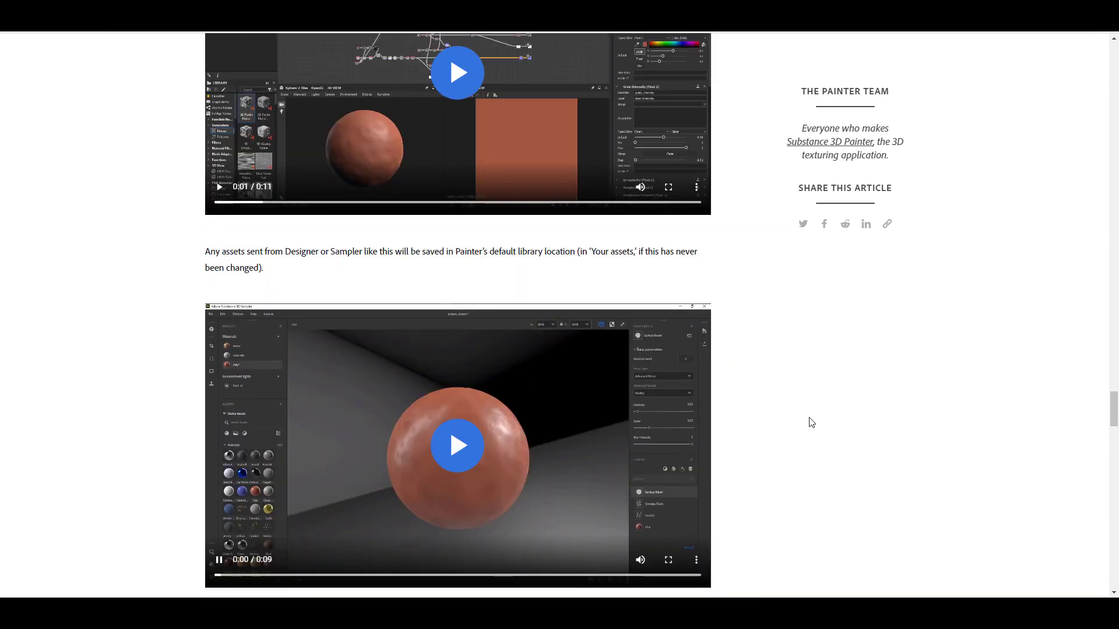
scroll("up", 3)
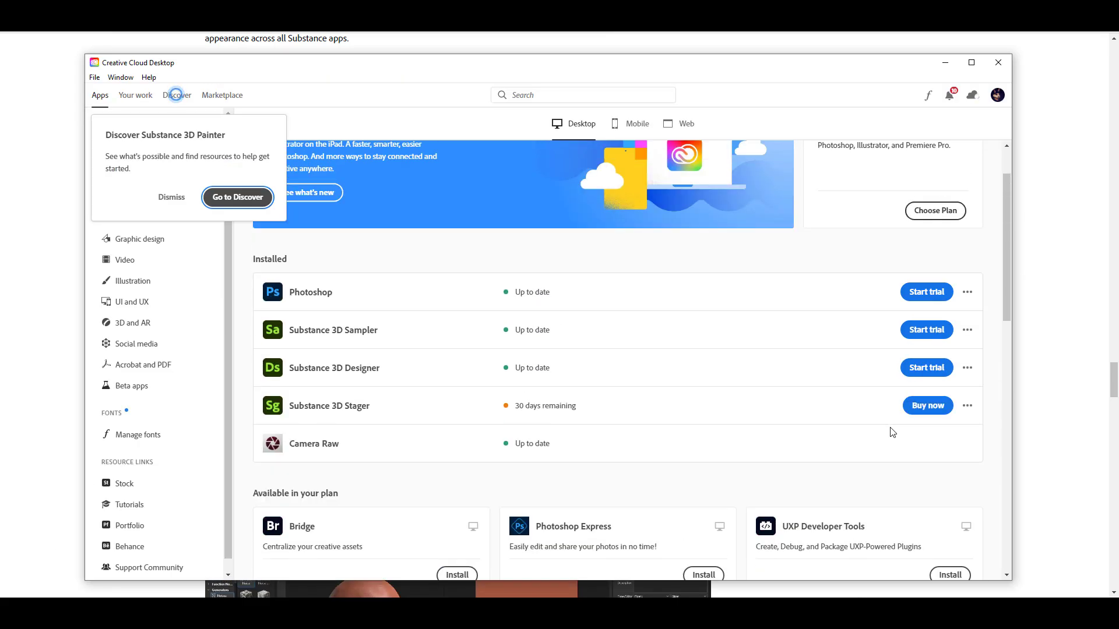
Scroll the Apps tab to the Apps to try section and watch Substance 3D Painter's install reach 74%
scroll("down", 3)
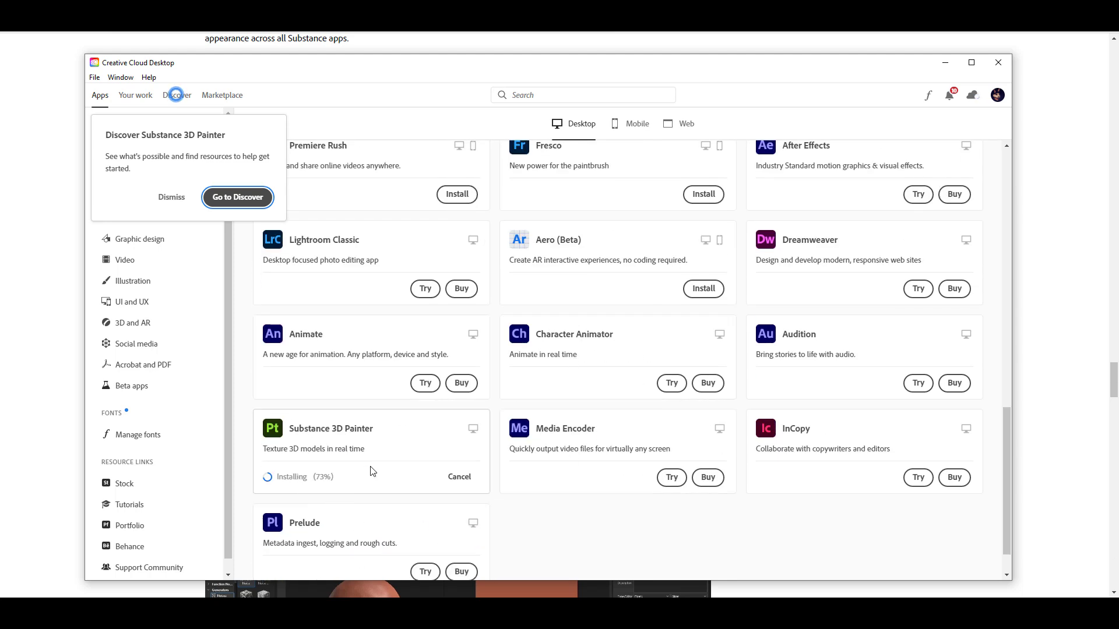
scroll("up", 3)
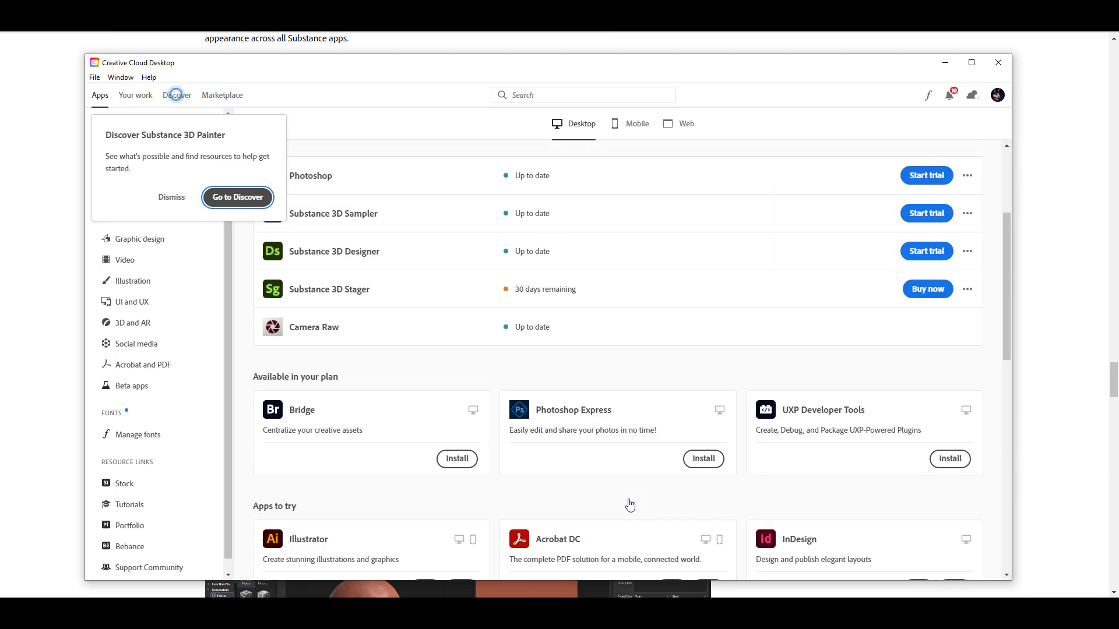
scroll("up", 3)
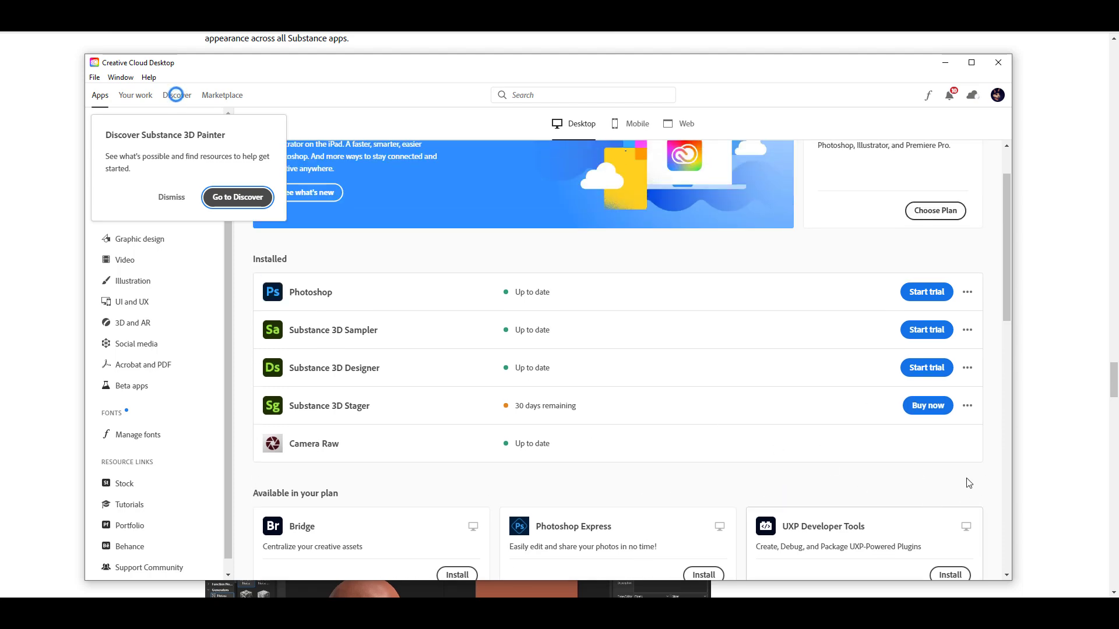
mouse_move(702, 431)
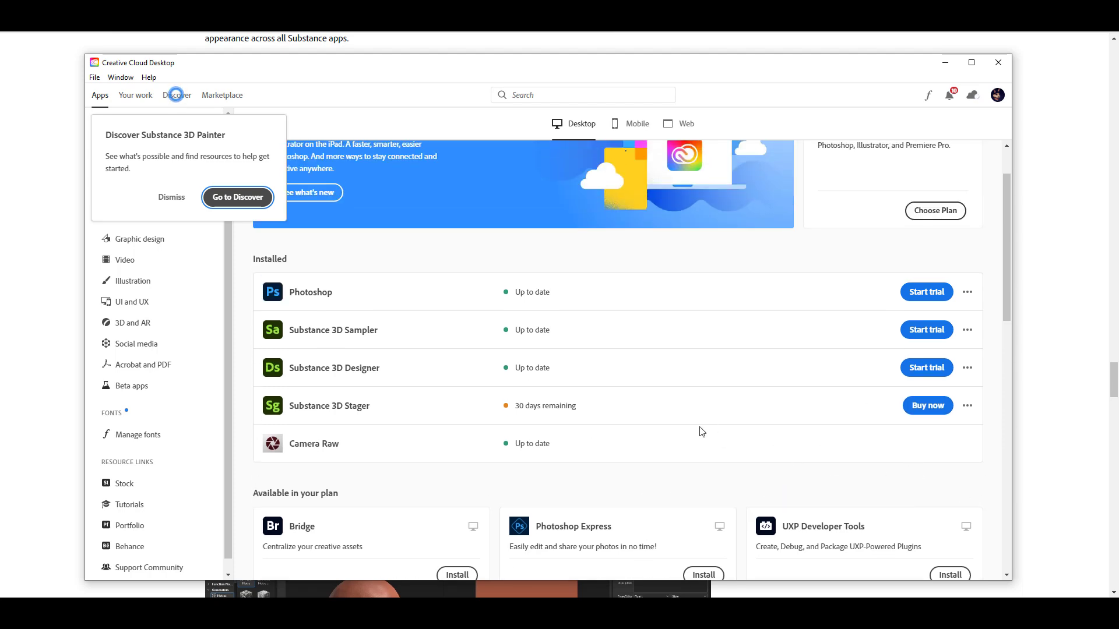
mouse_move(738, 382)
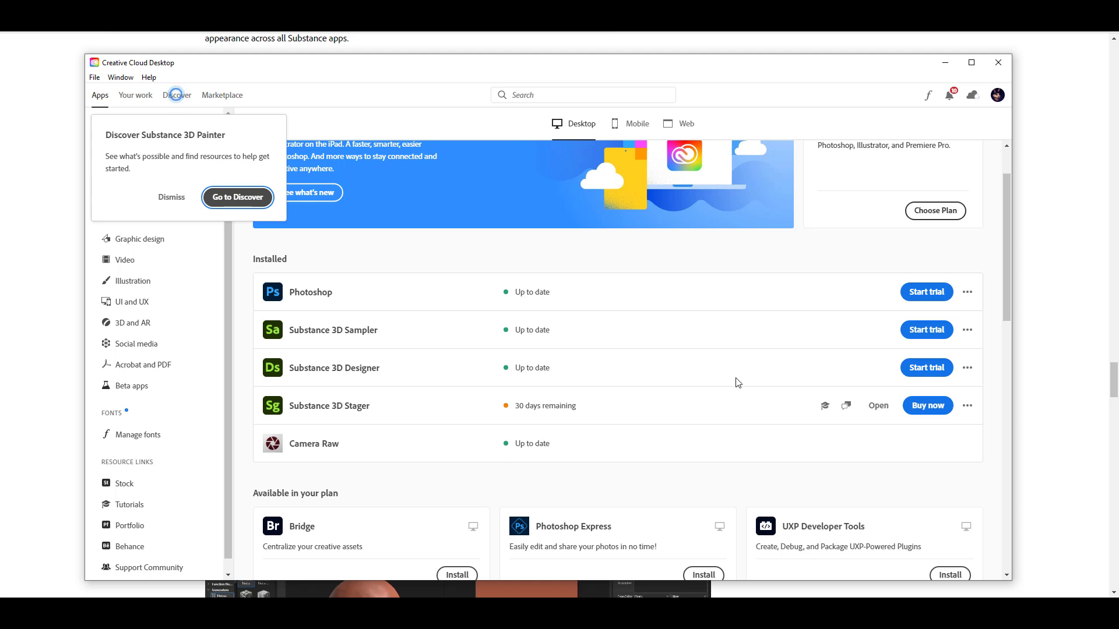
mouse_move(945, 62)
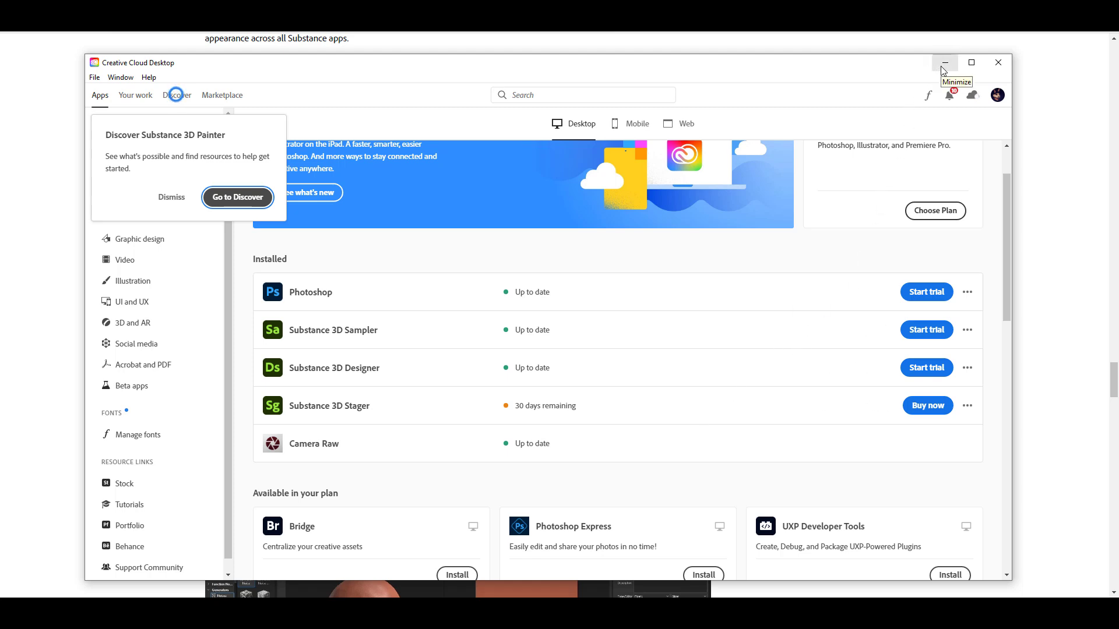
scroll("up", 3)
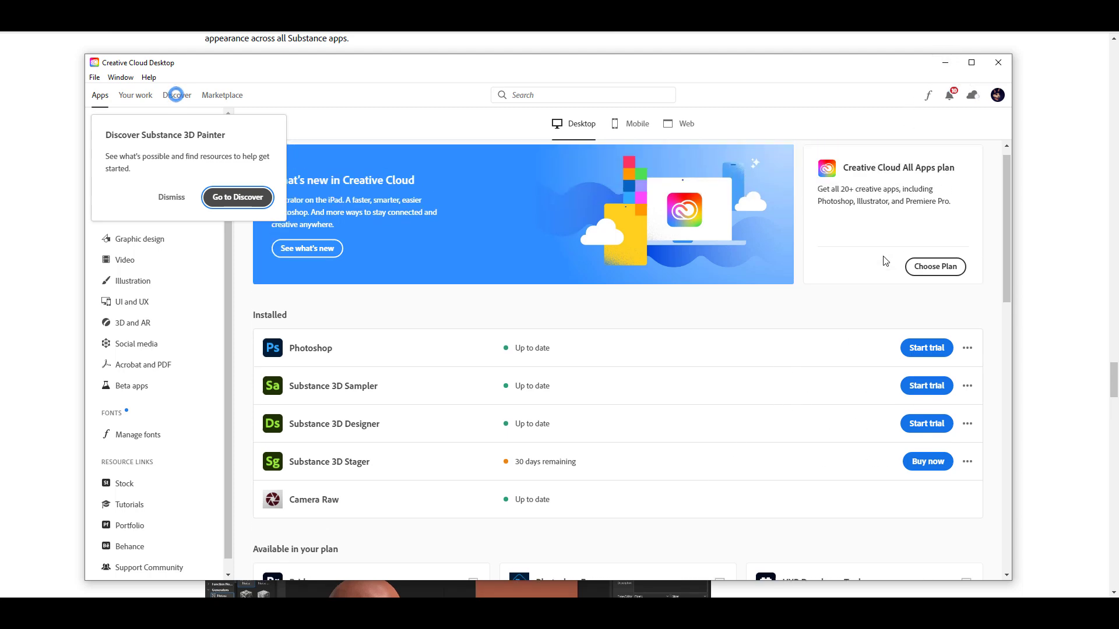
scroll("down", 3)
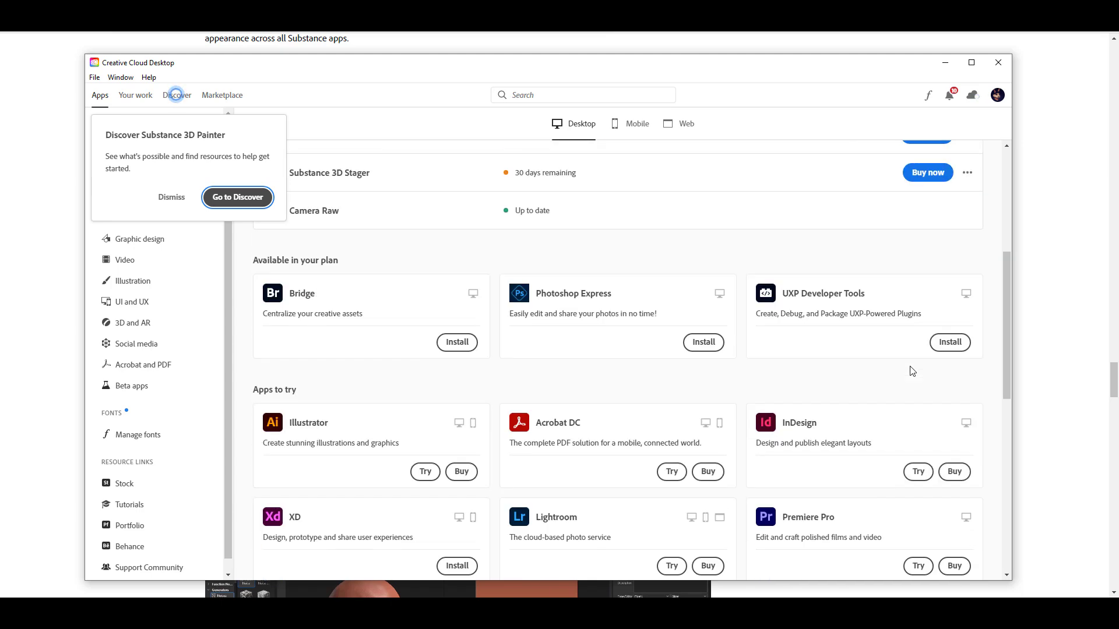
scroll("down", 3)
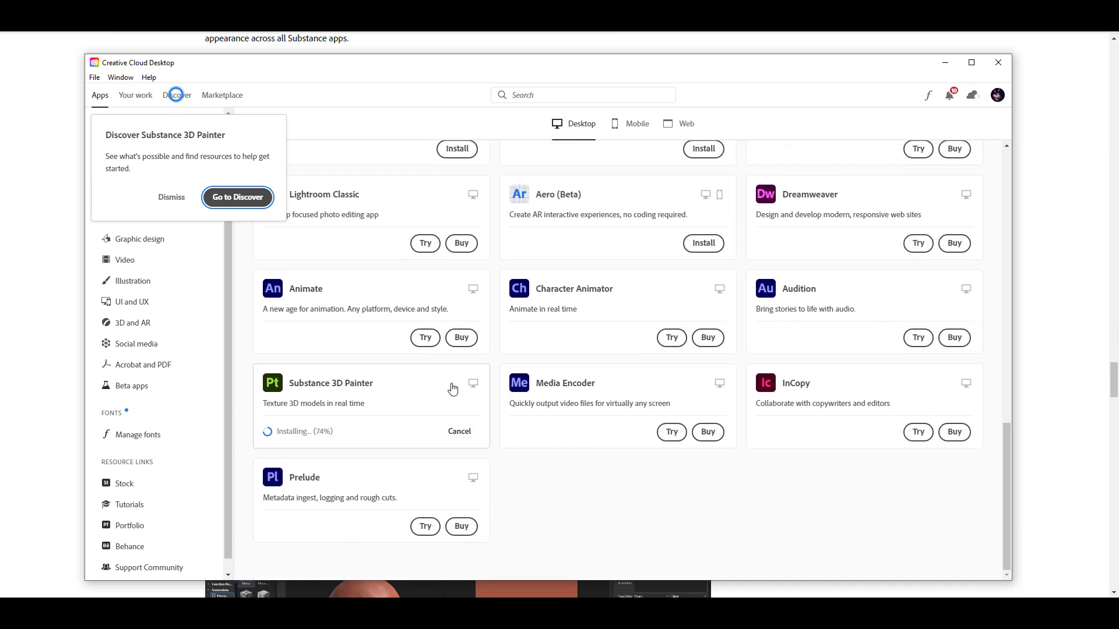
scroll("up", 3)
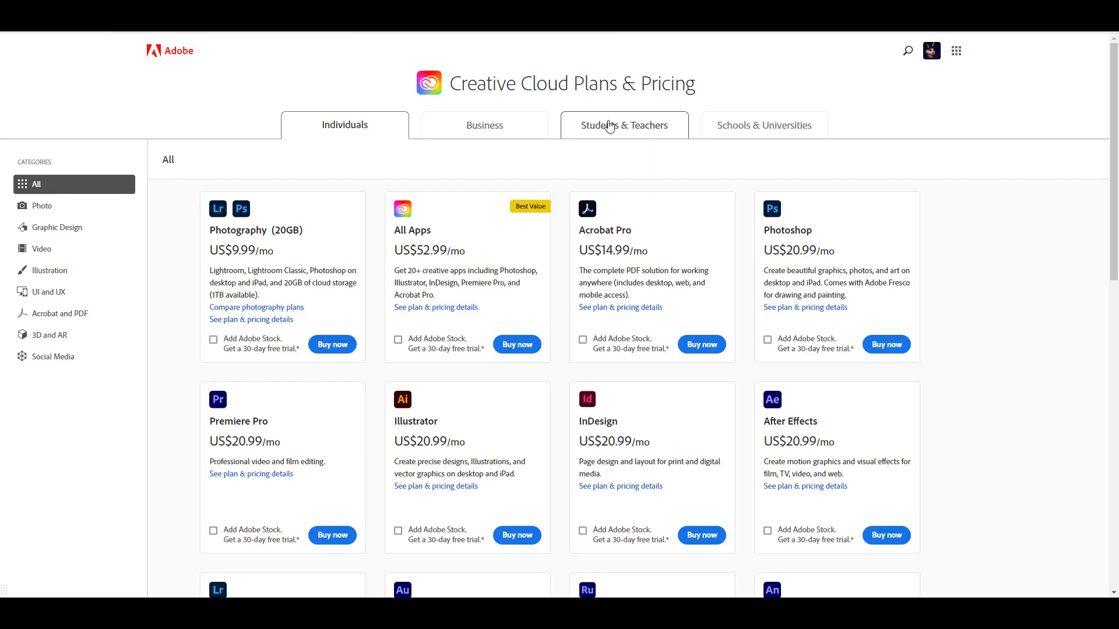
Compare Business plans with Individuals, reaching the Substance 3D Collection card at US$39.99/mo
left_click(484, 125)
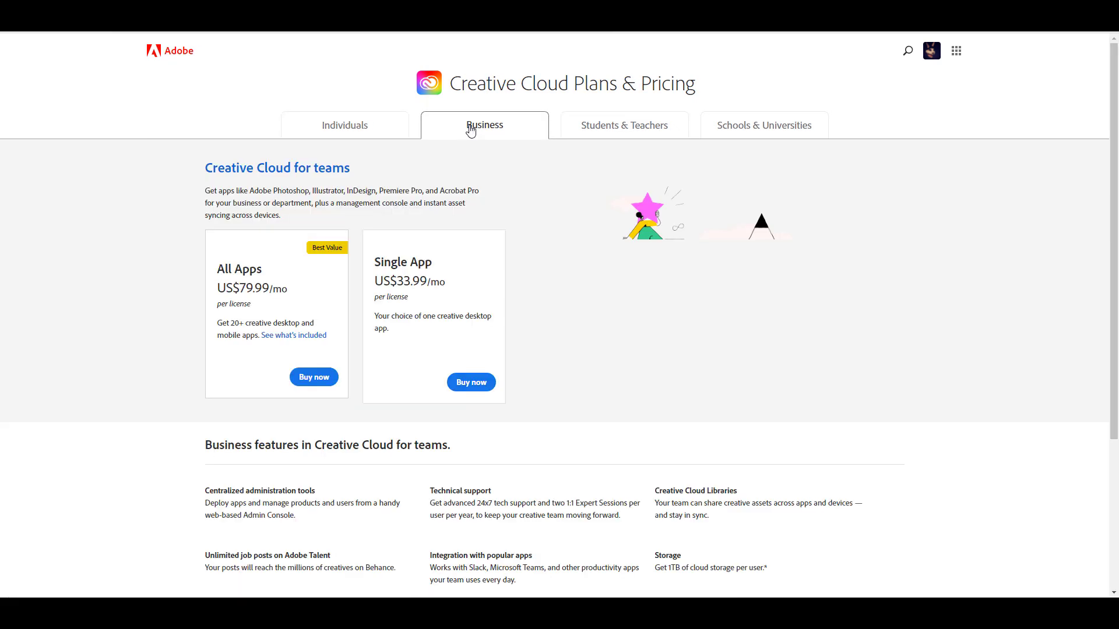
left_click(344, 125)
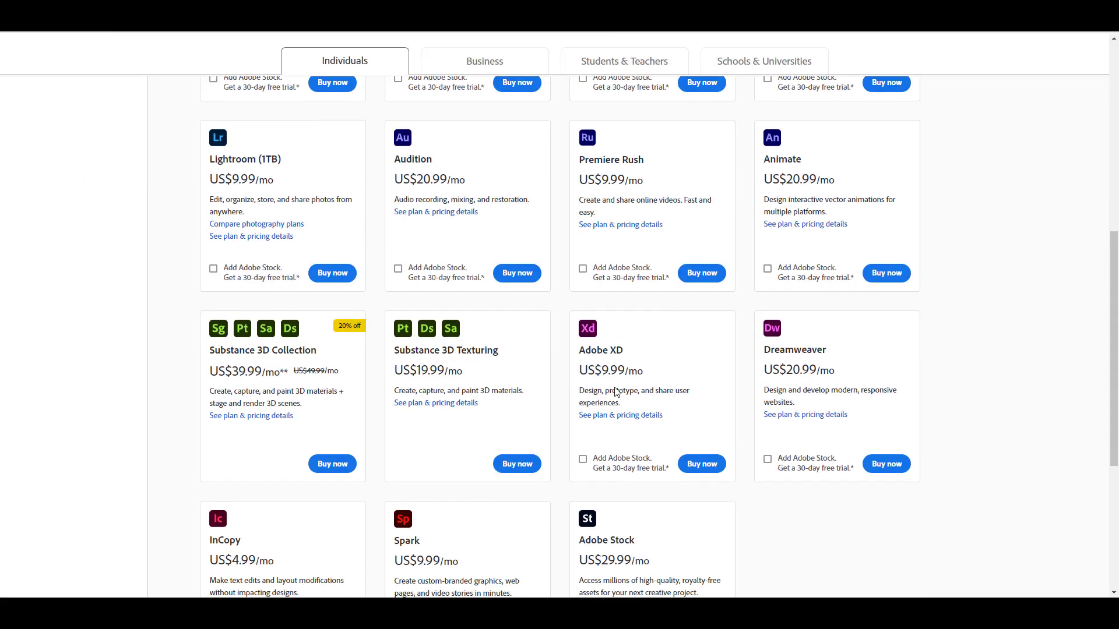
scroll("down", 3)
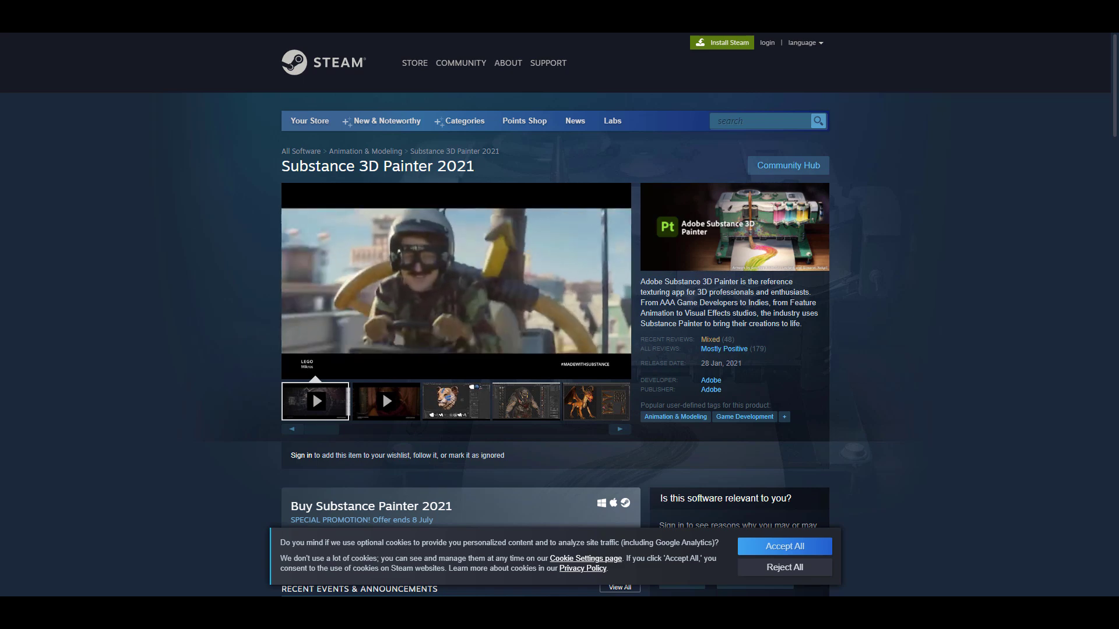
Reach About This Software on Steam's Painter 2021 page and highlight the free-updates-through-2021 sentence
scroll("down", 3)
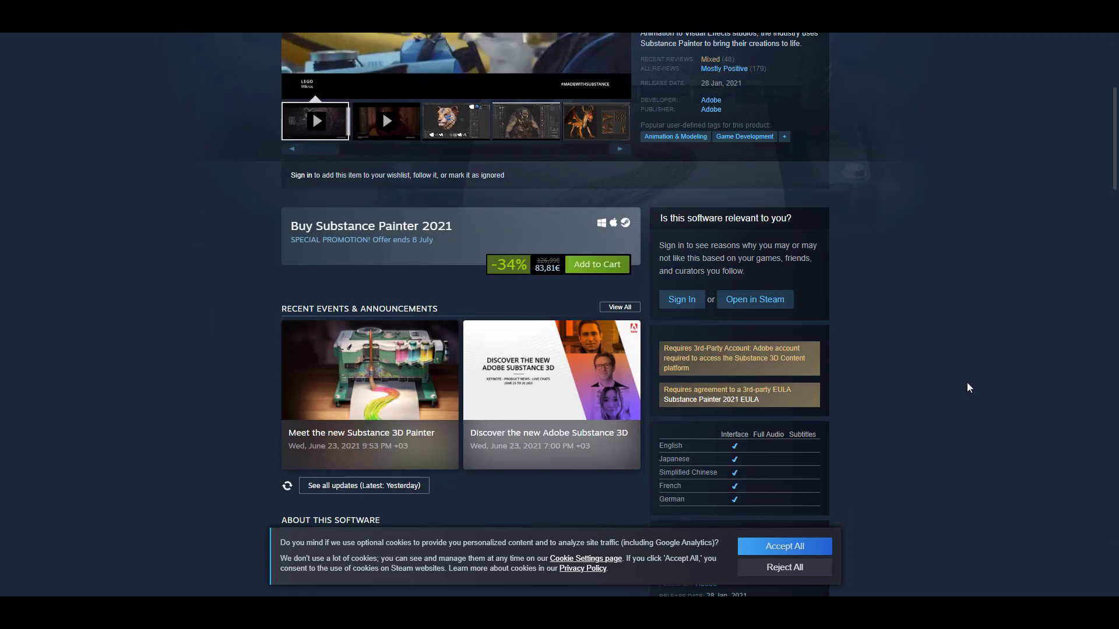
scroll("up", 3)
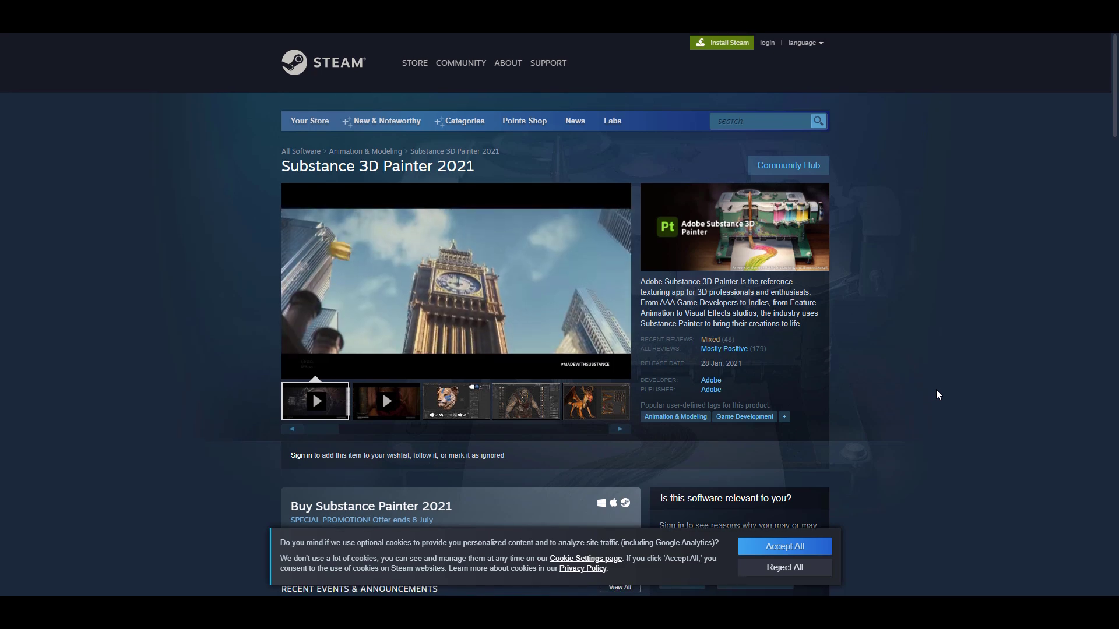
scroll("down", 3)
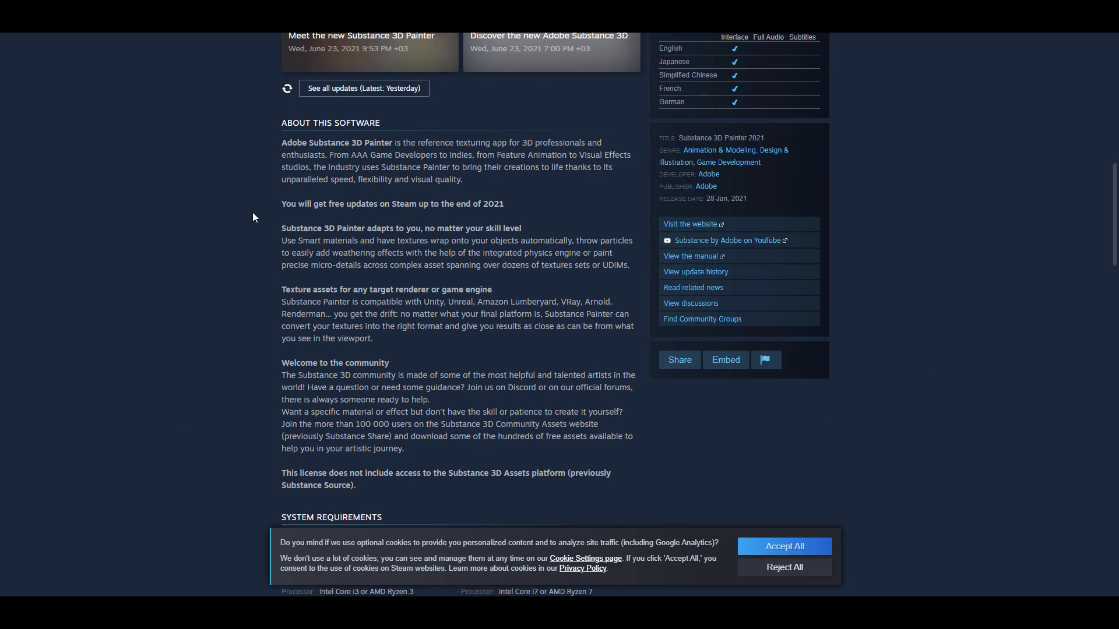
left_click_drag(281, 203, 440, 203)
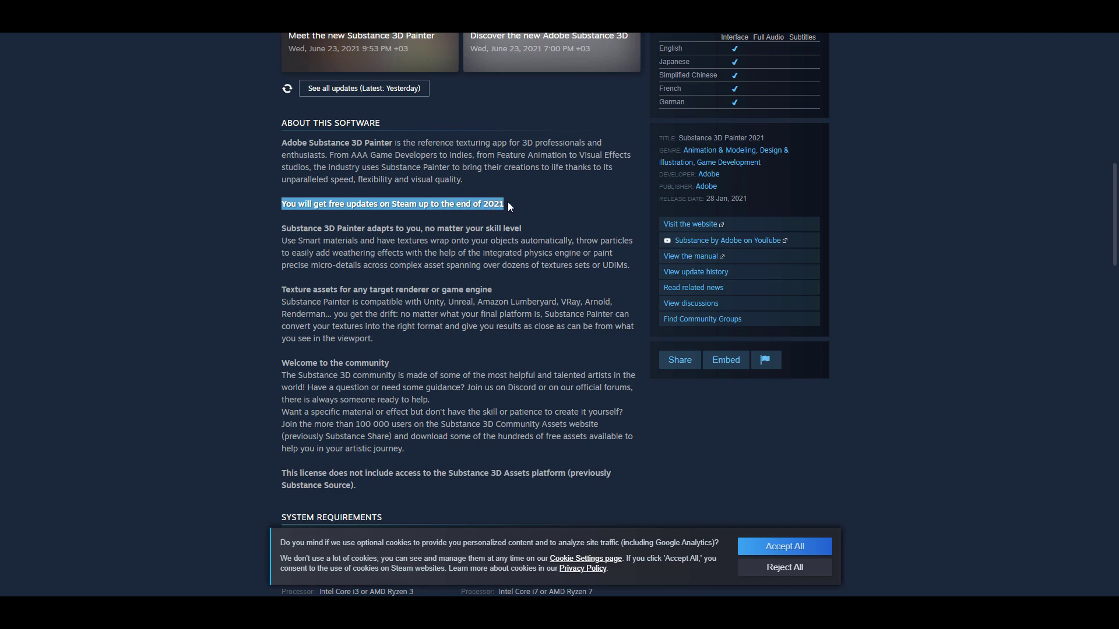
scroll("up", 3)
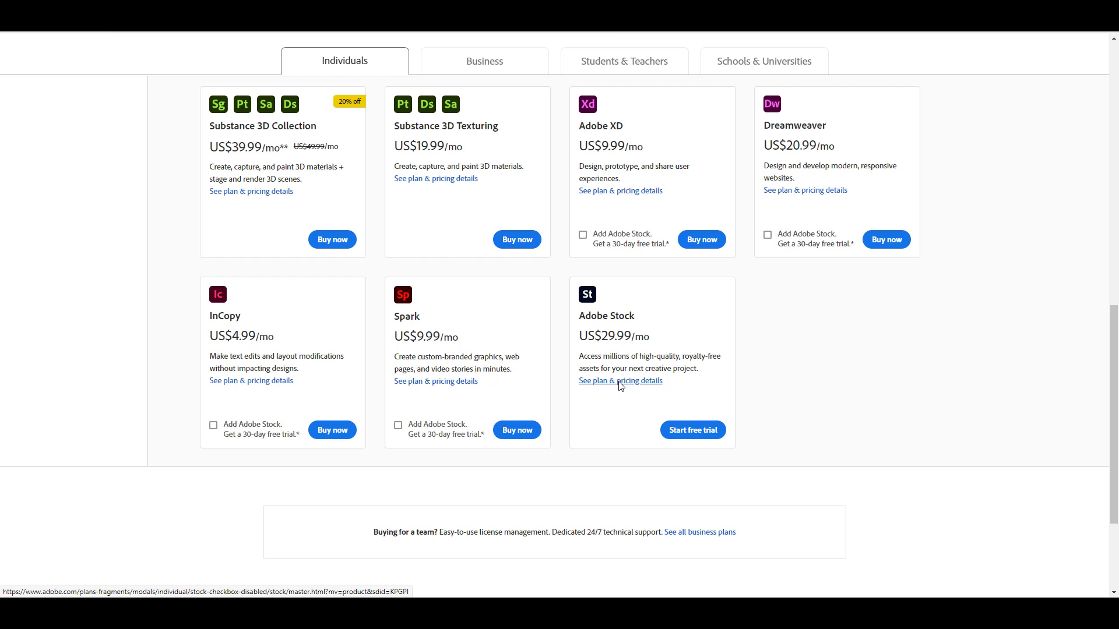
mouse_move(565, 33)
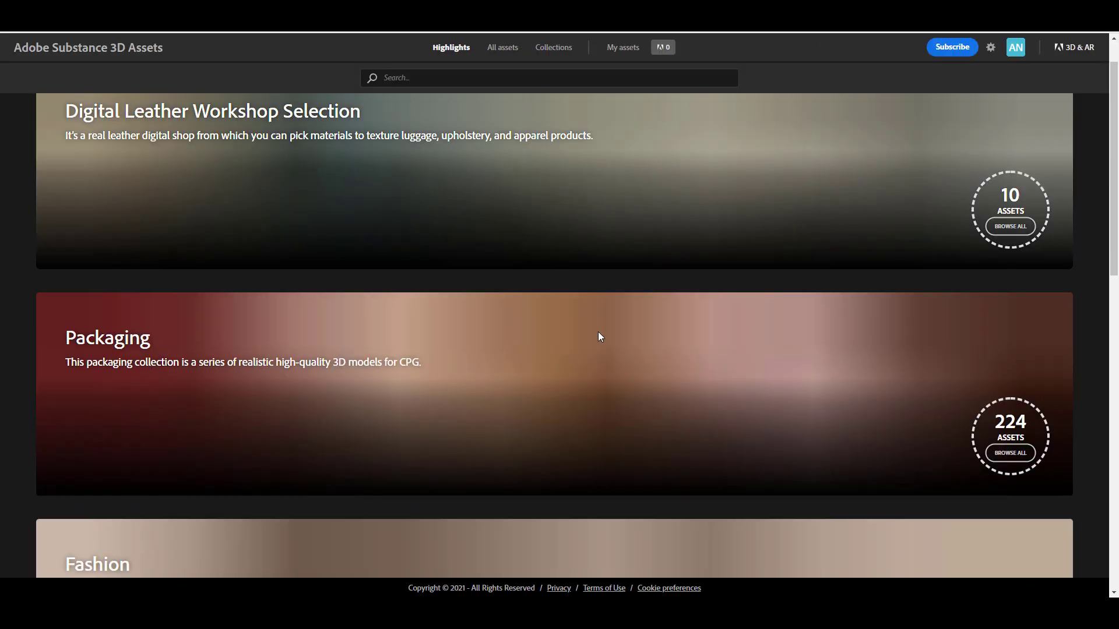
Scroll the Substance 3D Assets Highlights page through collection banners such as Packaging with 224 assets
scroll("down", 3)
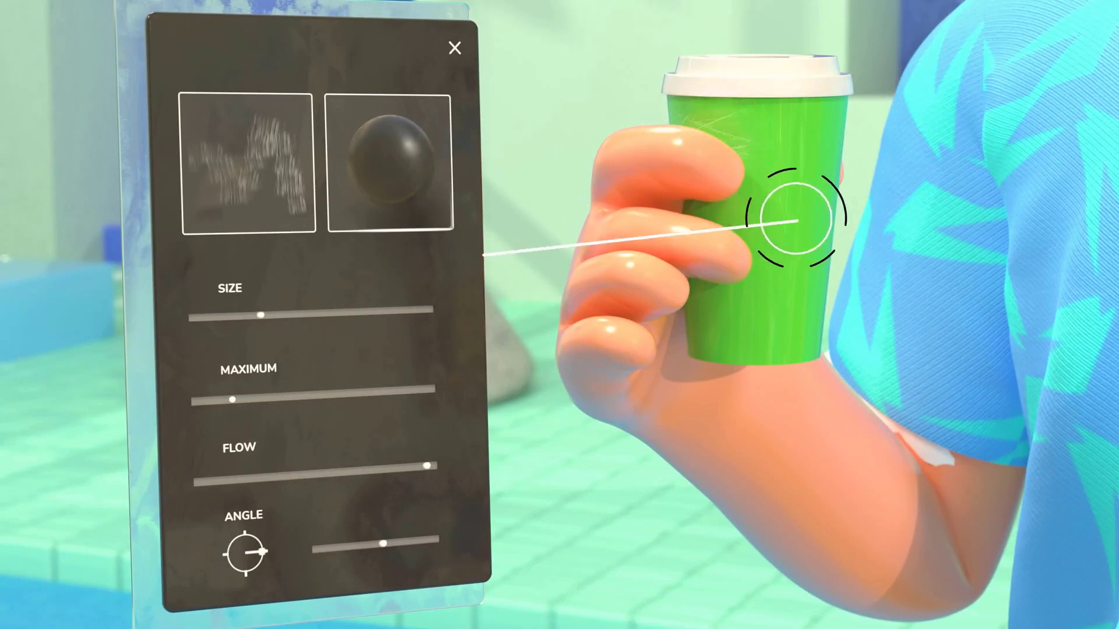
mouse_move(724, 211)
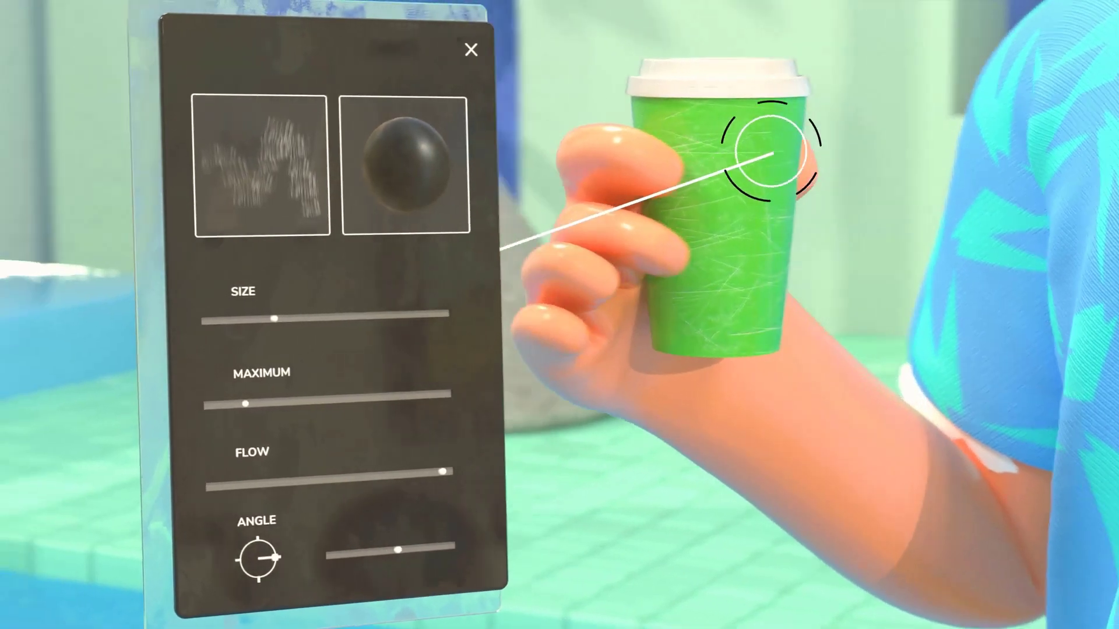
left_click(400, 164)
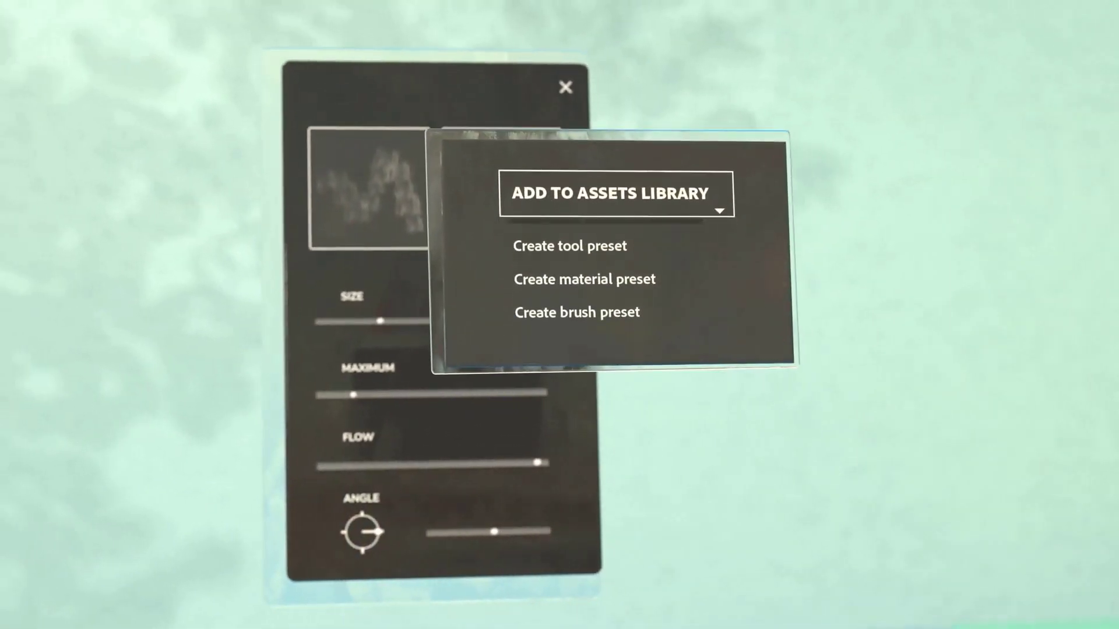
mouse_move(577, 313)
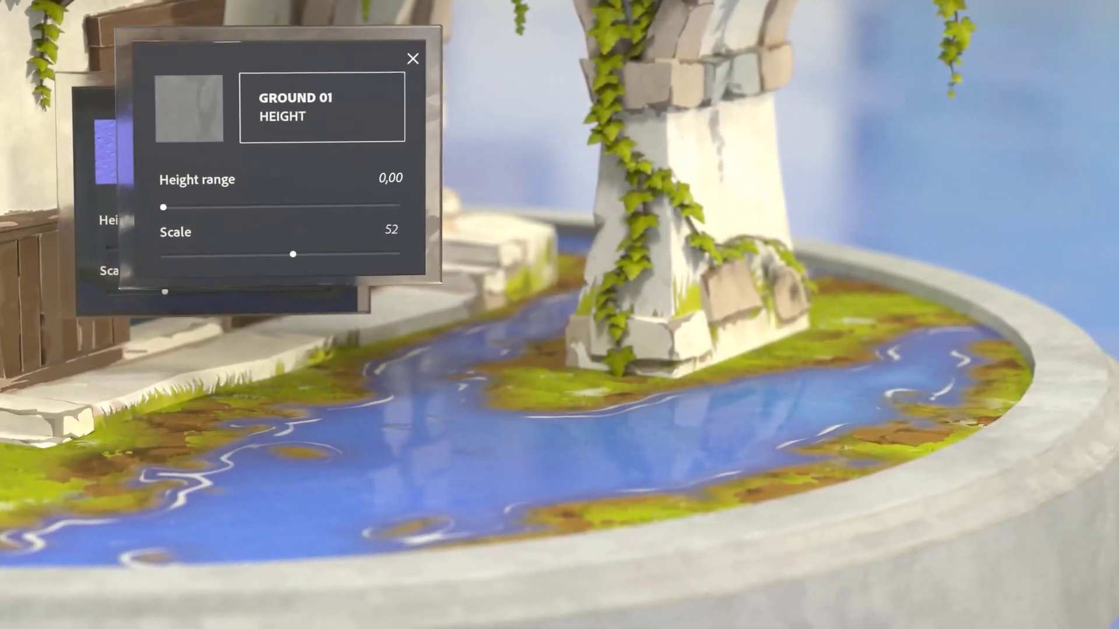
left_click_drag(163, 207, 229, 208)
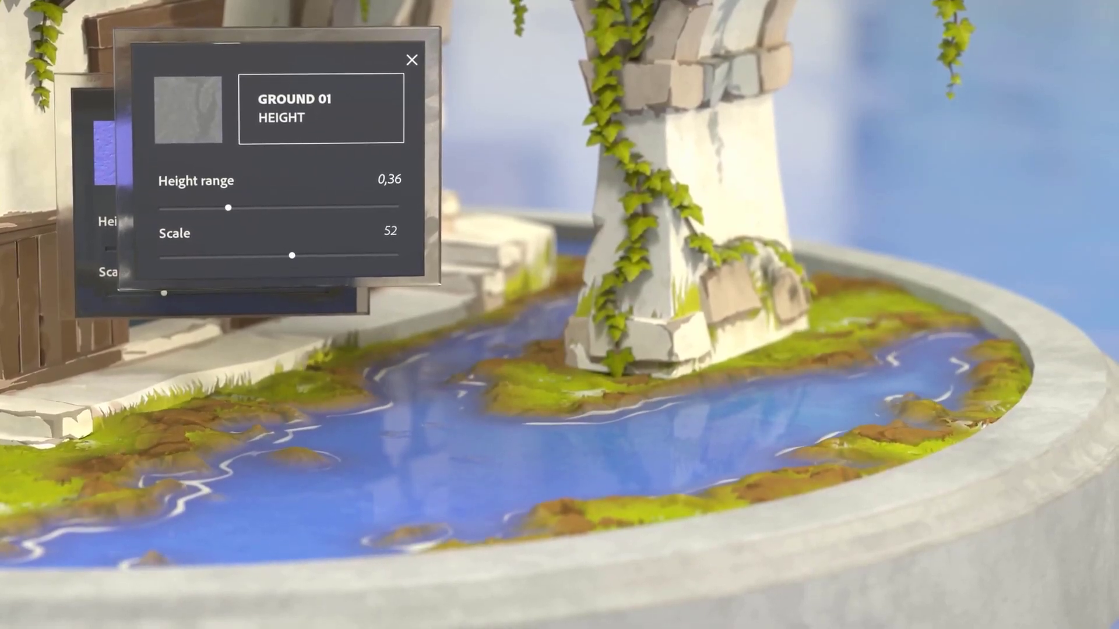
left_click_drag(227, 207, 318, 205)
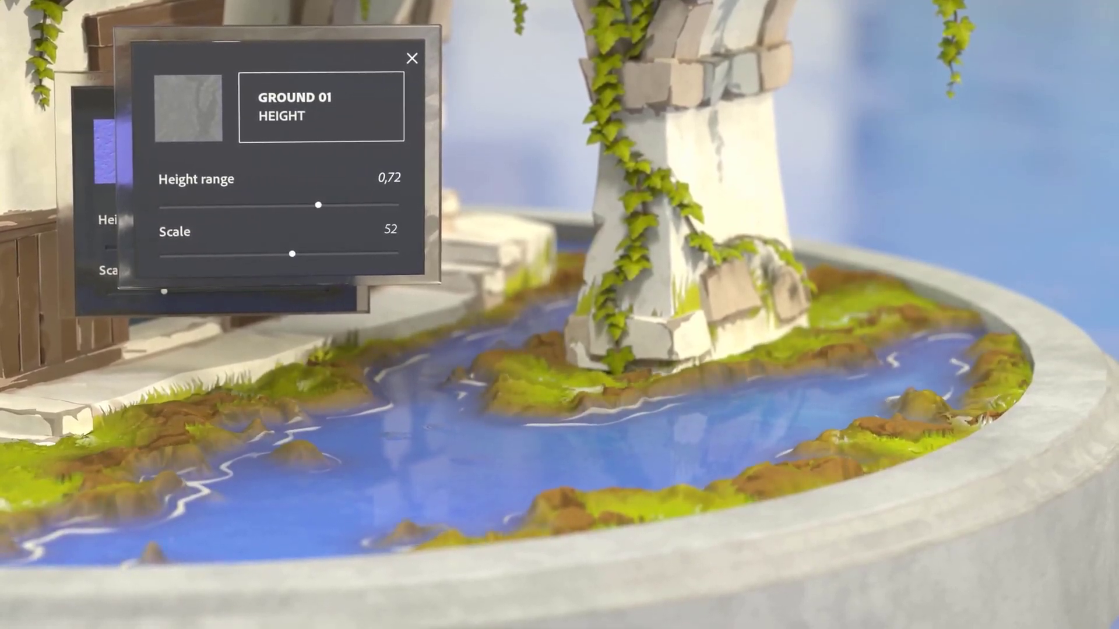
left_click_drag(318, 205, 162, 207)
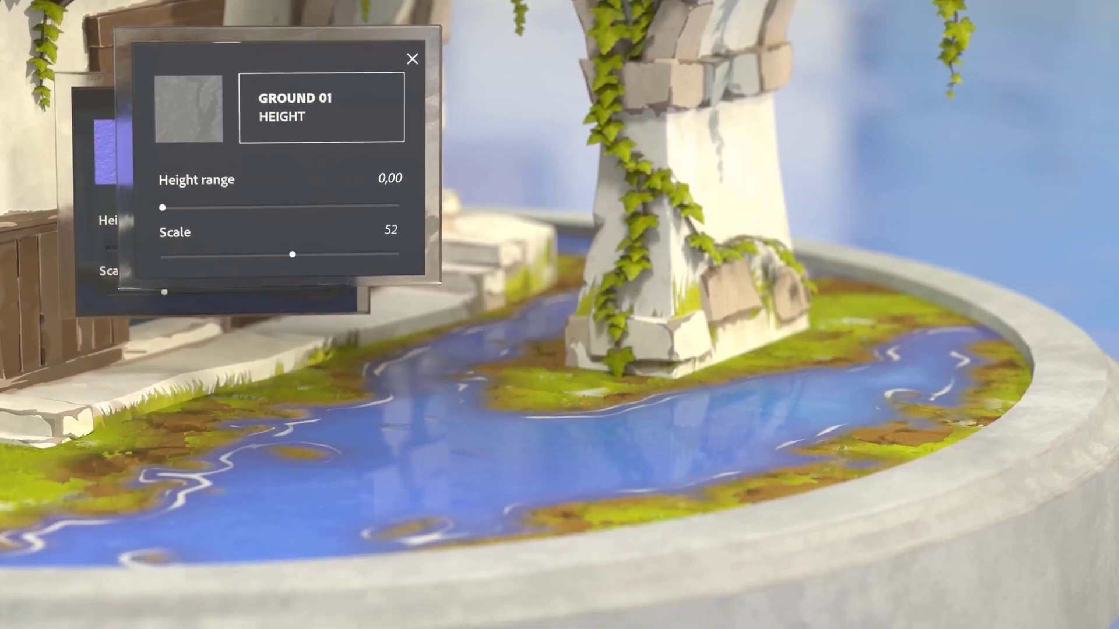